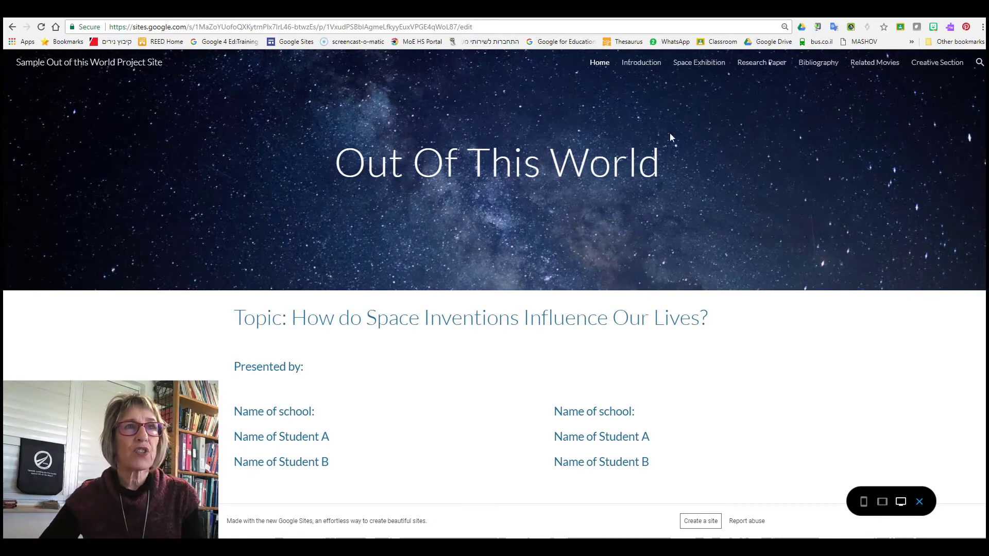
mouse_move(616, 276)
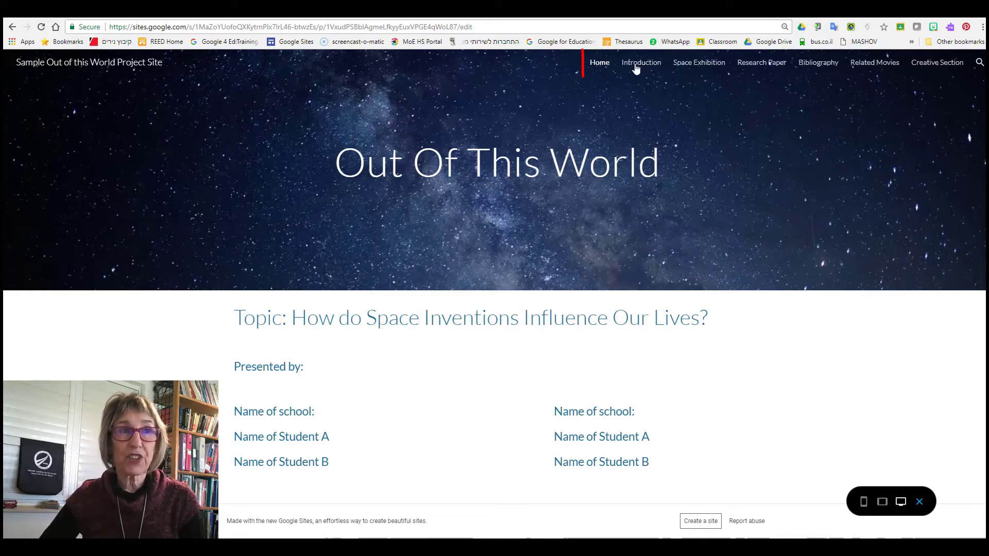
Open the sample site's Introduction page from its top navigation bar.
left_click(599, 62)
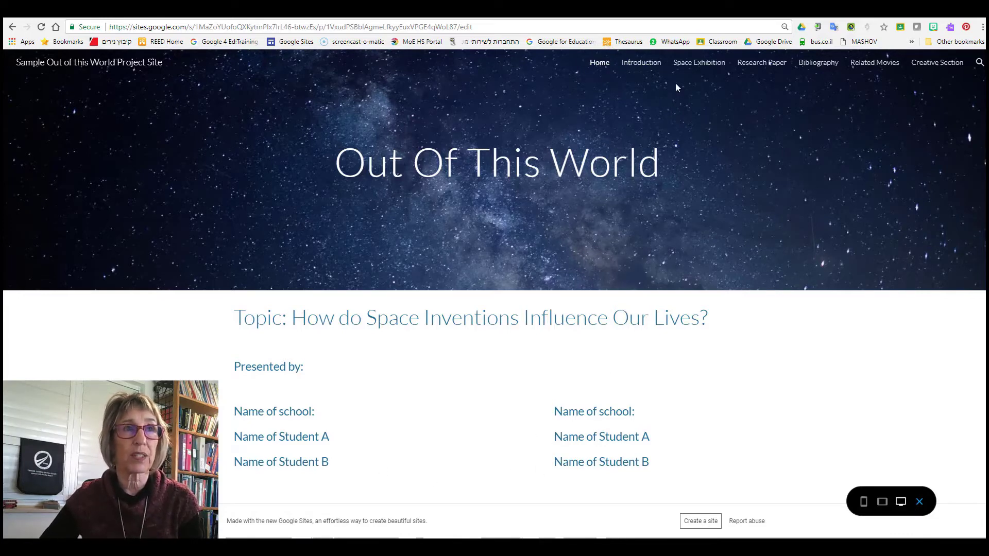
left_click(640, 63)
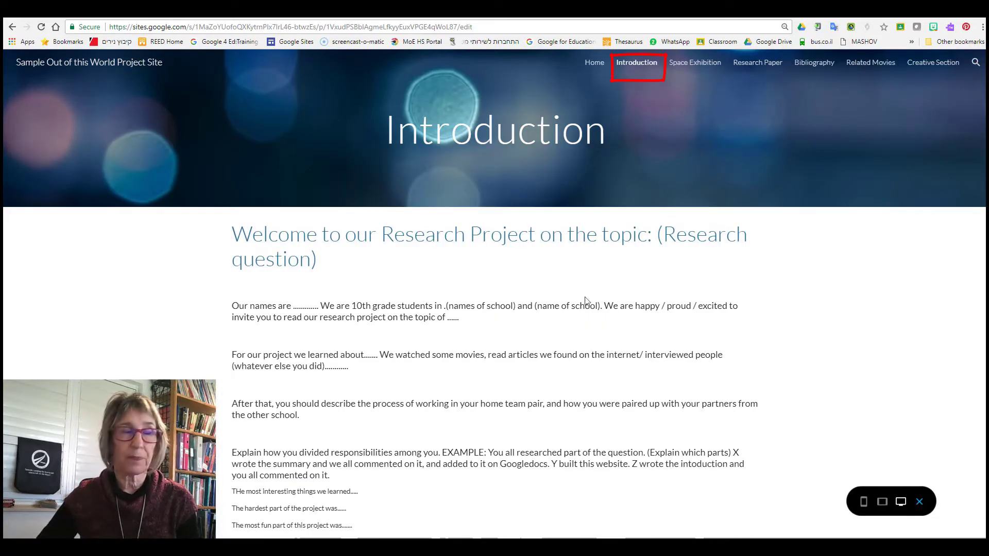
mouse_move(506, 392)
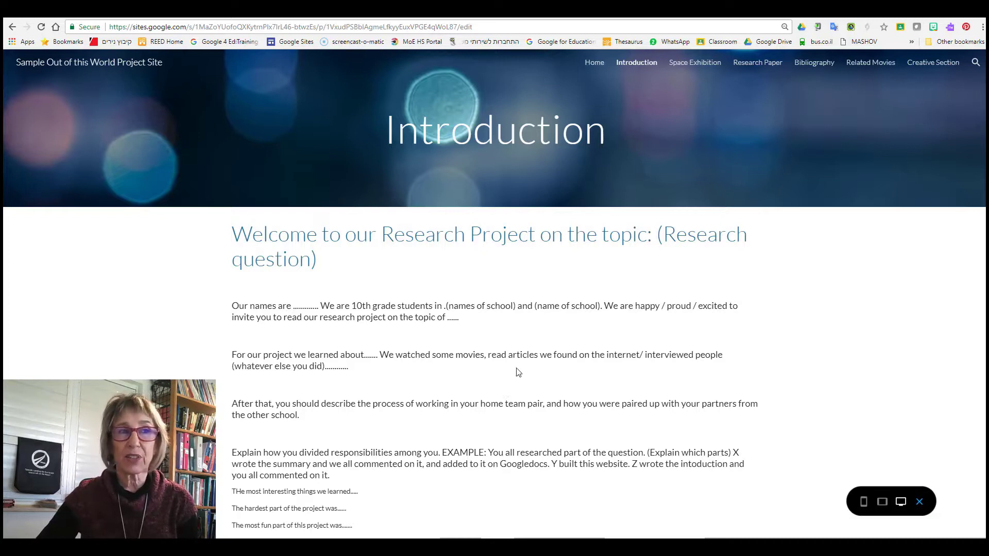
mouse_move(396, 419)
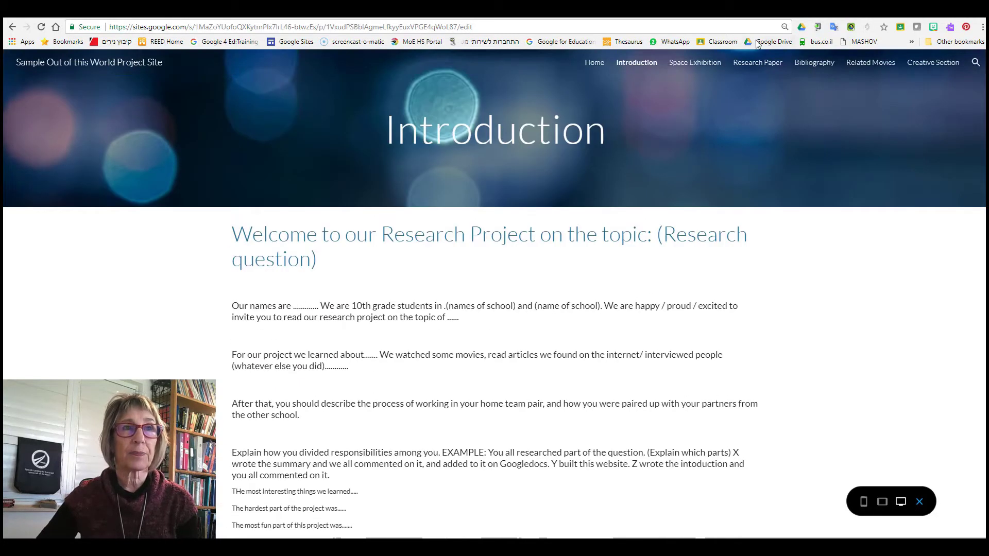
Preview the sample's Space Exhibition, Research Paper, Bibliography and Related Movies pages.
left_click(694, 62)
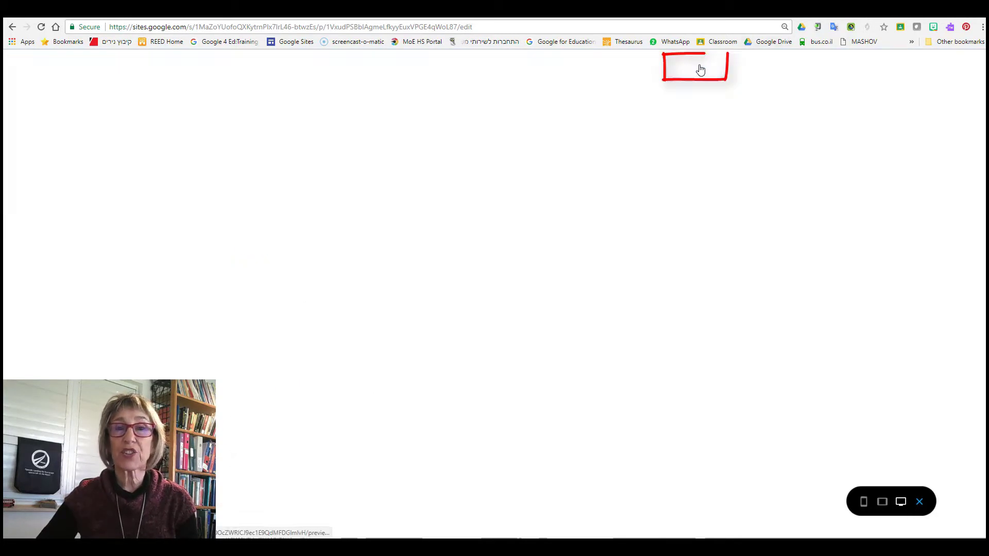
left_click(693, 62)
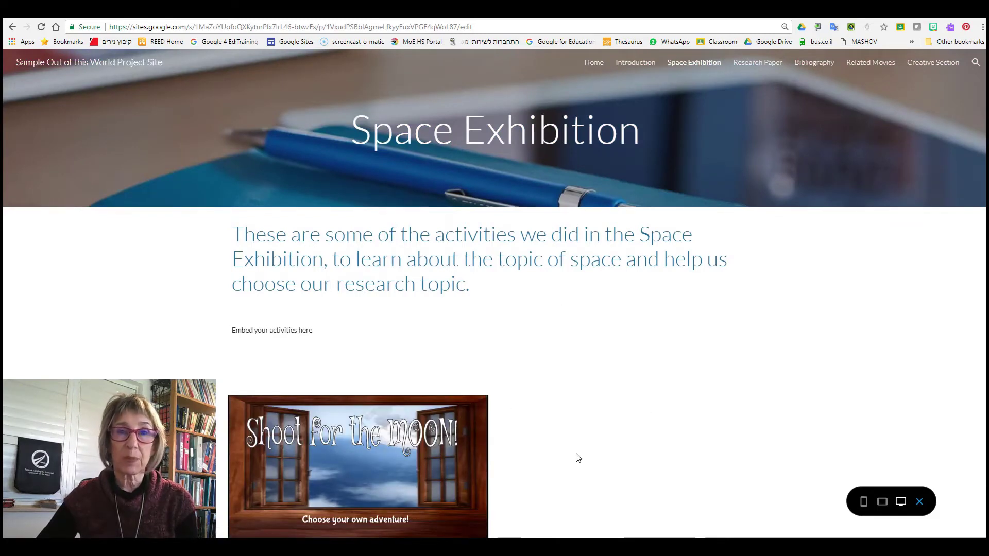
mouse_move(593, 449)
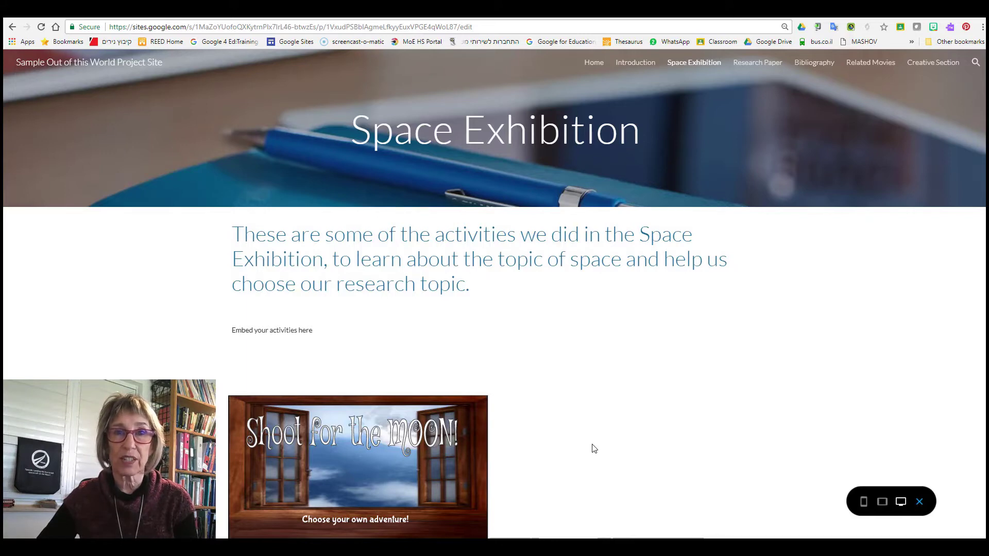
mouse_move(757, 62)
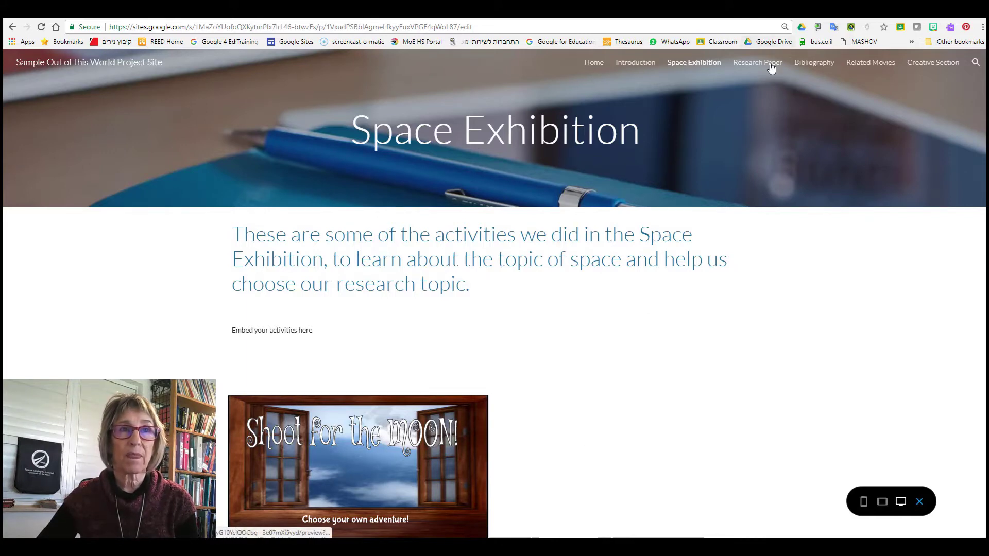
left_click(756, 61)
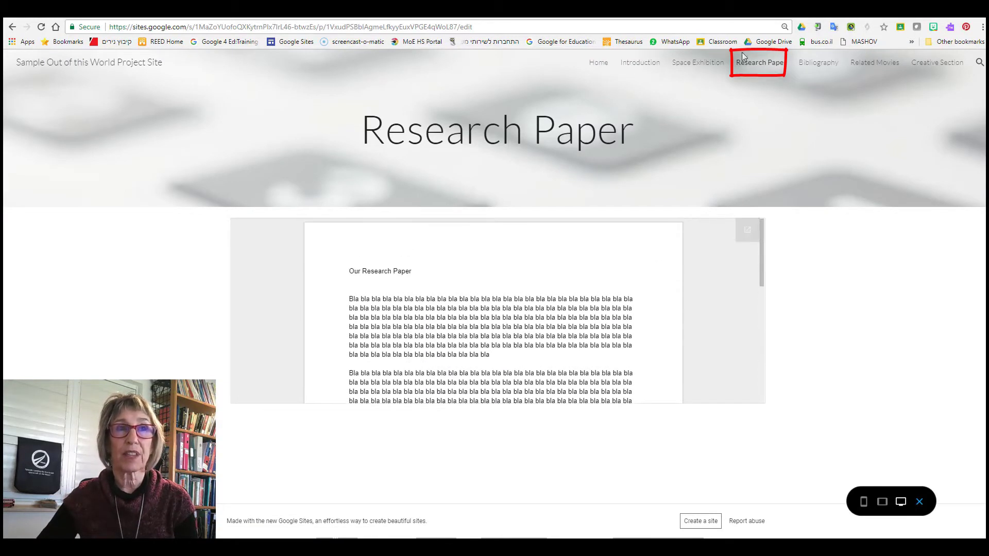
left_click(817, 62)
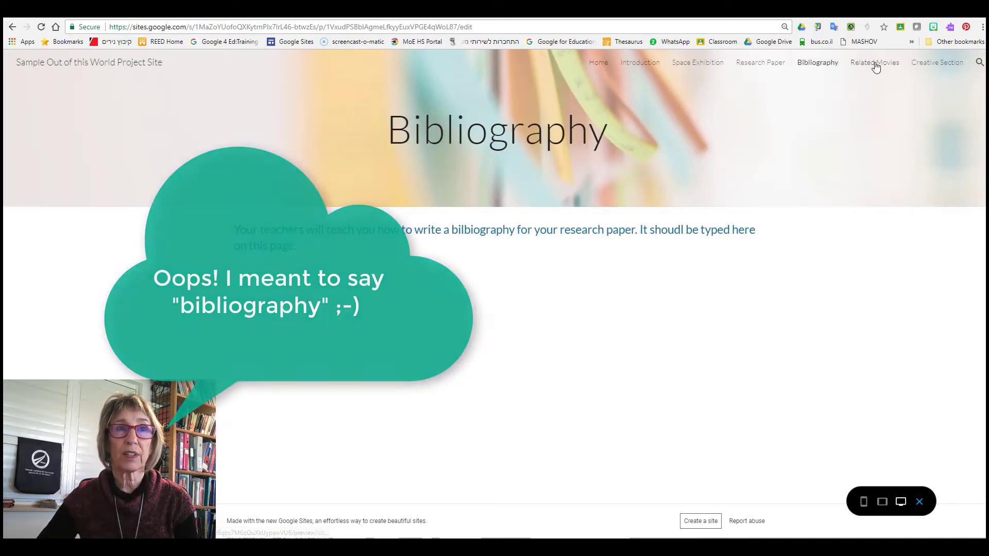
left_click(874, 62)
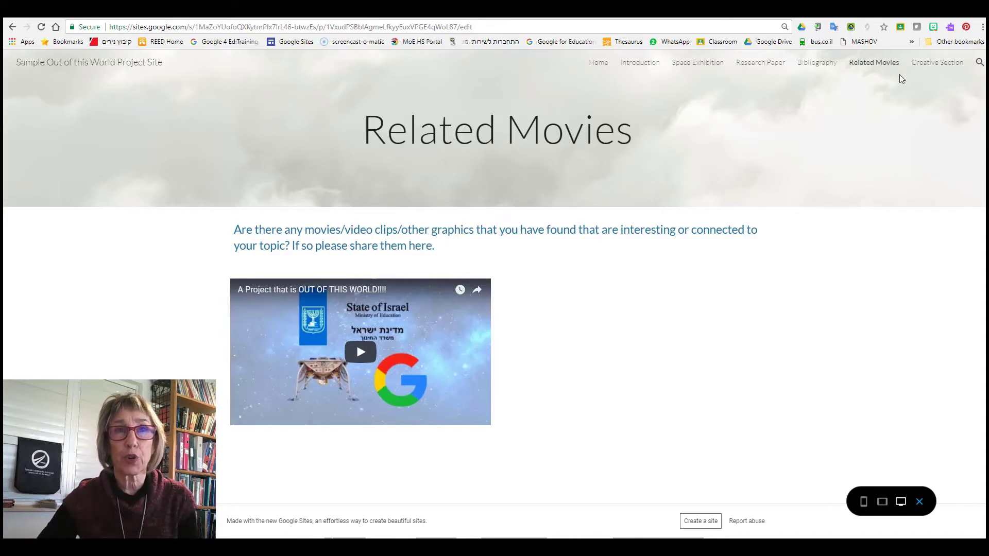
left_click(936, 62)
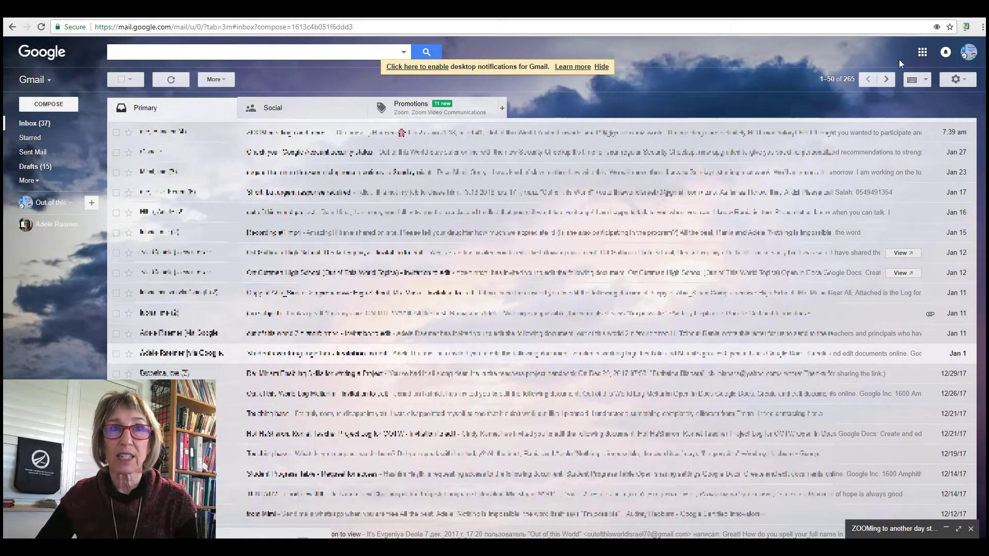
Go from Gmail to new Google Sites via the apps launcher and create a blank site.
left_click(921, 52)
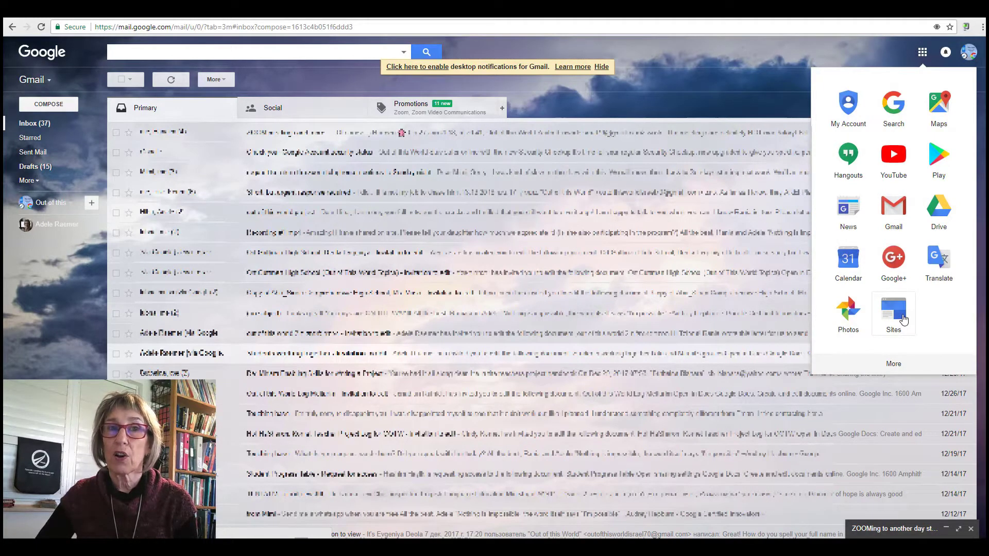
left_click(892, 314)
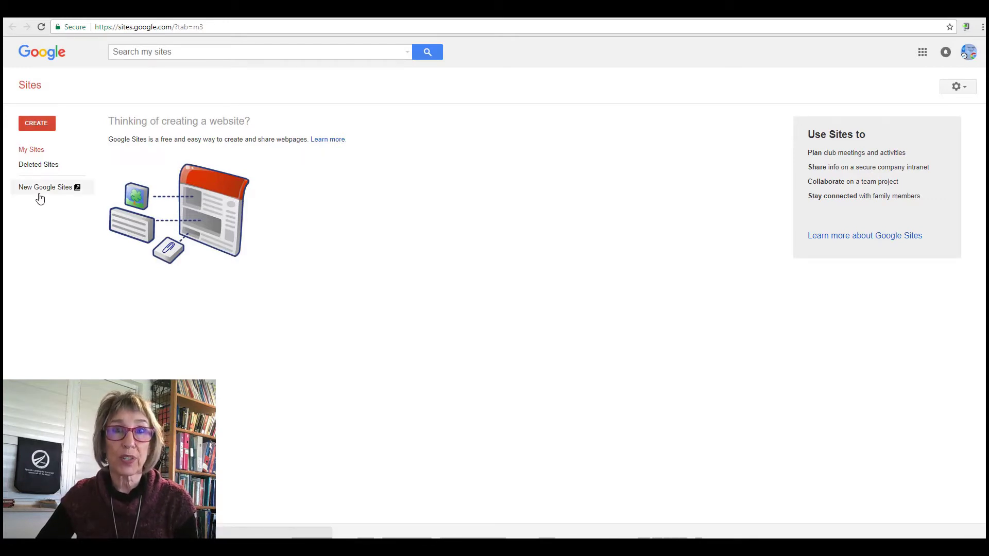
left_click(45, 186)
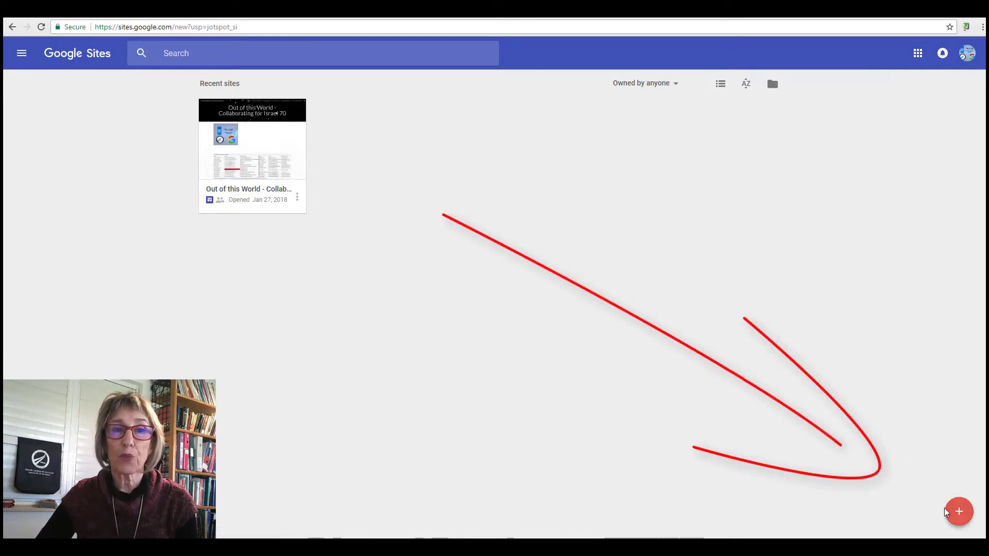
mouse_move(958, 511)
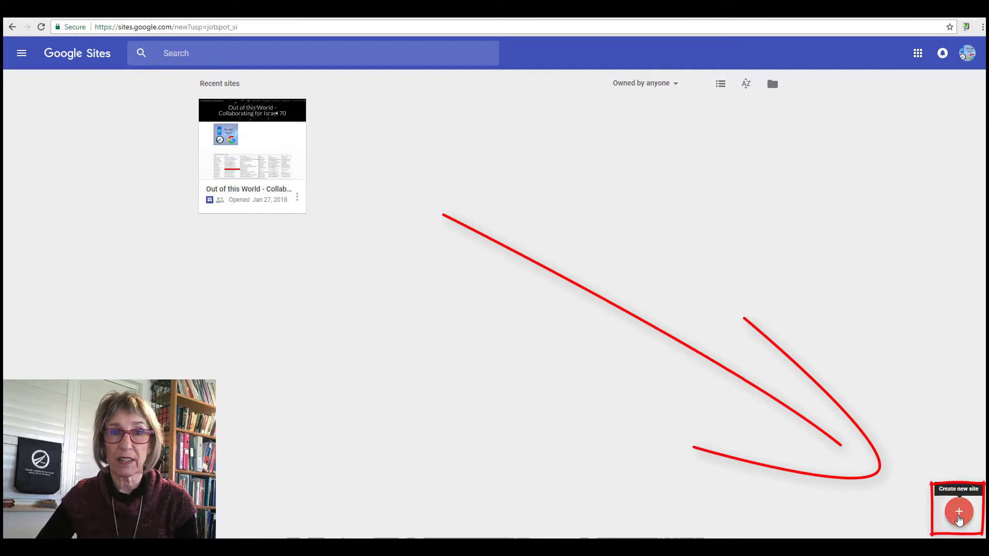
left_click(958, 512)
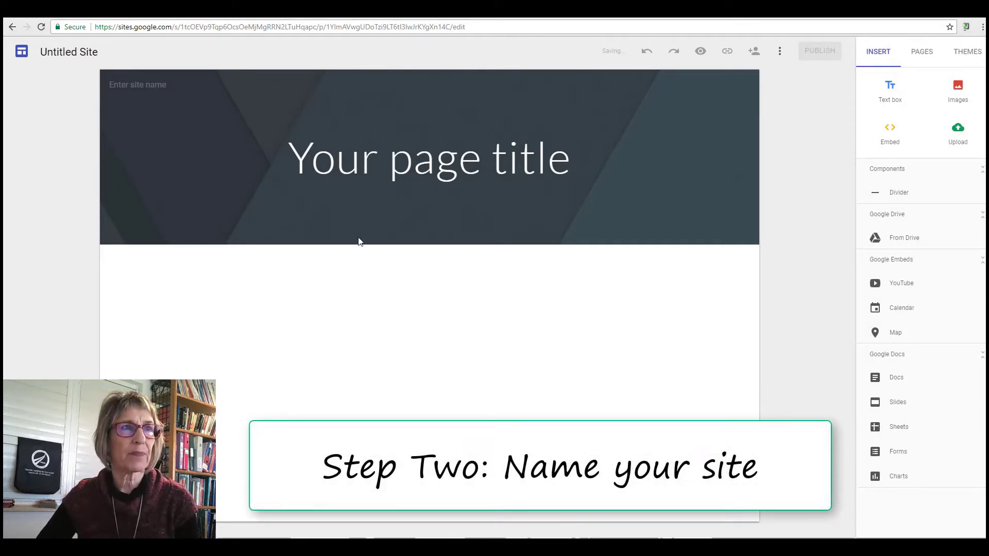
Replace the placeholder page title with 'Out of this World'.
left_click(429, 158)
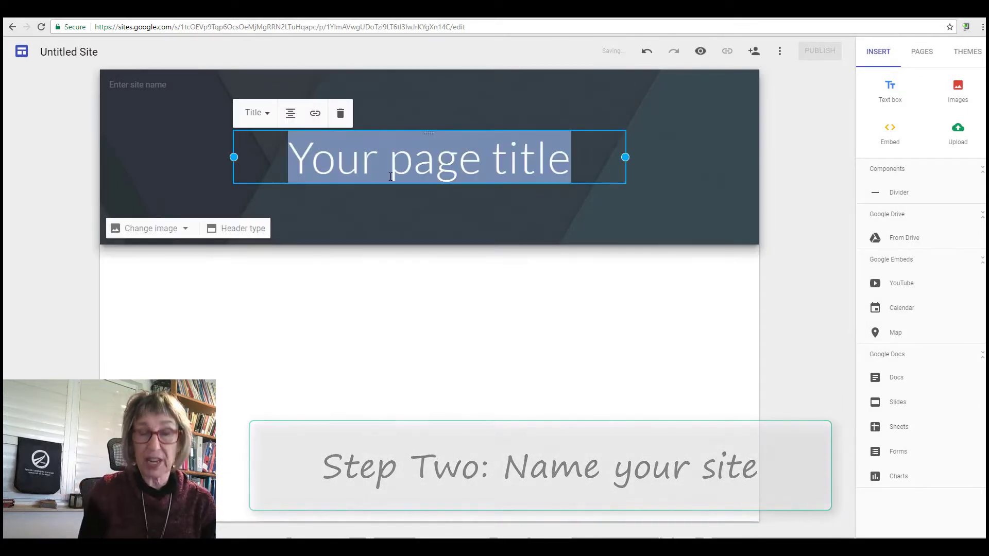
type("Out of")
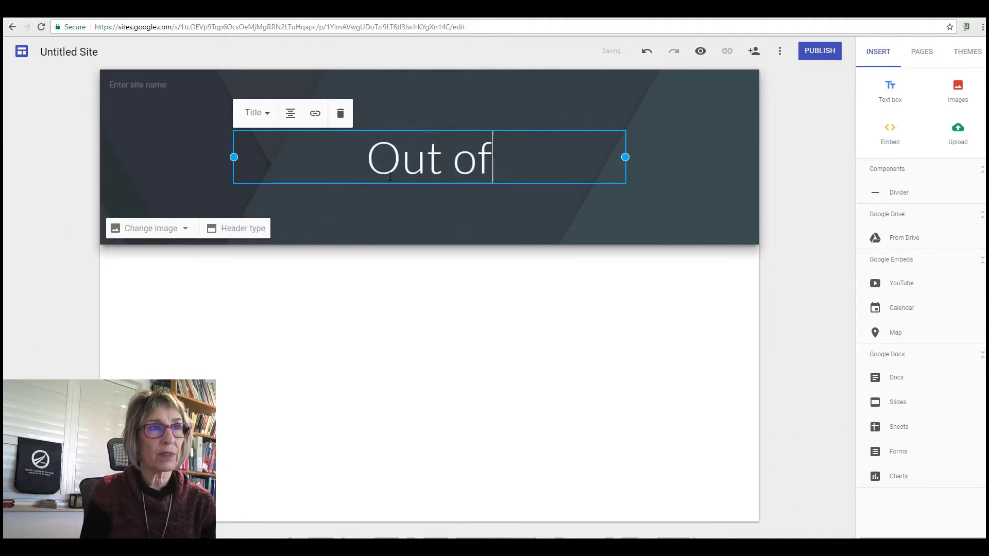
type("this Wor")
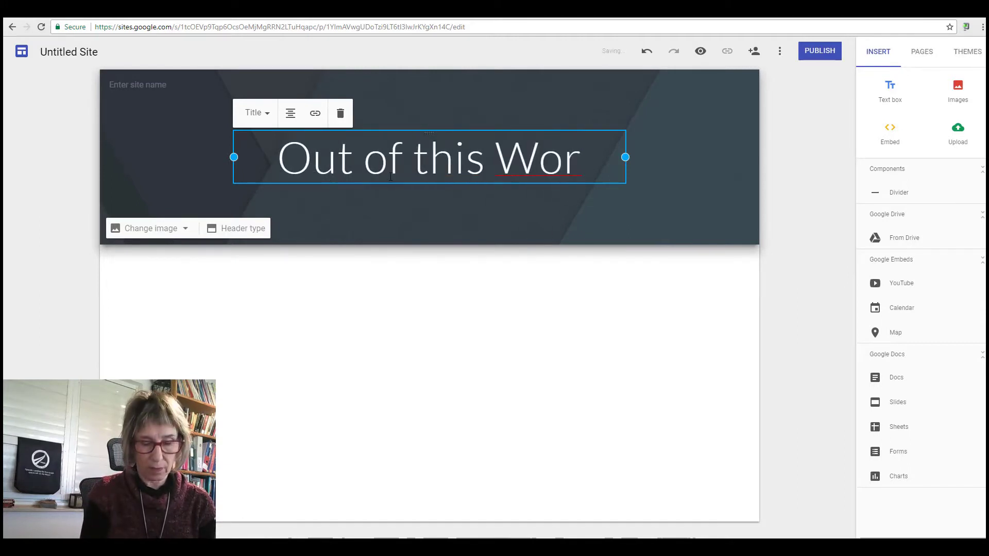
type("ld")
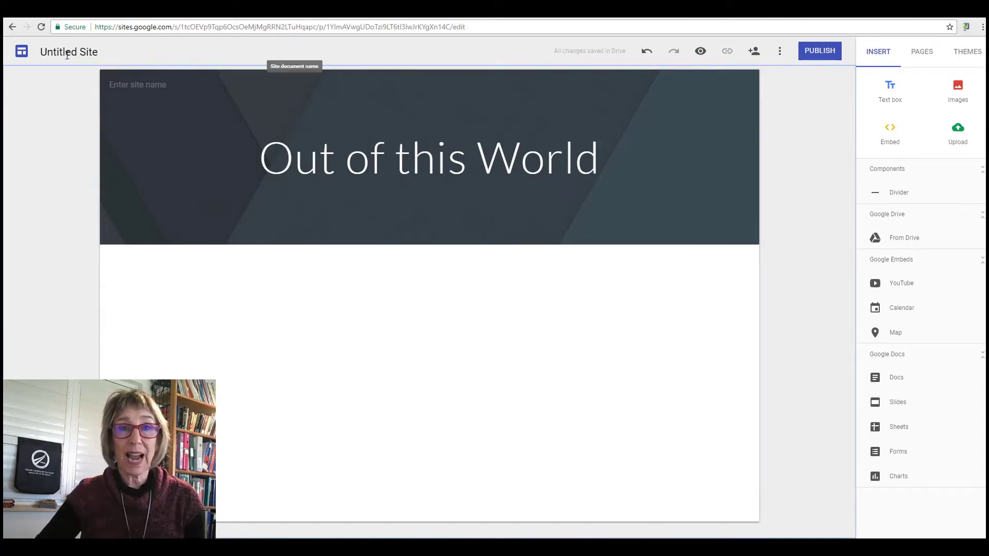
left_click(429, 157)
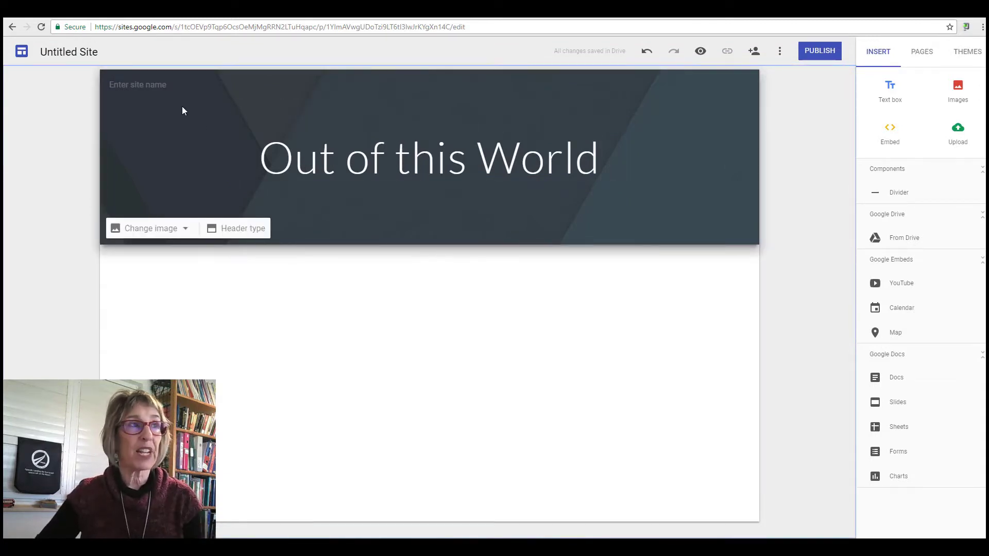
left_click(69, 51)
type("Nofei Habsor and Jaljula Mansour, Juma, Cohen, Levy")
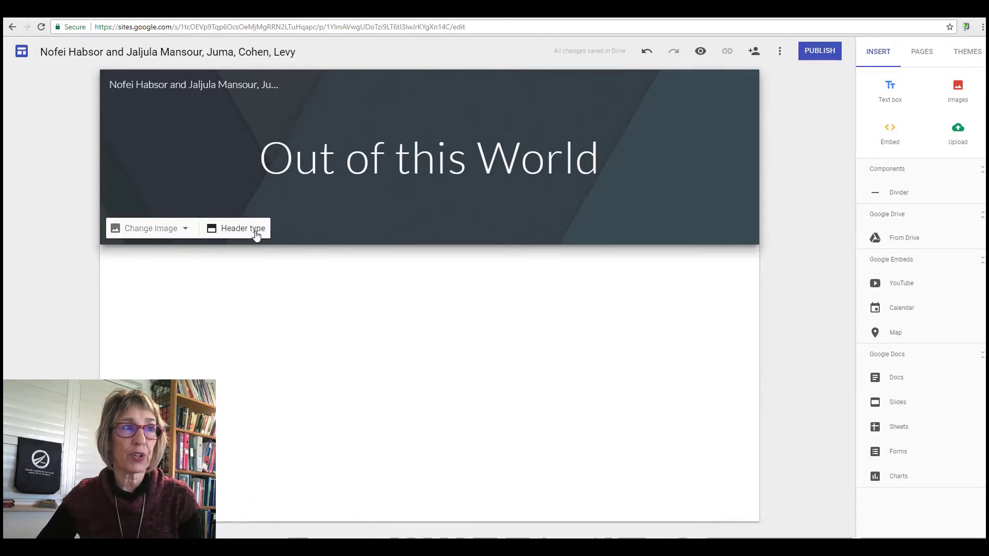
Make the header a banner with the starry night-sky Gallery image as background.
left_click(242, 228)
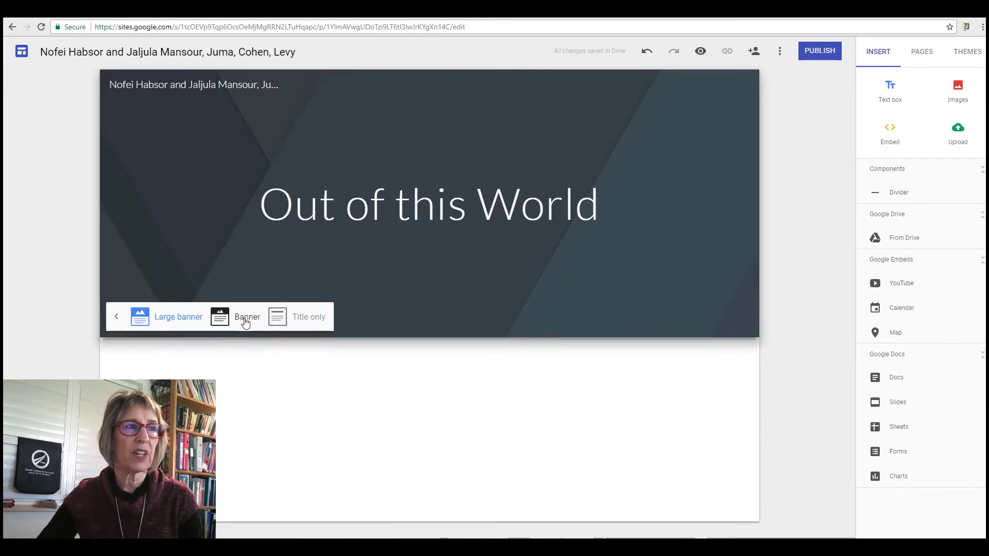
left_click(247, 315)
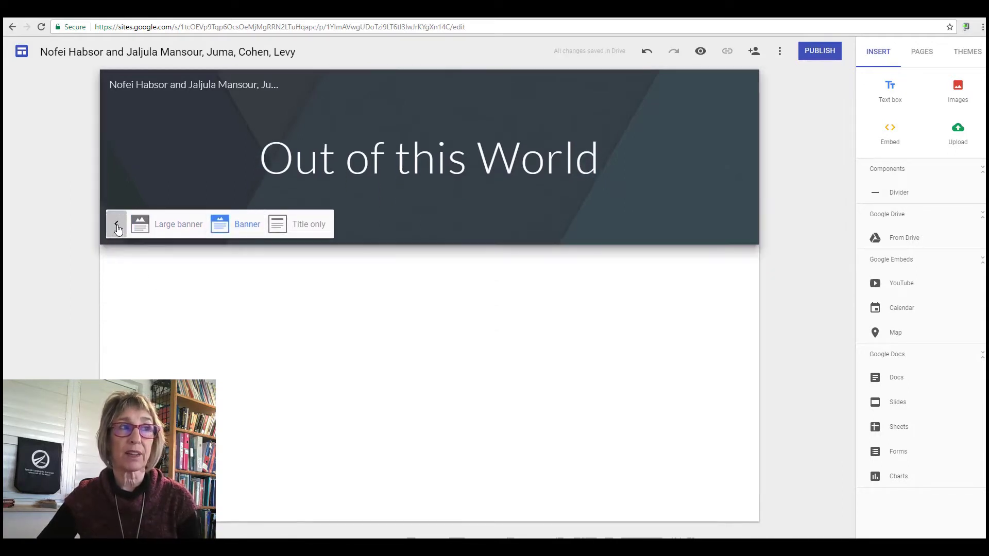
left_click(117, 228)
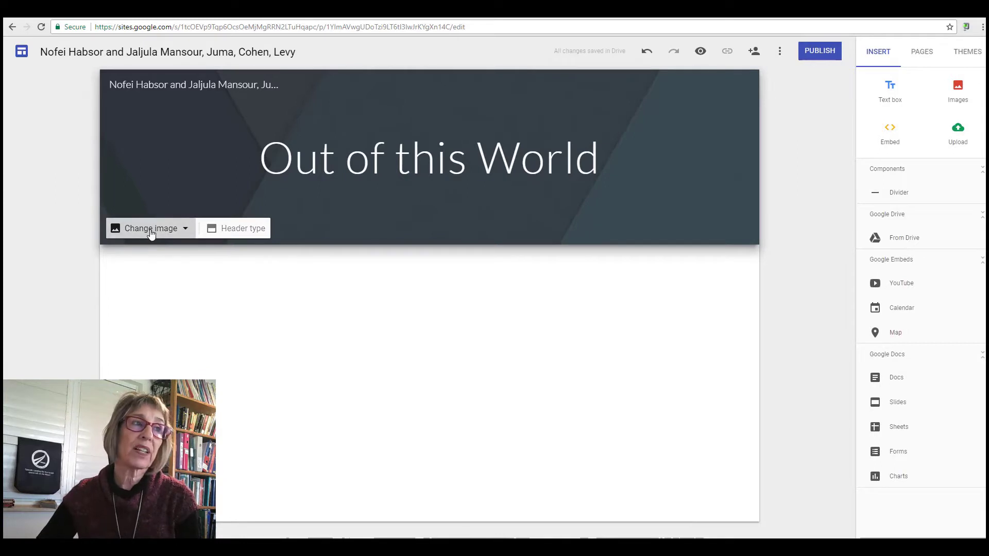
left_click(150, 227)
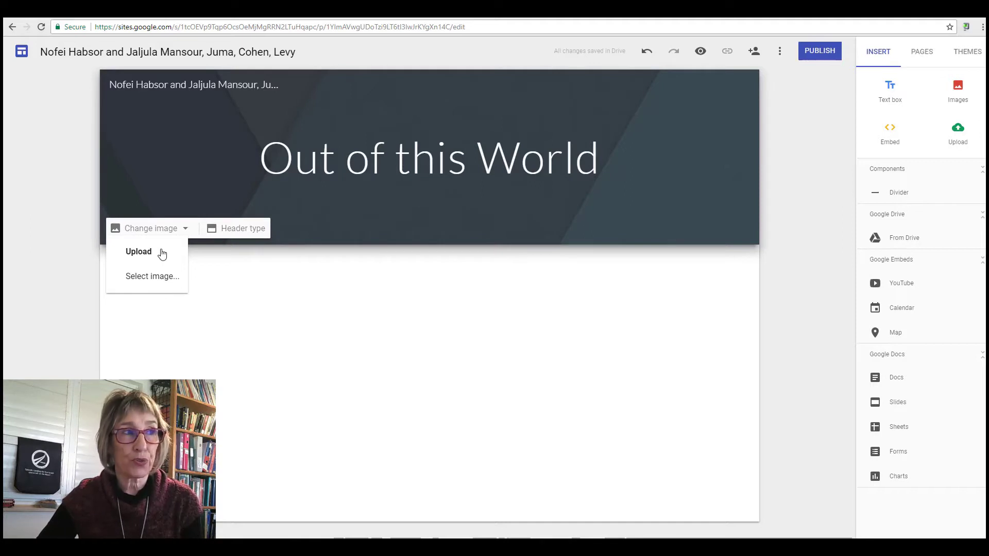
left_click(151, 276)
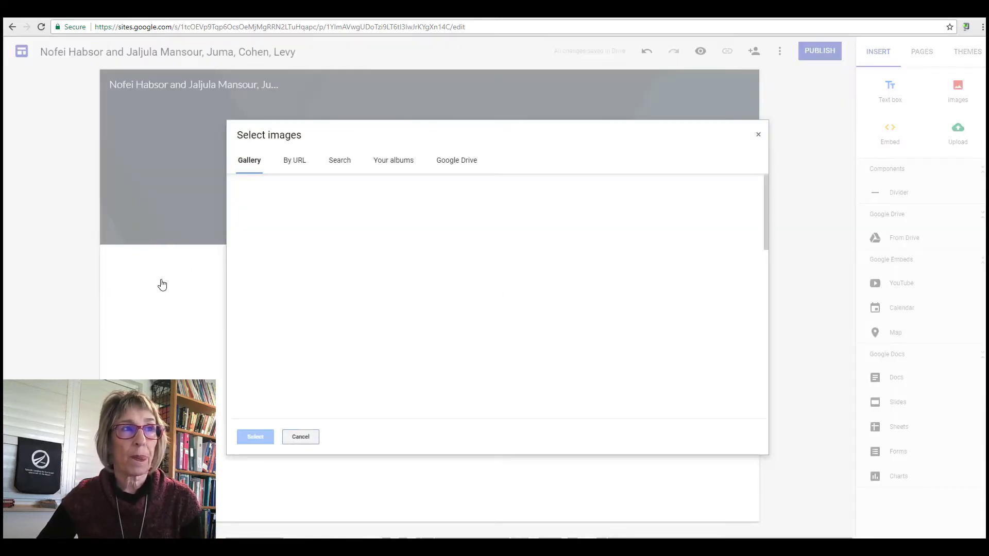
left_click(357, 238)
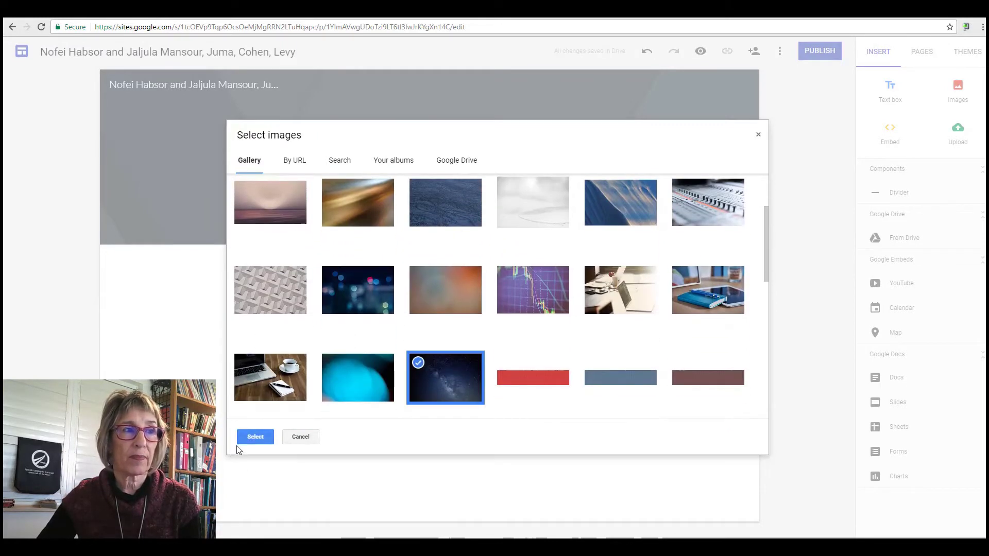
left_click(255, 436)
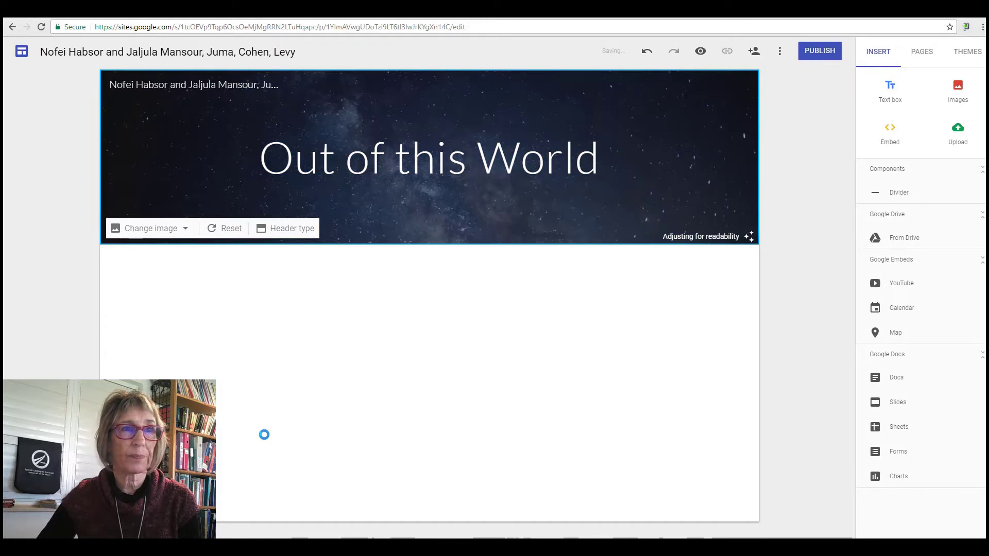
type("Step Four: Add text")
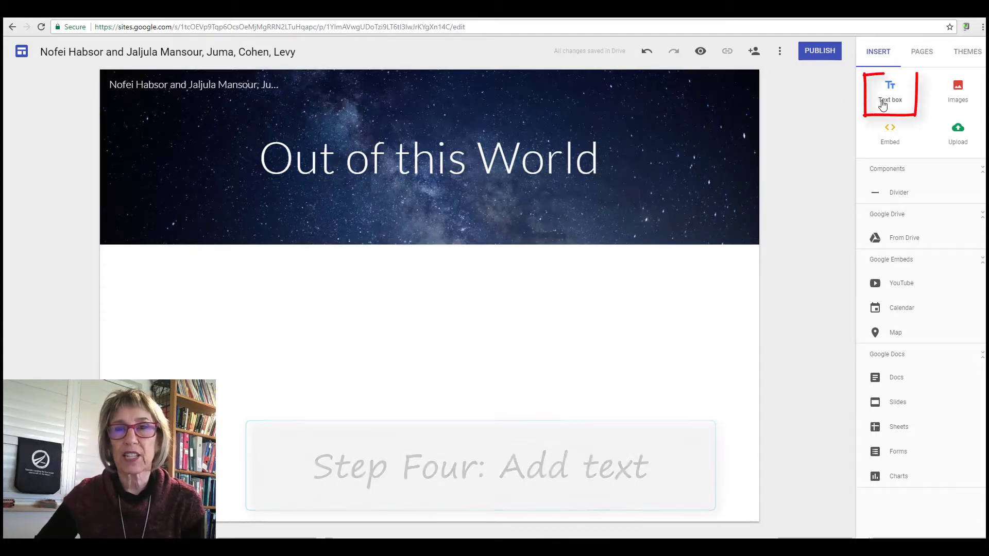
Insert a text box with a 'Text added' line styled as Subheading.
left_click(889, 92)
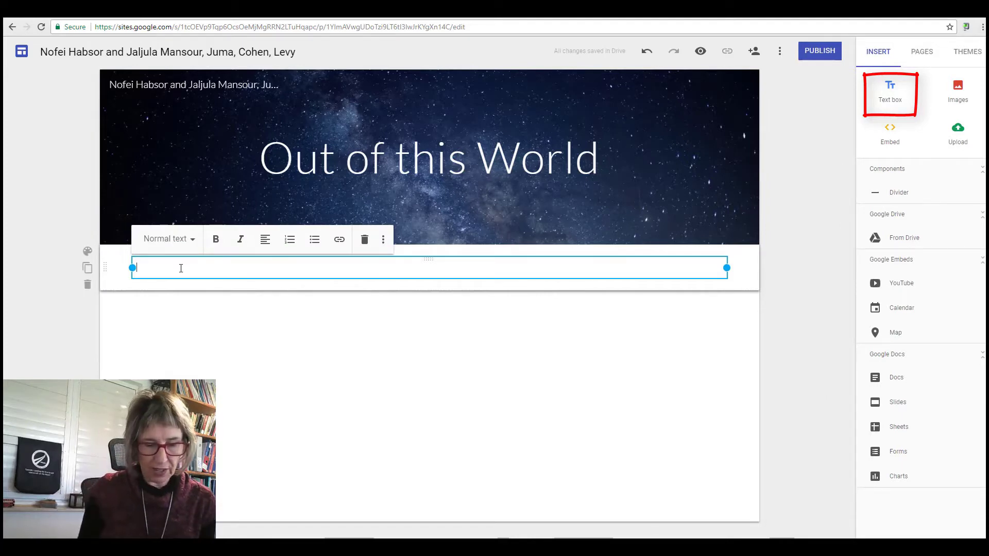
type("Tes")
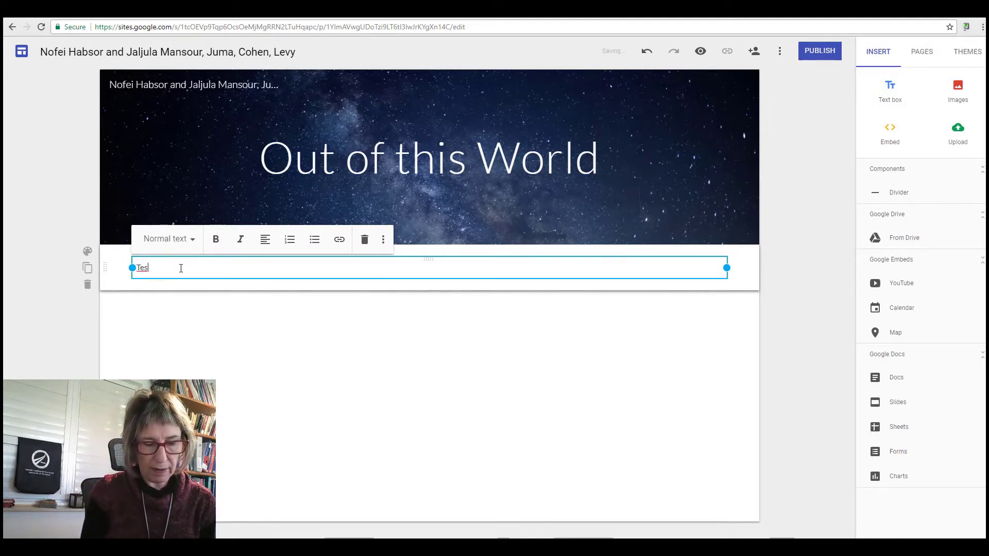
type("Text added to your site")
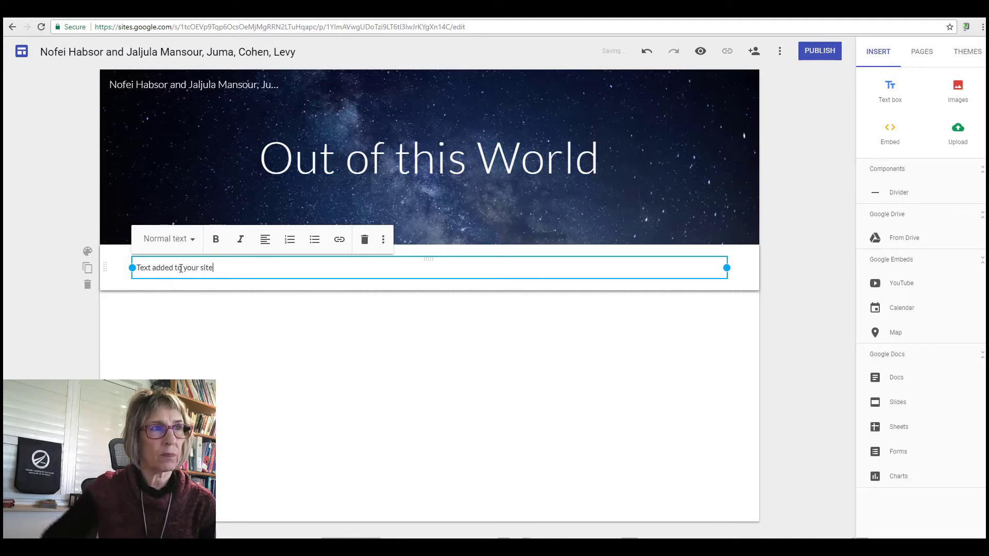
left_click(167, 238)
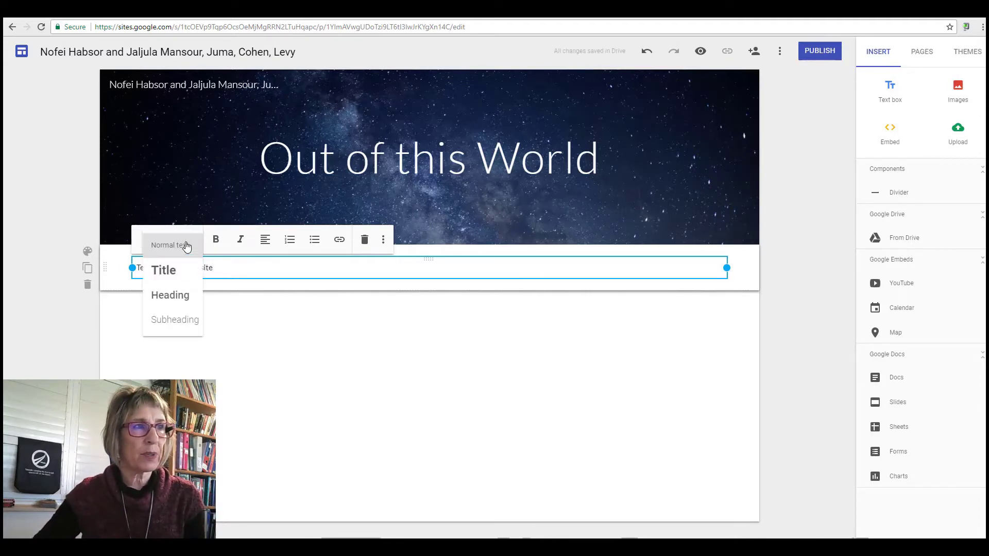
left_click(164, 270)
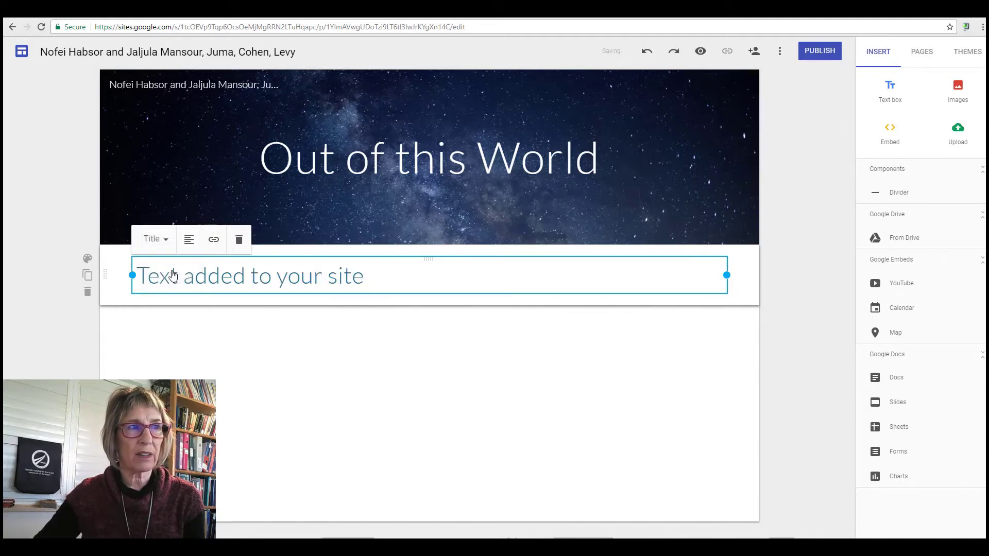
left_click(153, 239)
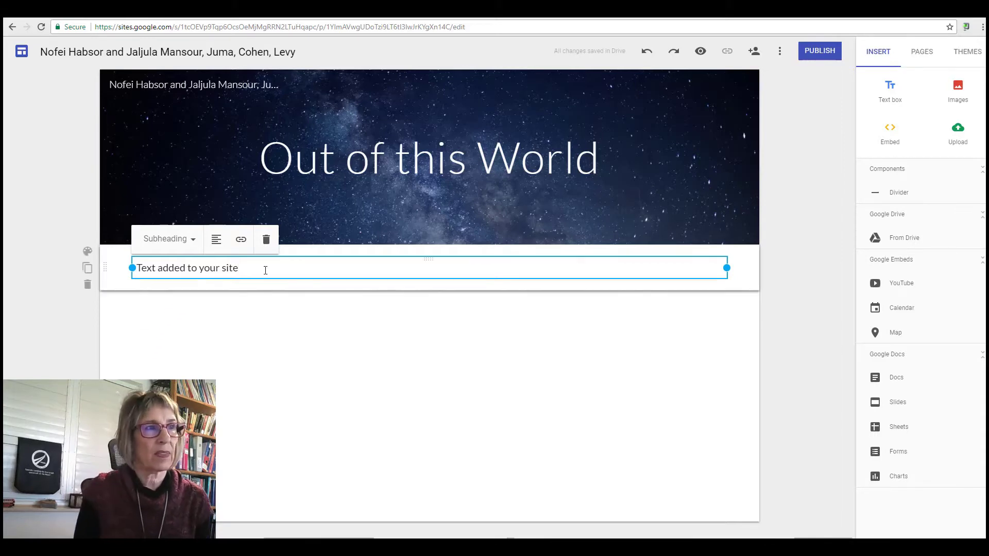
Type several lines of filler text and turn a line into a bullet.
type("jlkfdgldfkjgdlfkgjdklfg")
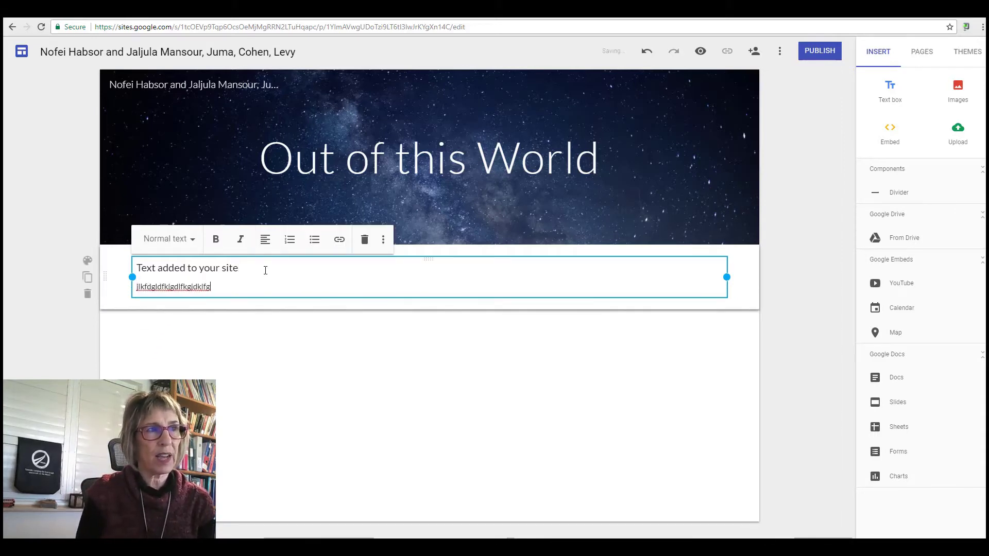
type("dfgkljdfglkdfjglkdfjglkdfjg")
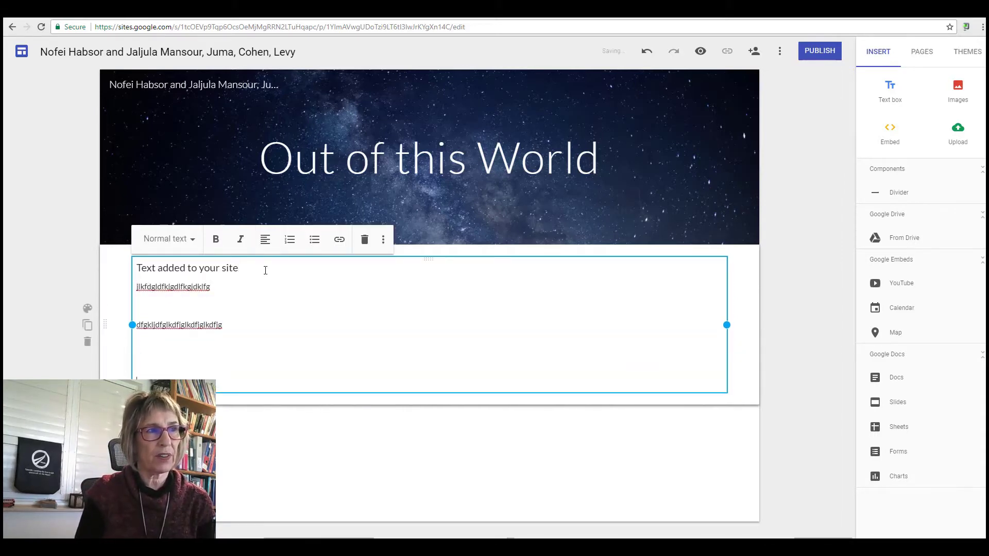
type("tkmgldfkgttre'twee")
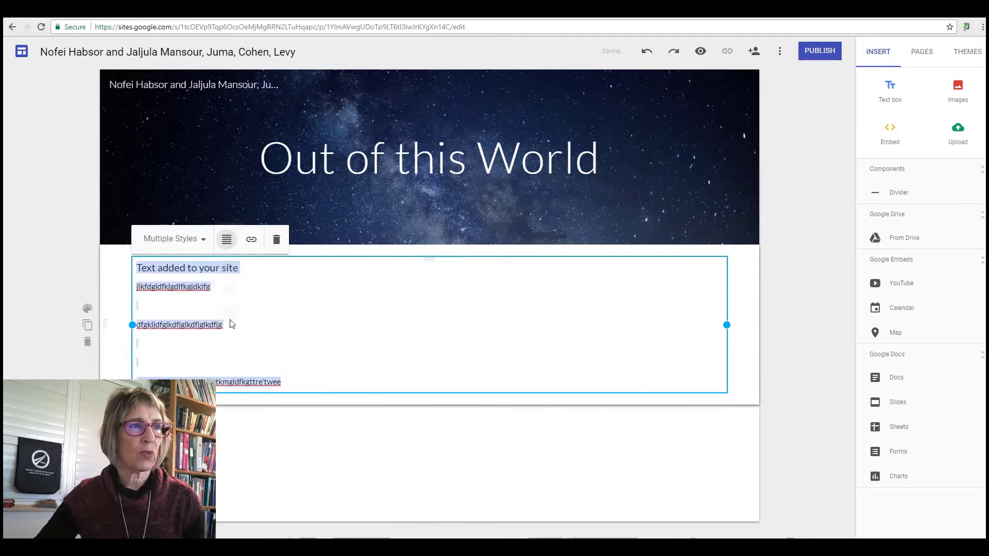
left_click(225, 239)
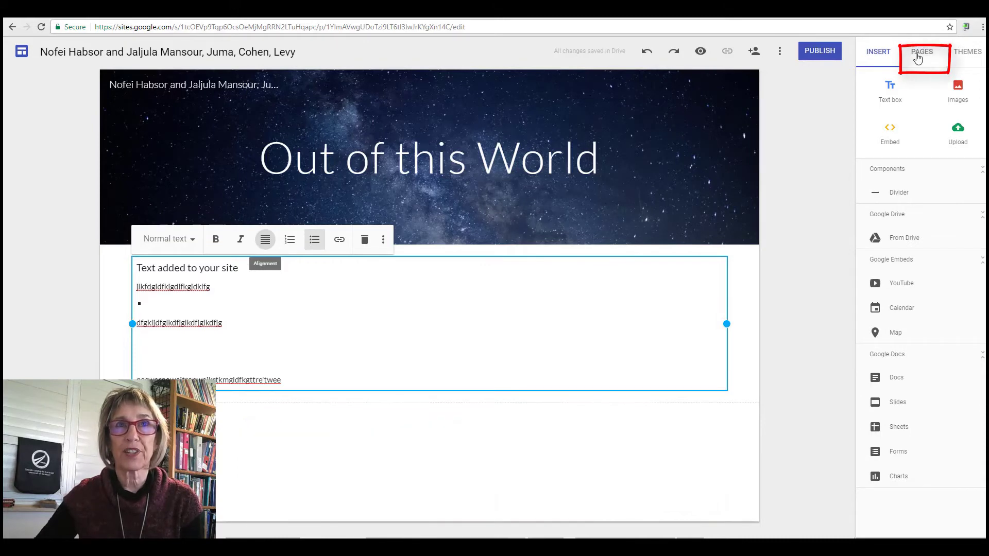
Create a new page named 'Introduction' from the Pages panel.
left_click(922, 52)
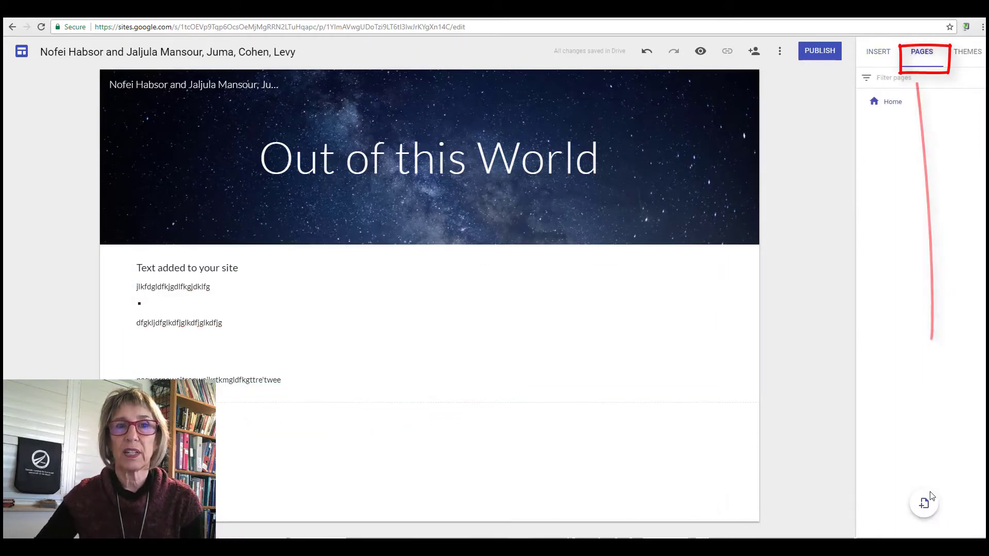
mouse_move(924, 505)
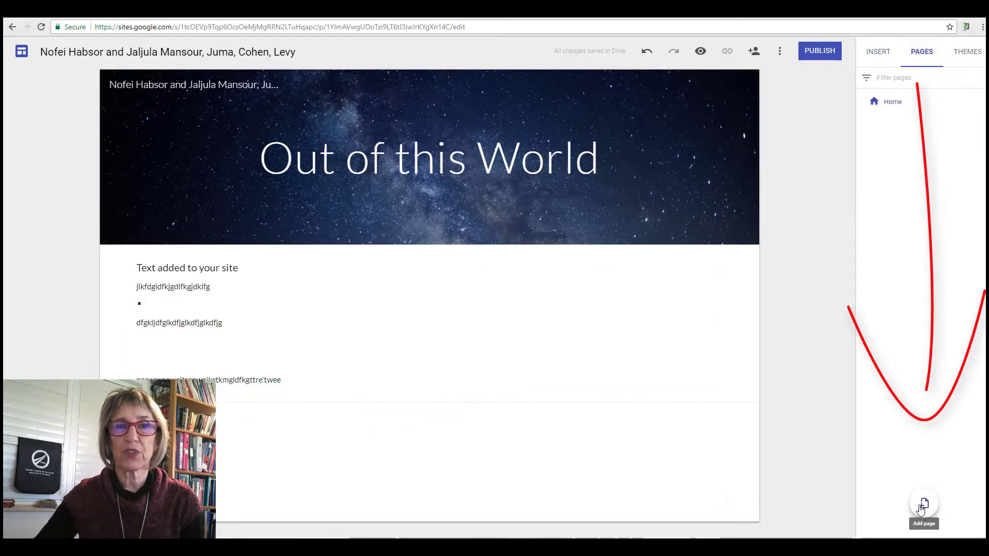
left_click(923, 503)
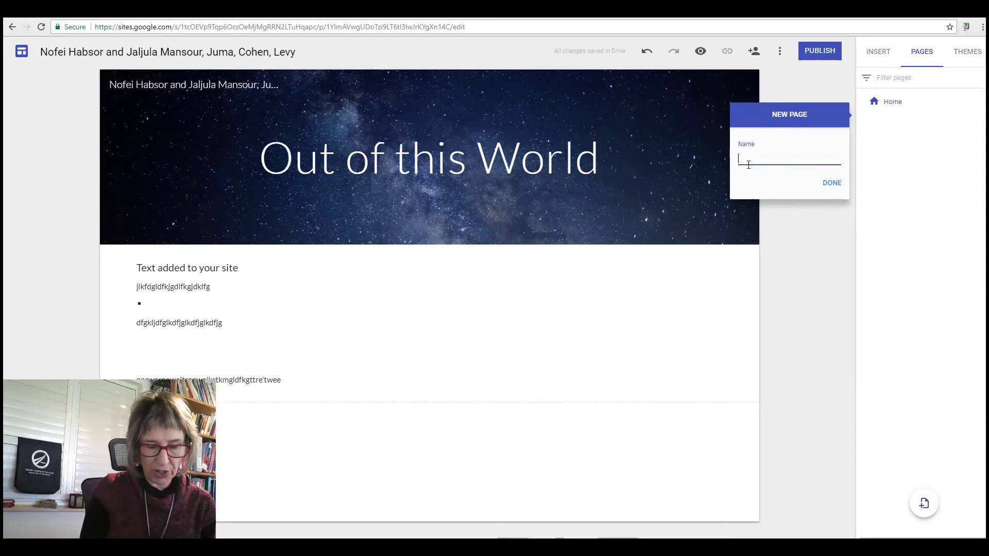
type("Introduction")
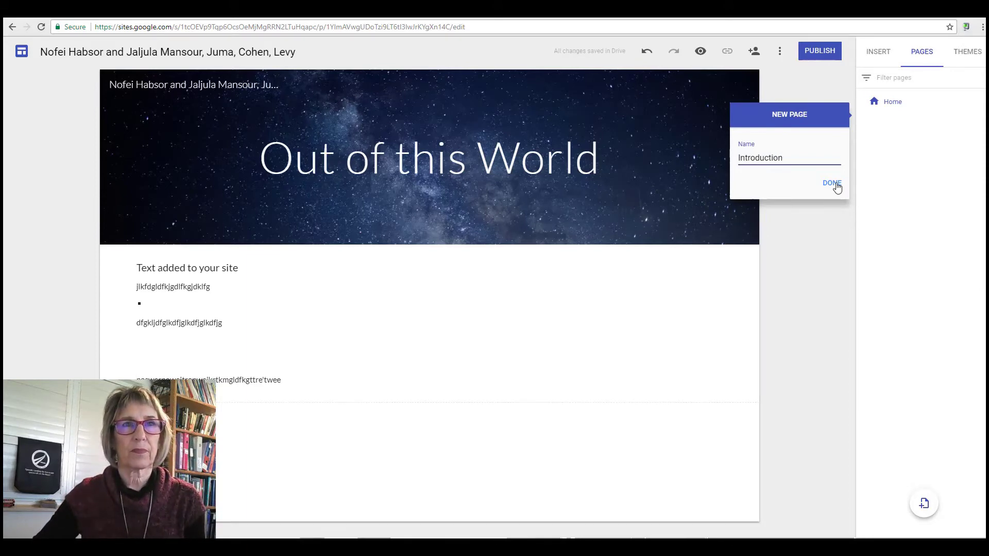
left_click(831, 183)
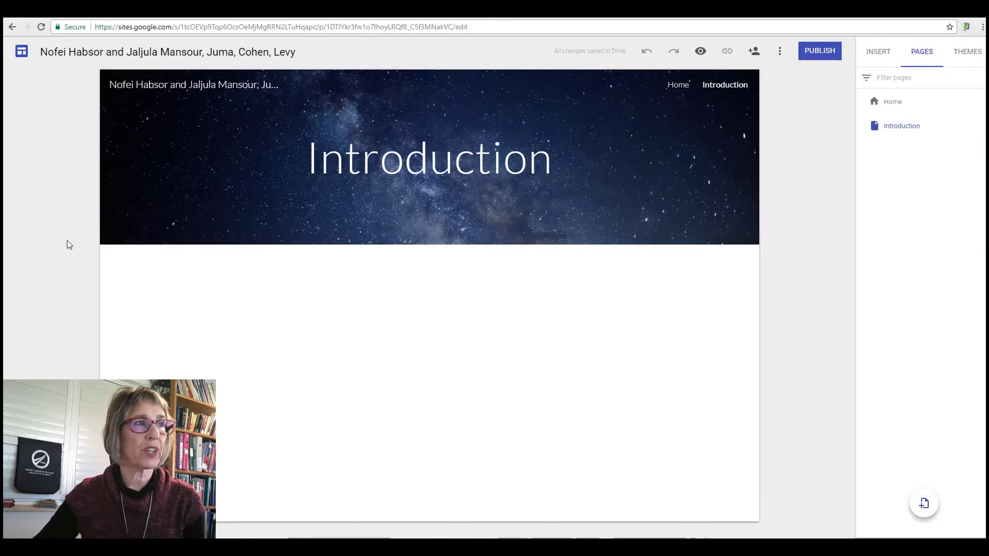
Give the Introduction header the bokeh lights Gallery image in title-only style.
left_click(151, 228)
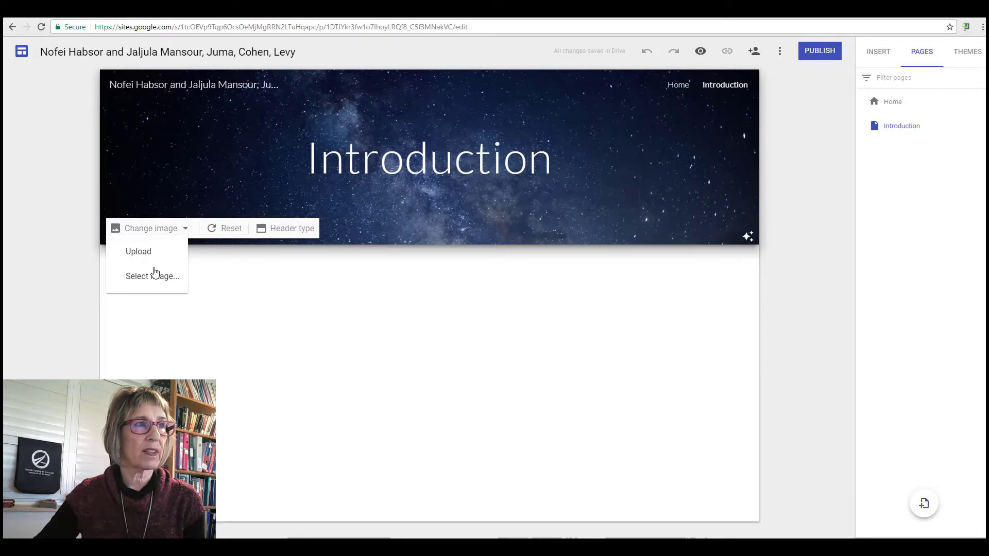
left_click(151, 276)
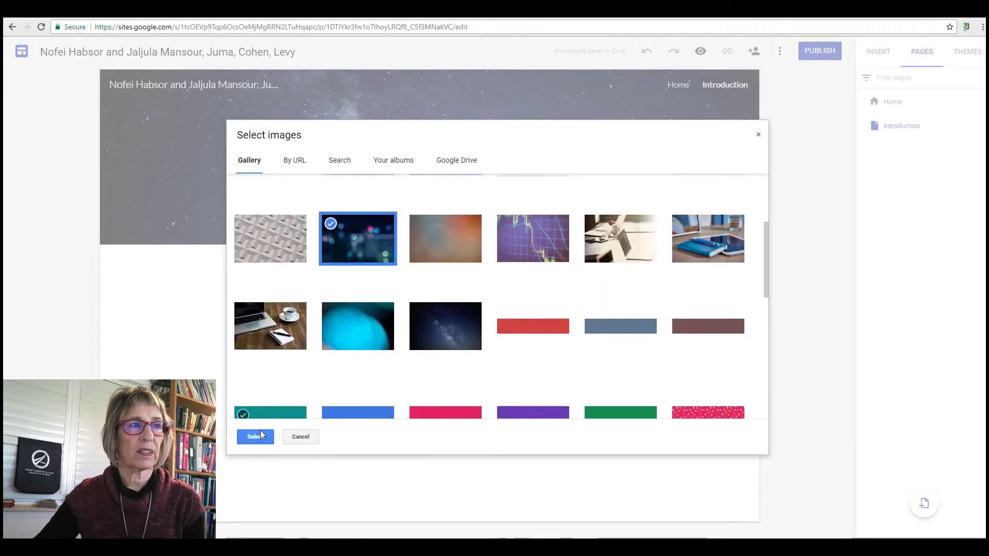
left_click(255, 436)
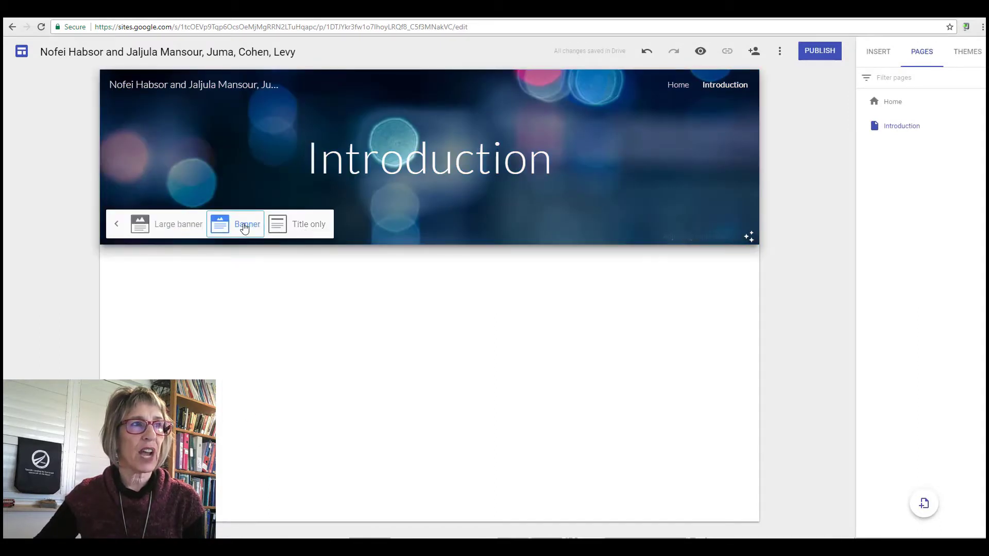
mouse_move(304, 224)
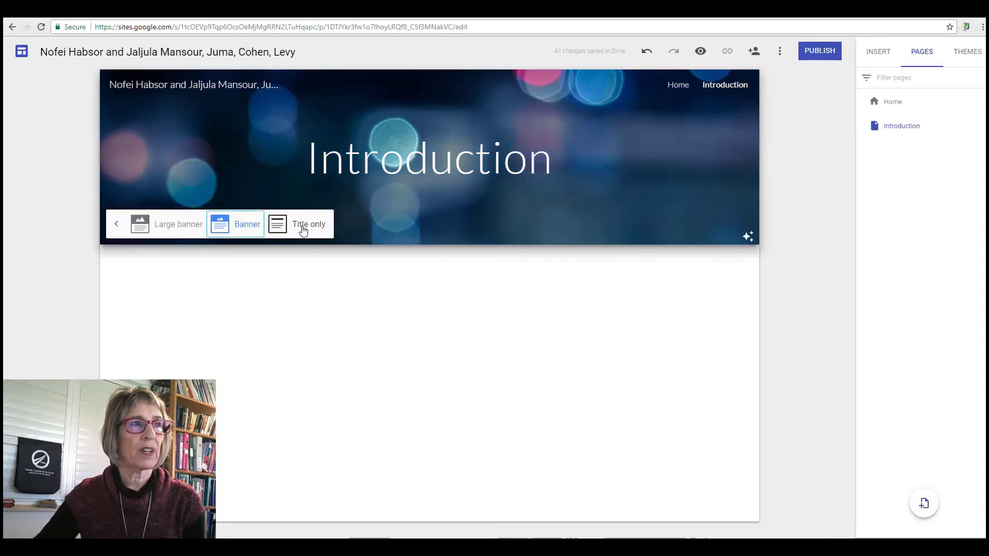
left_click(298, 224)
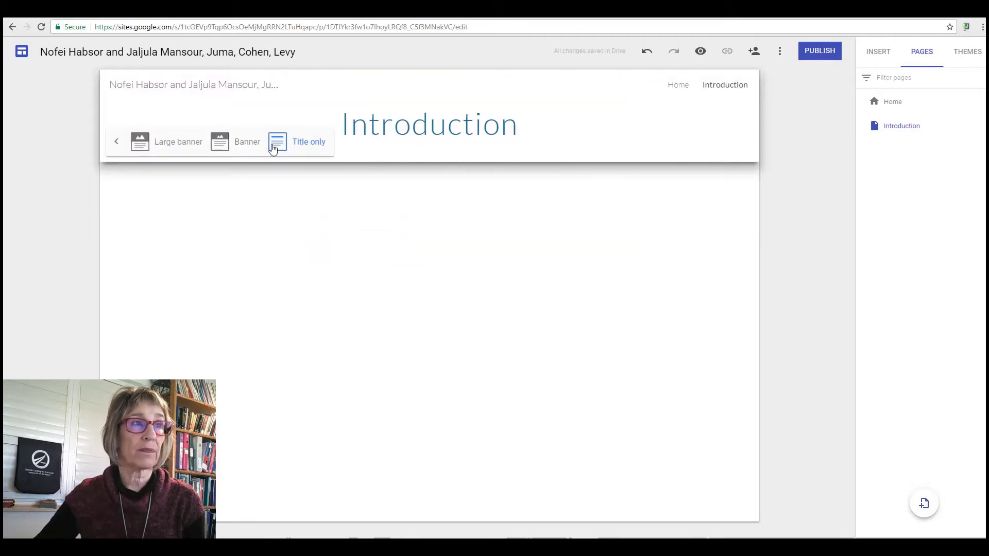
Return to Home, open its header image options, then go back to Introduction.
left_click(247, 141)
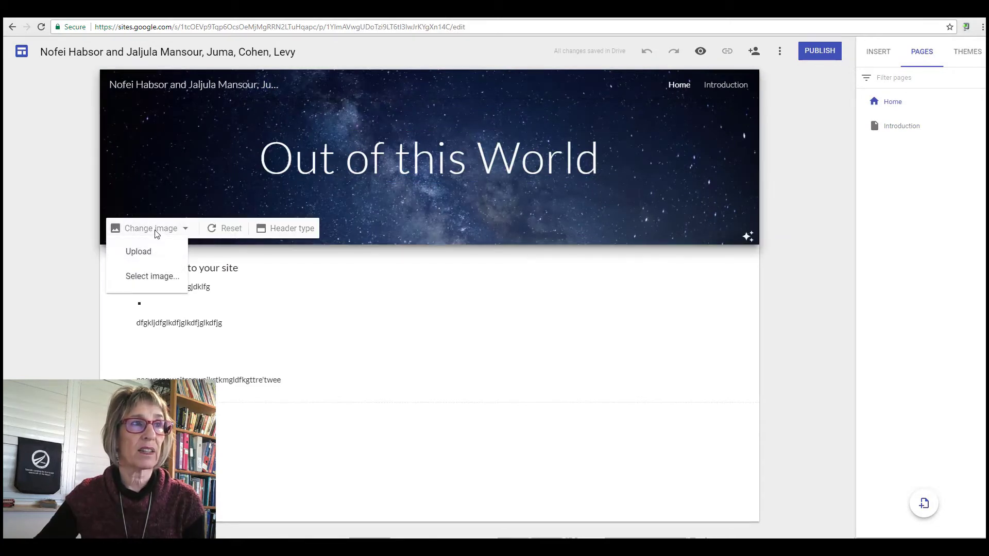
left_click(291, 228)
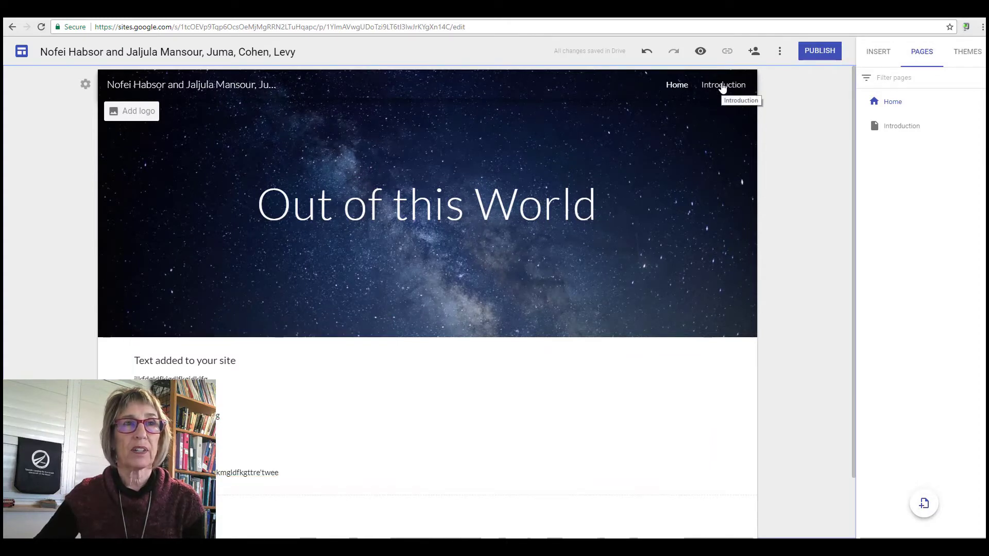
left_click(722, 85)
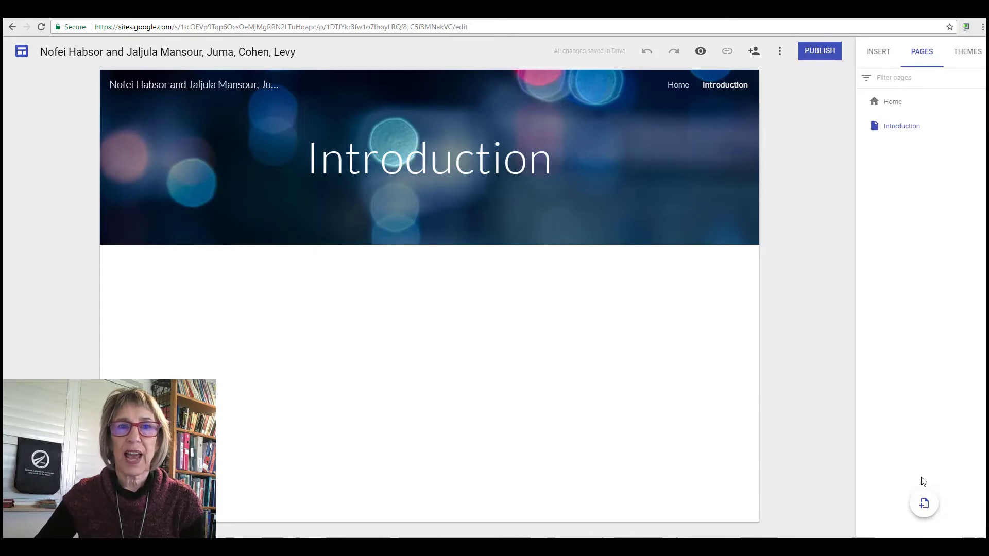
Add the Space Exhibition and Research Paper pages.
left_click(923, 503)
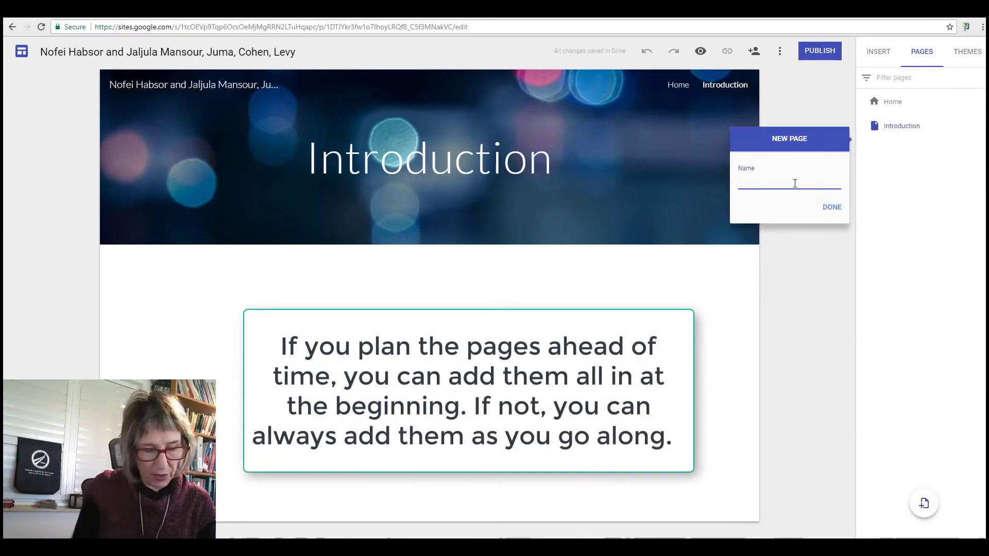
type("Space Exhibition")
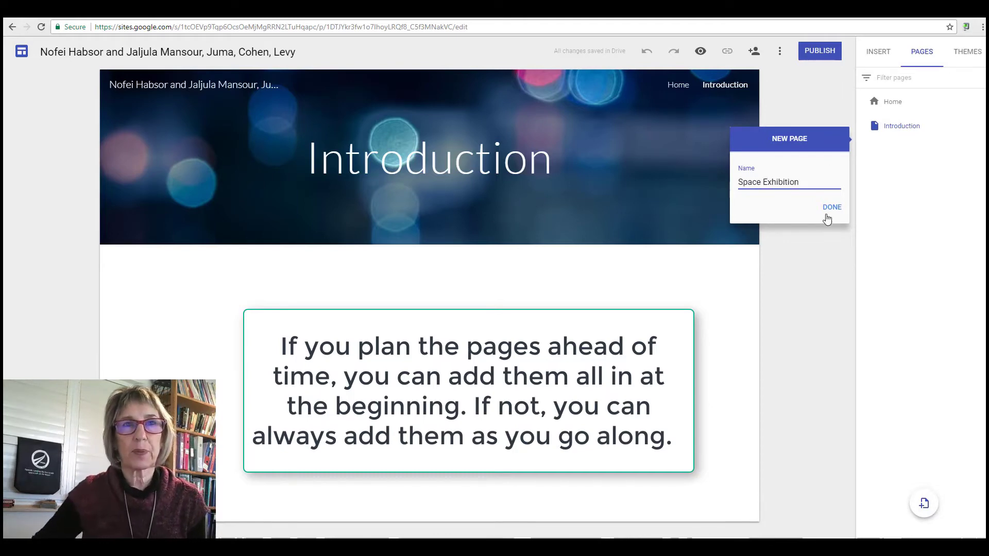
left_click(831, 207)
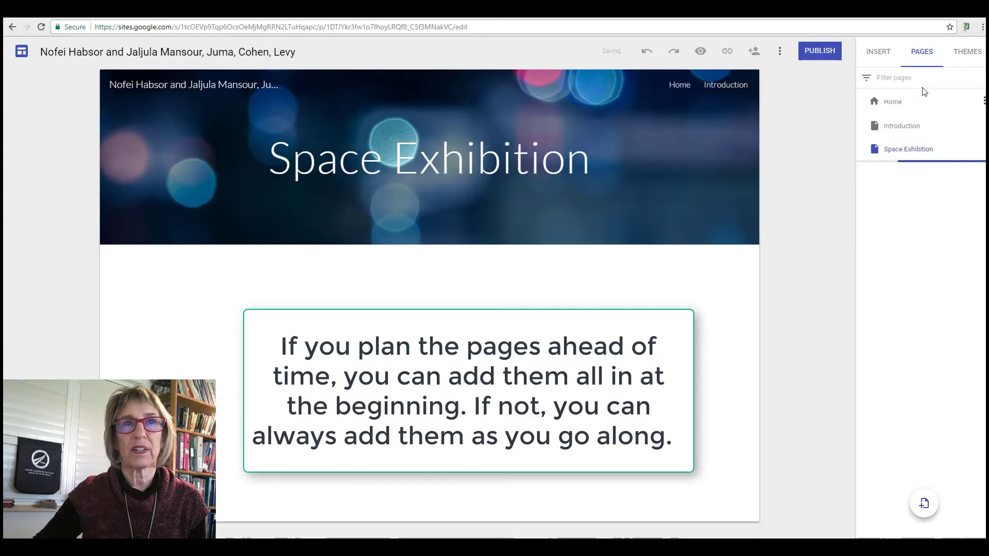
left_click(922, 503)
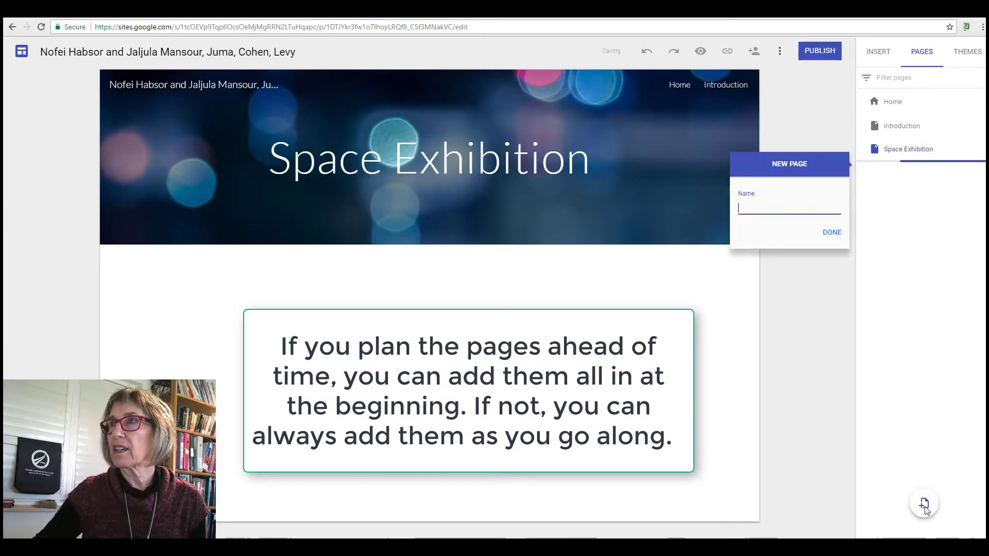
type("Research Paper")
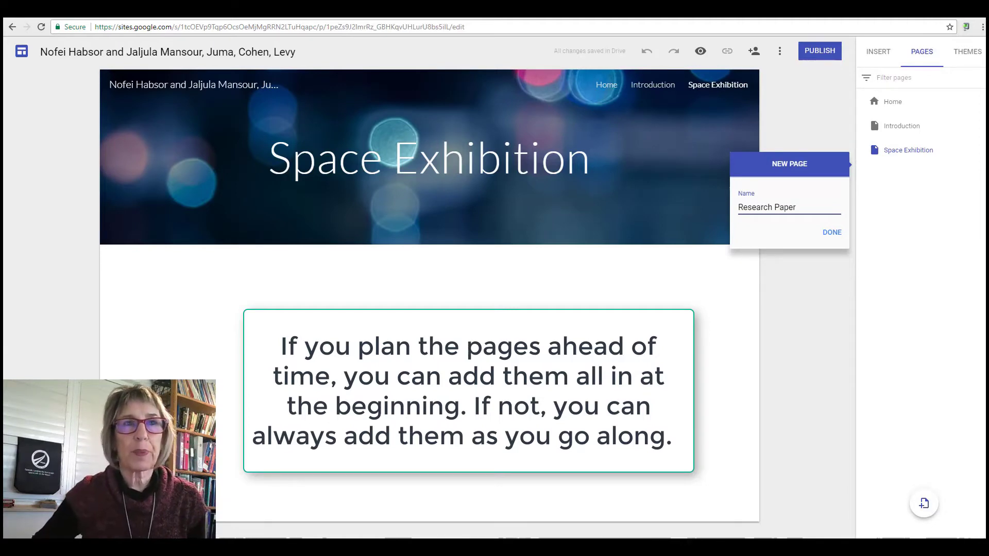
left_click(831, 232)
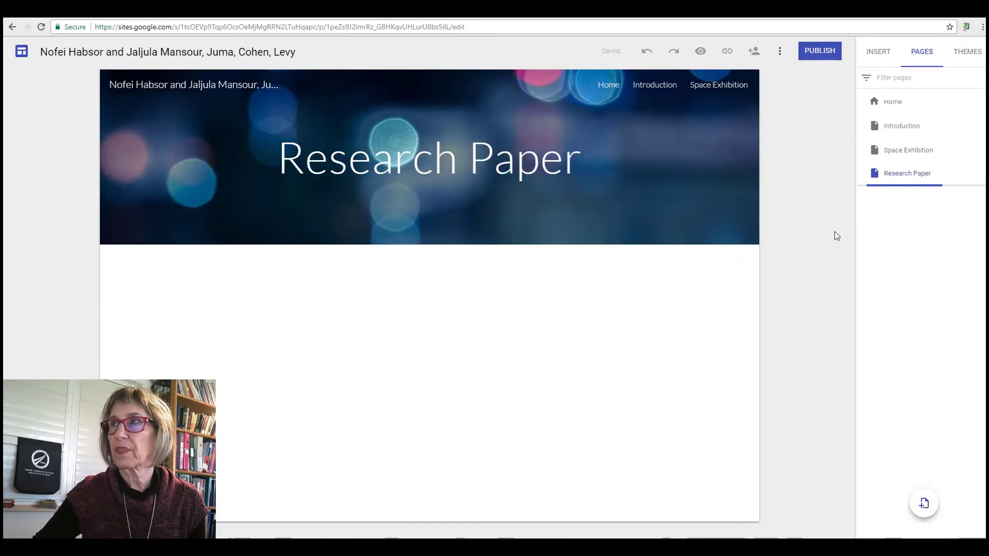
mouse_move(923, 504)
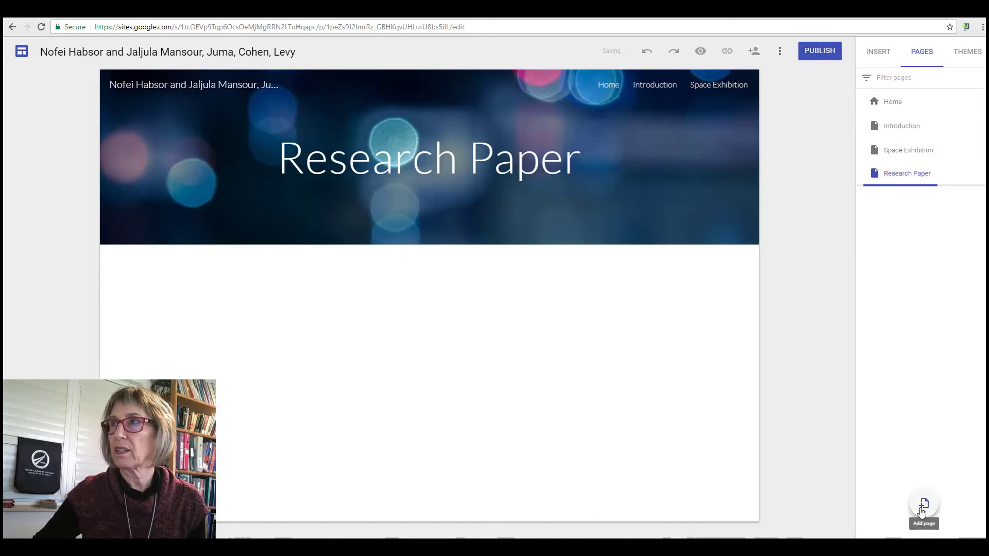
Add the Bibliography, Related Movies and Creative Section pages.
type("Bibliography")
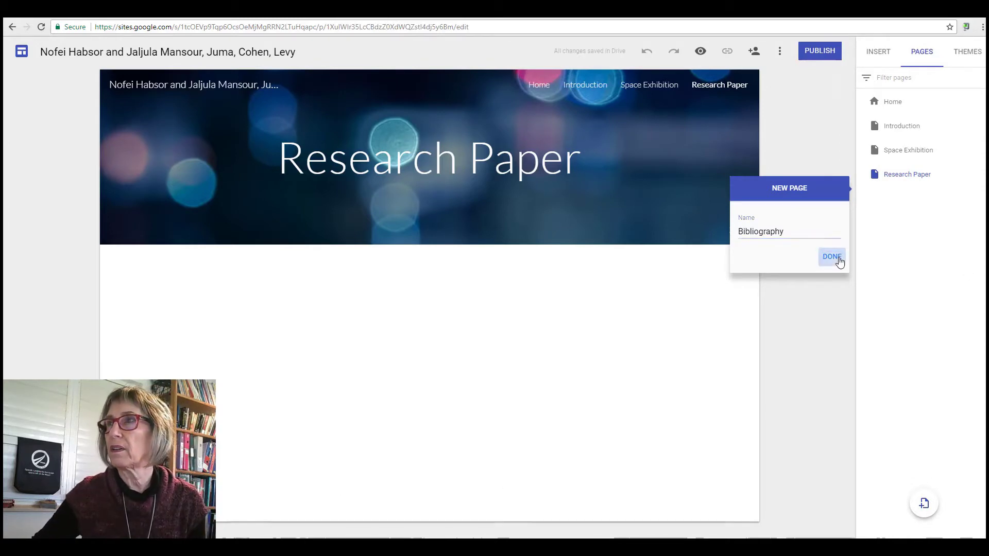
left_click(831, 256)
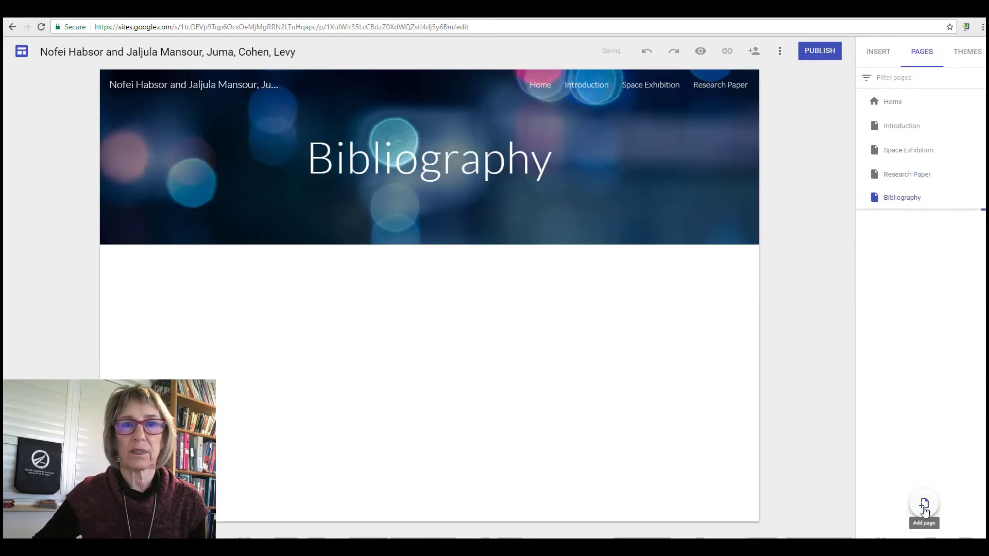
type("Related Movie")
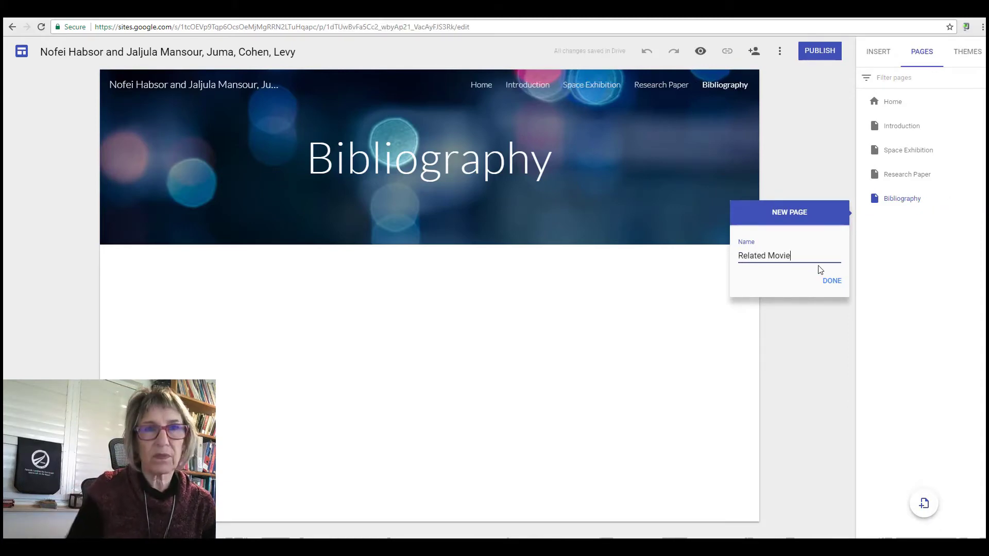
left_click(831, 281)
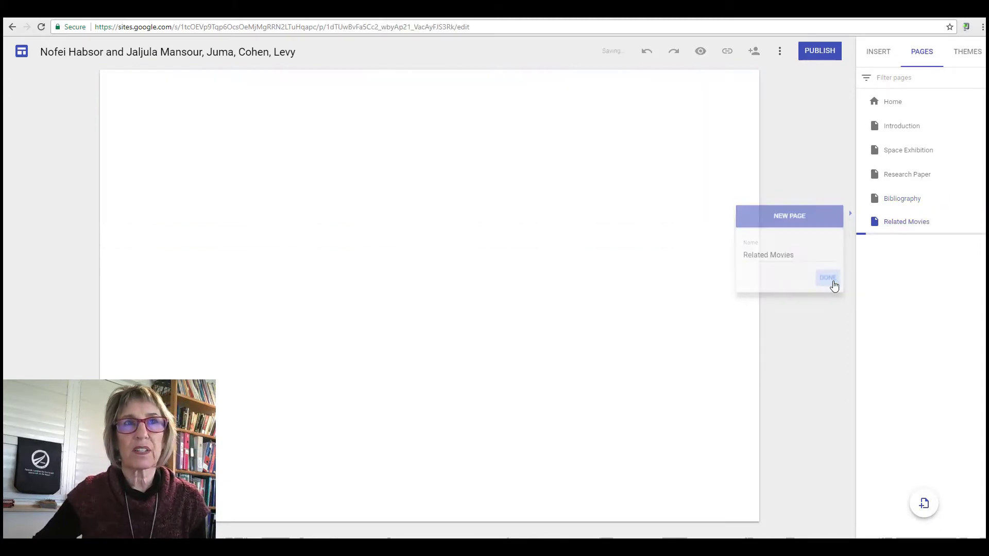
left_click(827, 277)
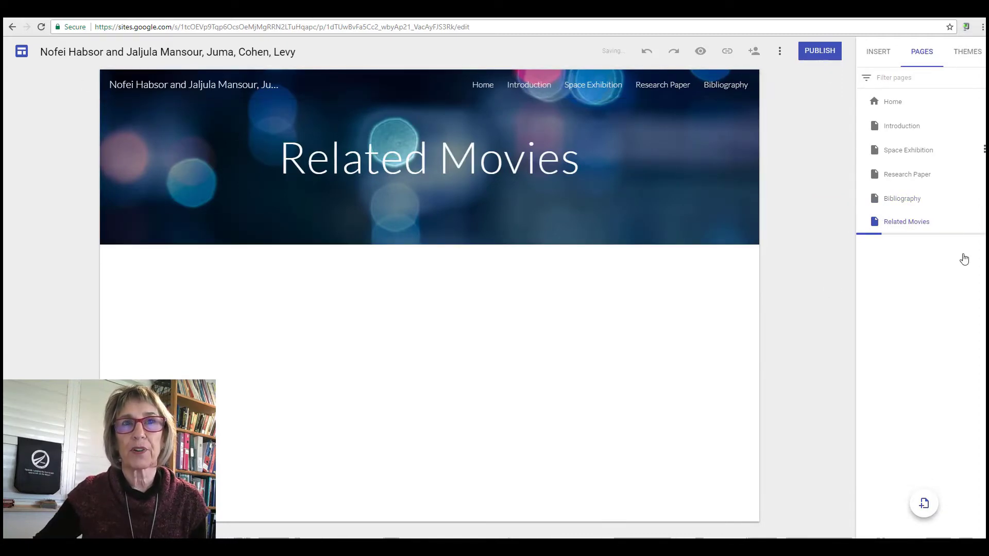
left_click(923, 503)
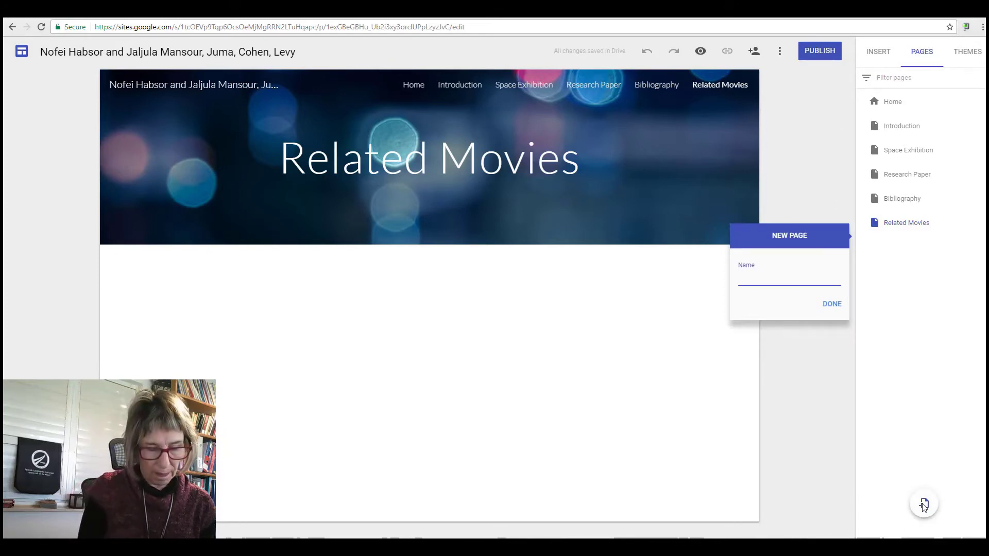
type("Creative")
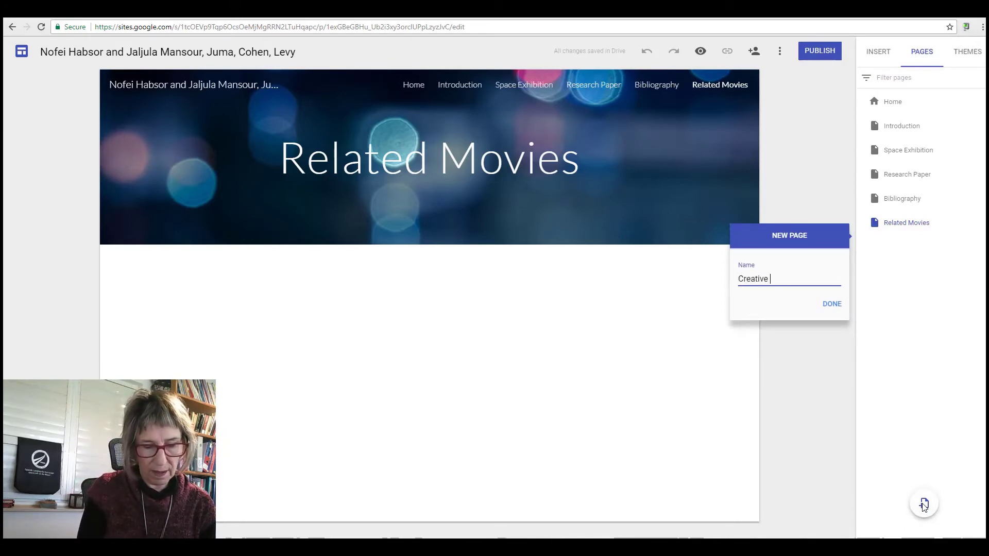
type("Section")
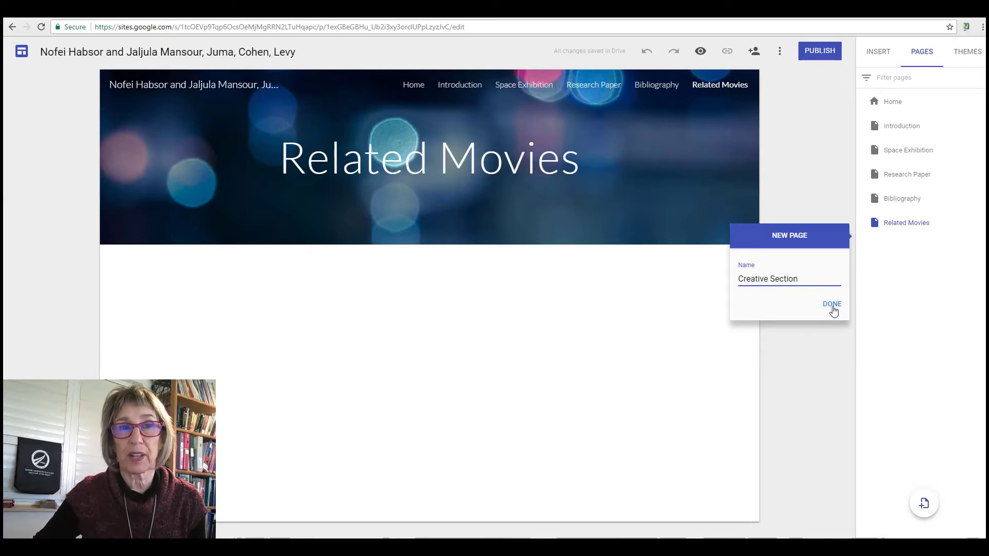
left_click(831, 304)
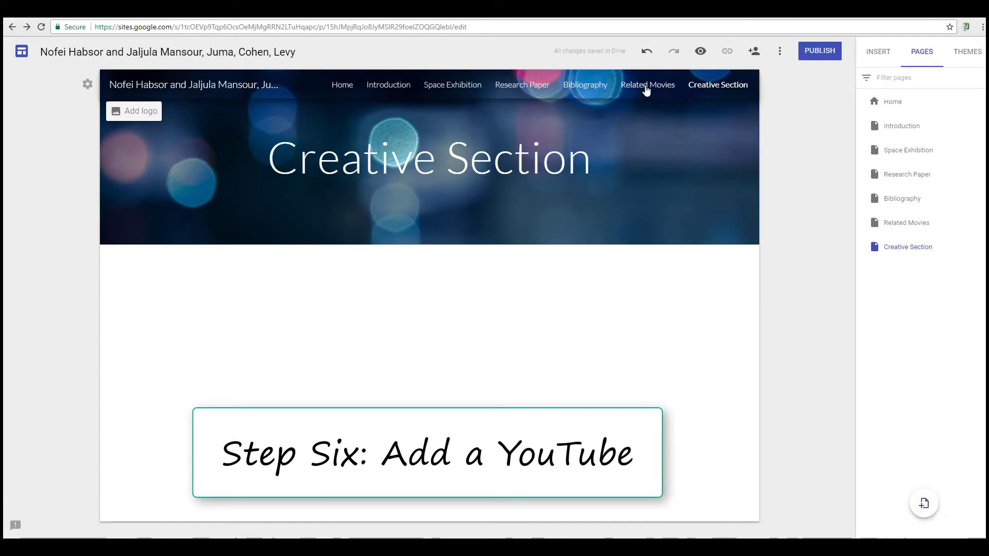
left_click(647, 84)
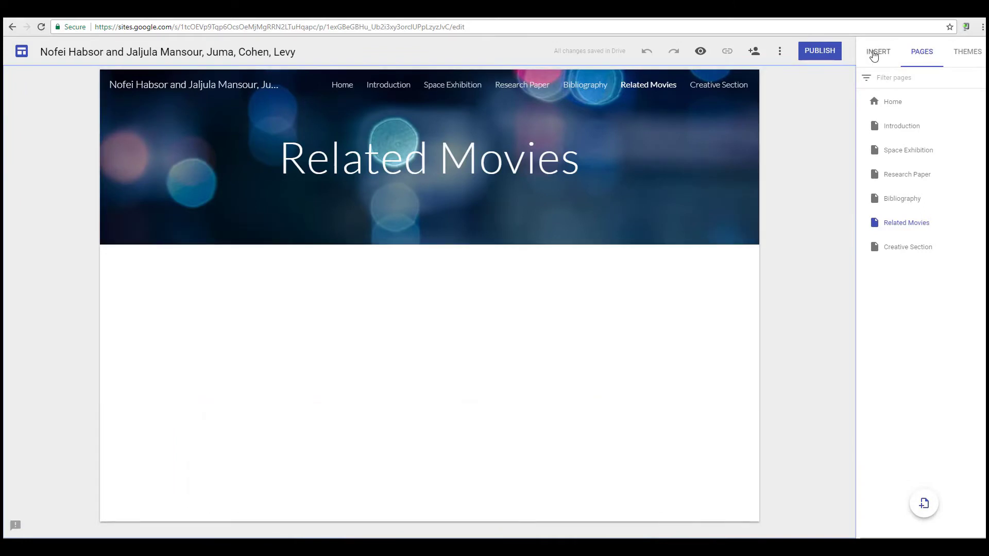
left_click(878, 51)
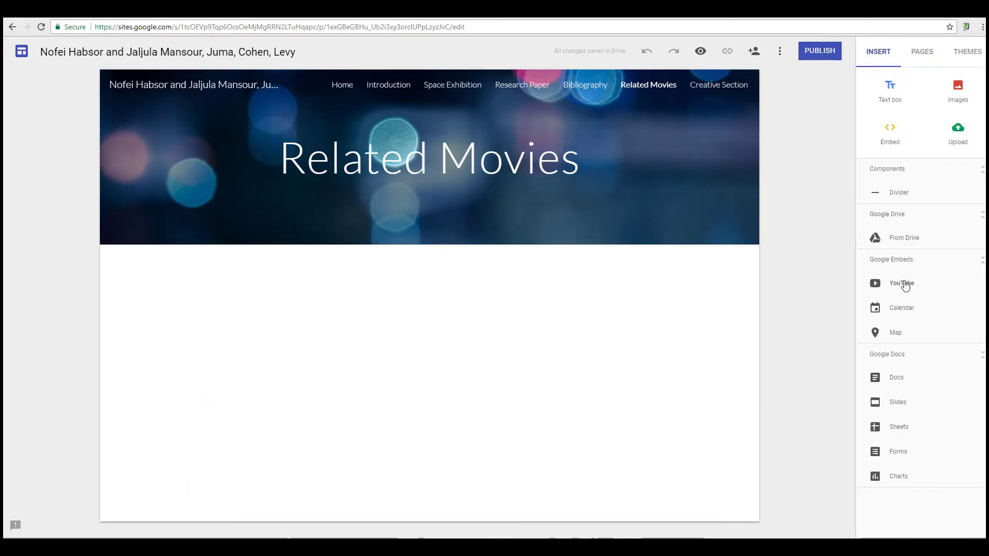
left_click(900, 282)
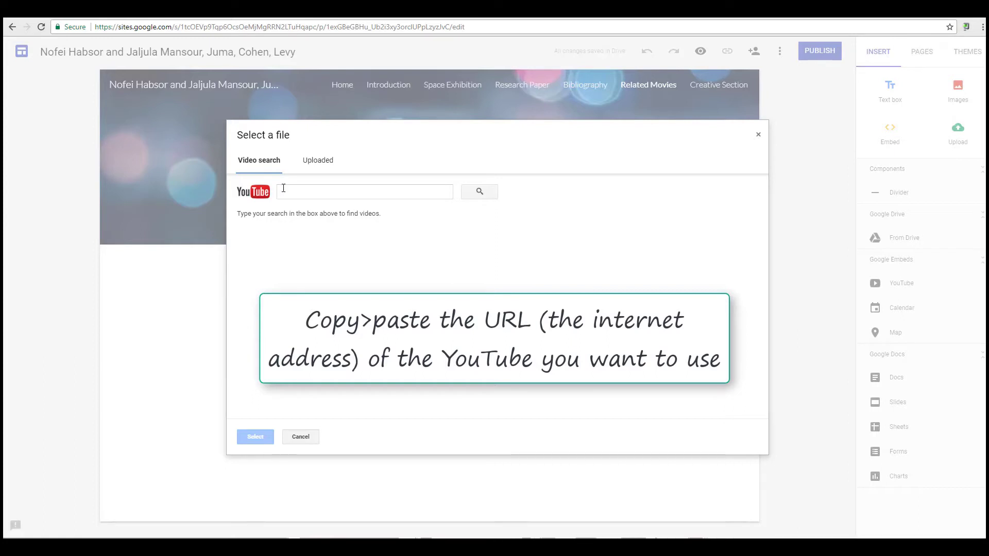
type("https://youtu.be/TX7OdPX_nnY")
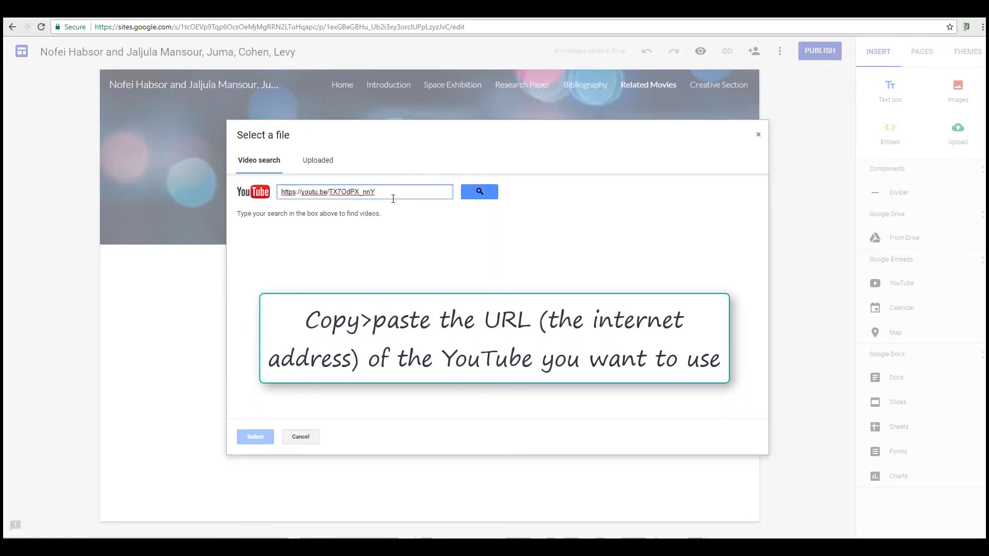
left_click(479, 191)
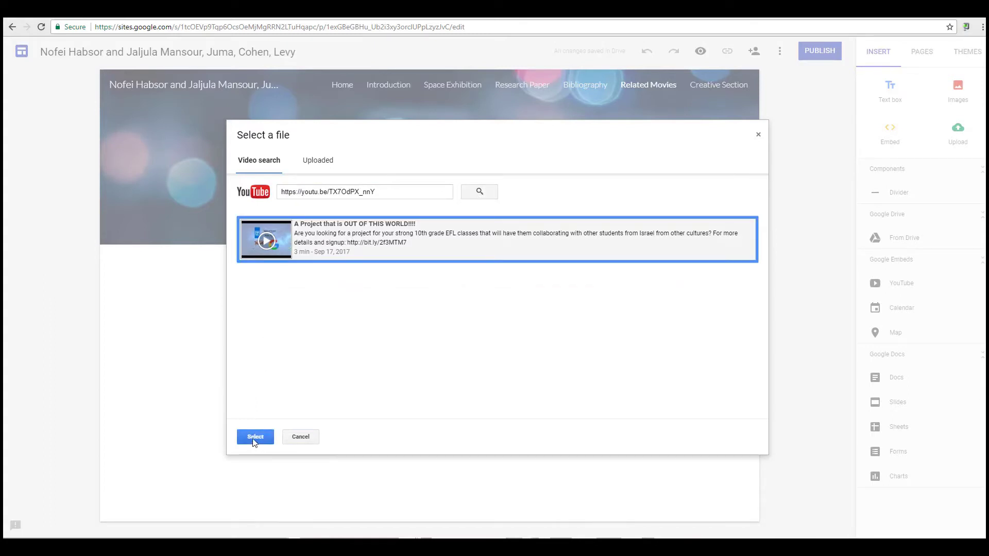
left_click(255, 436)
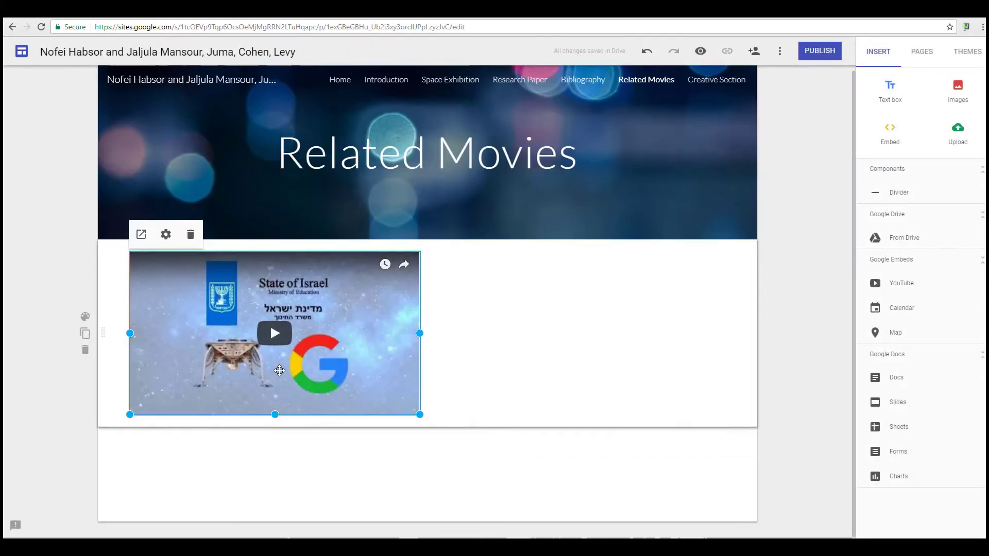
left_click(700, 51)
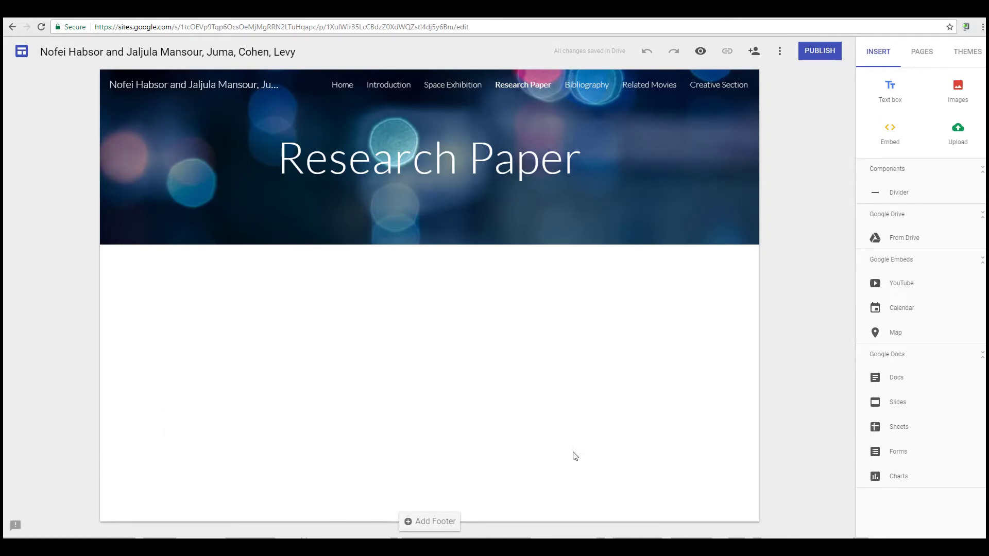
mouse_move(720, 364)
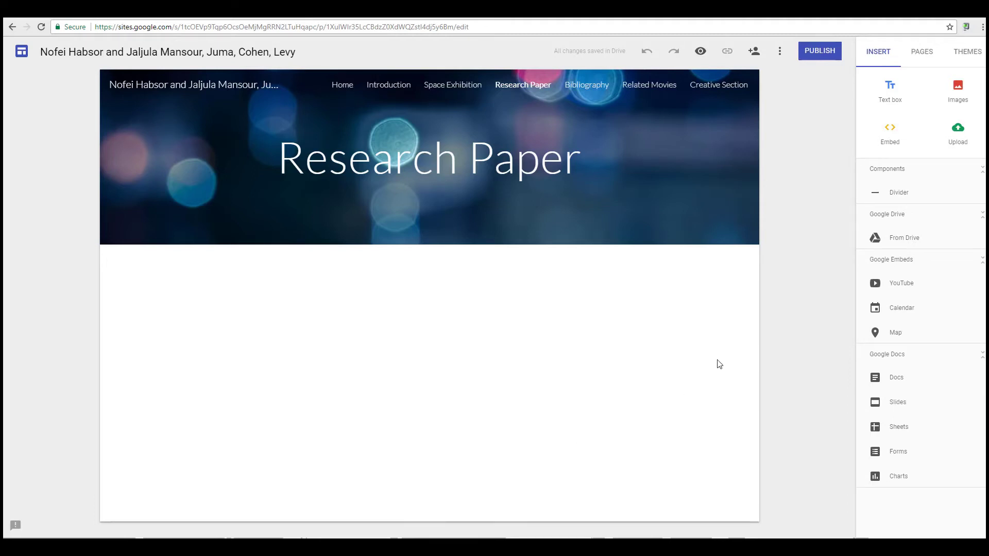
Insert a file from the project folder in My Drive onto the Research Paper page.
left_click(428, 158)
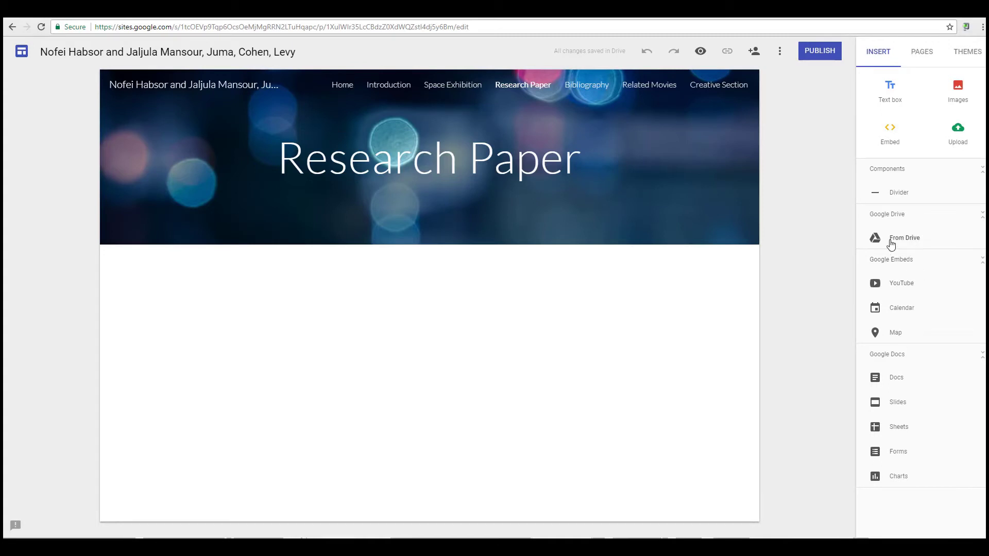
left_click(904, 238)
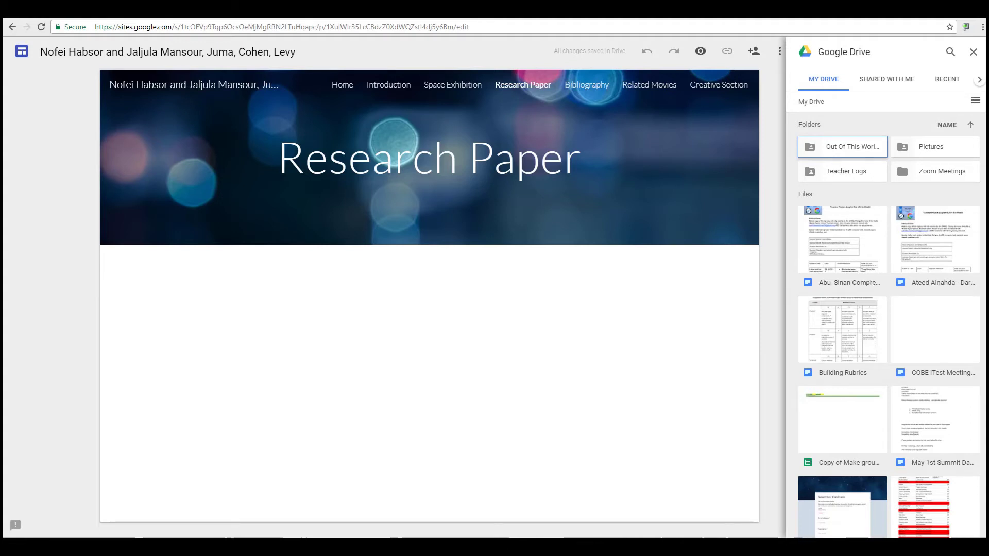
double_click(849, 146)
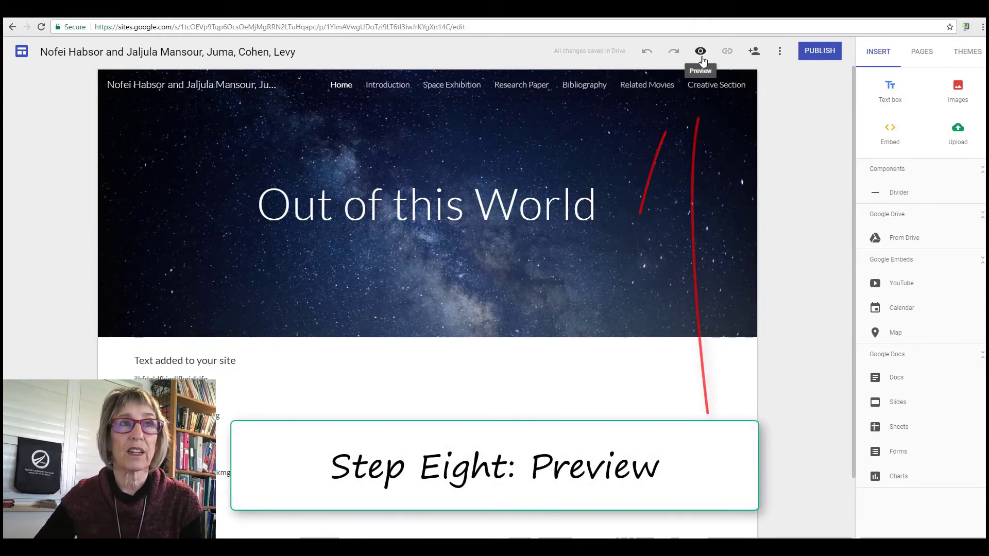
Preview the site and browse the Introduction, Space Exhibition, Research Paper and Bibliography pages.
left_click(700, 50)
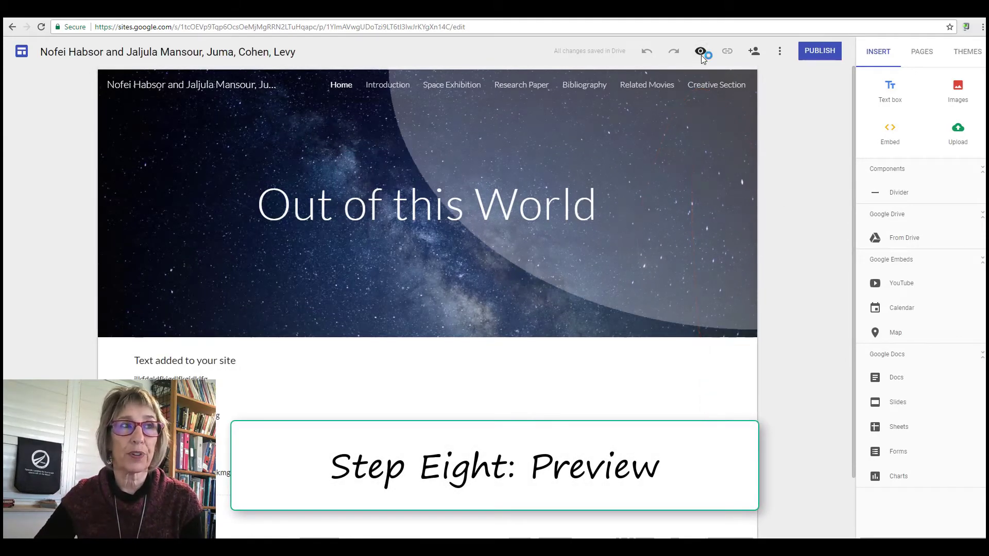
left_click(700, 51)
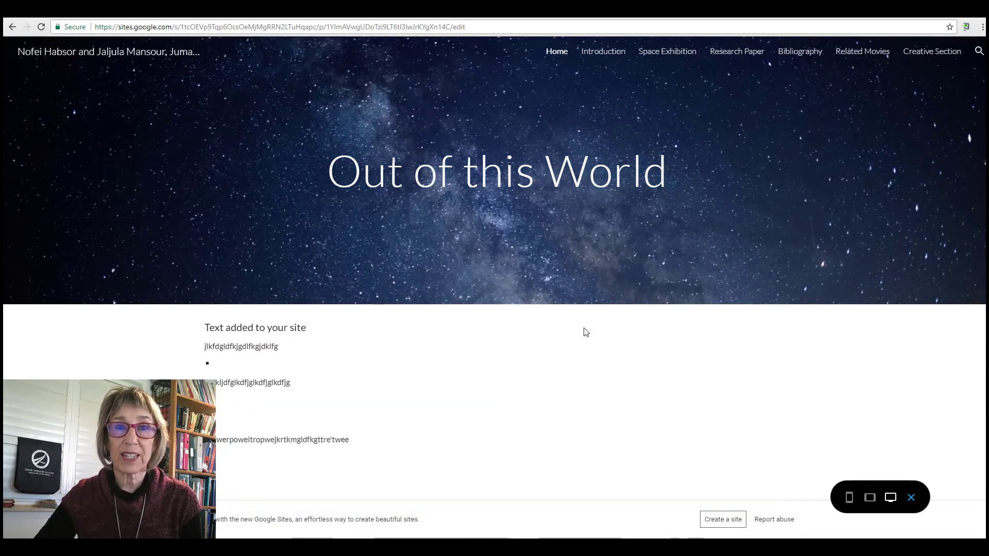
left_click(602, 51)
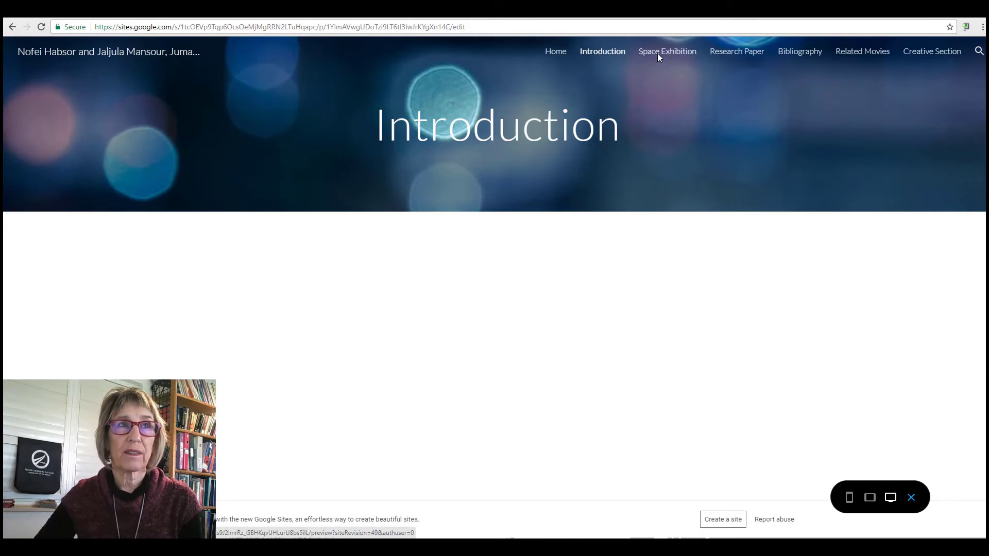
left_click(667, 51)
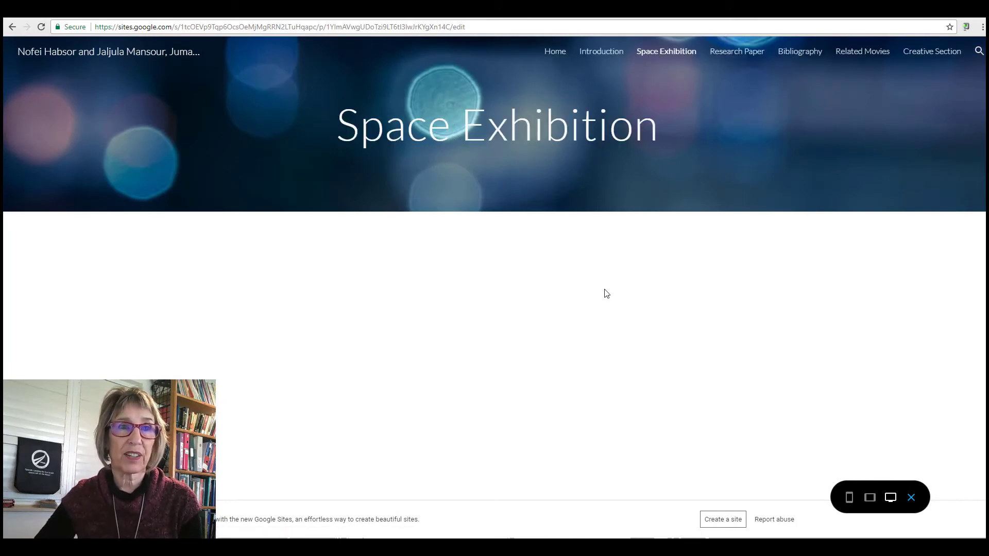
mouse_move(736, 51)
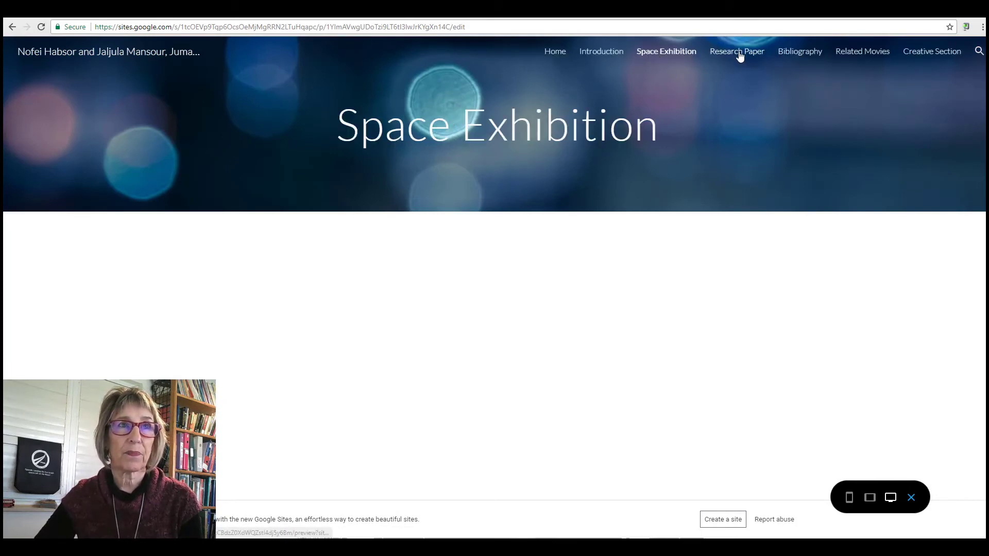
left_click(736, 51)
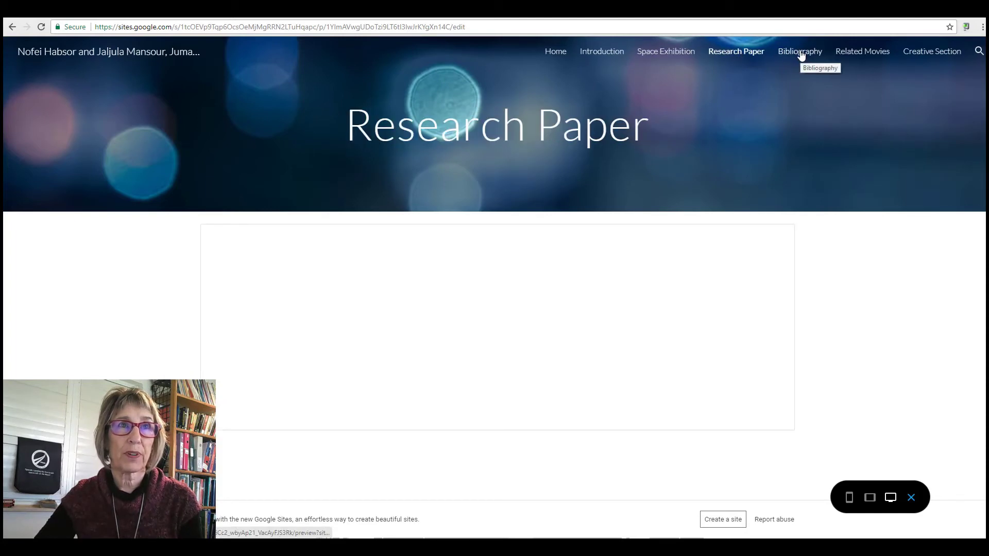
left_click(798, 51)
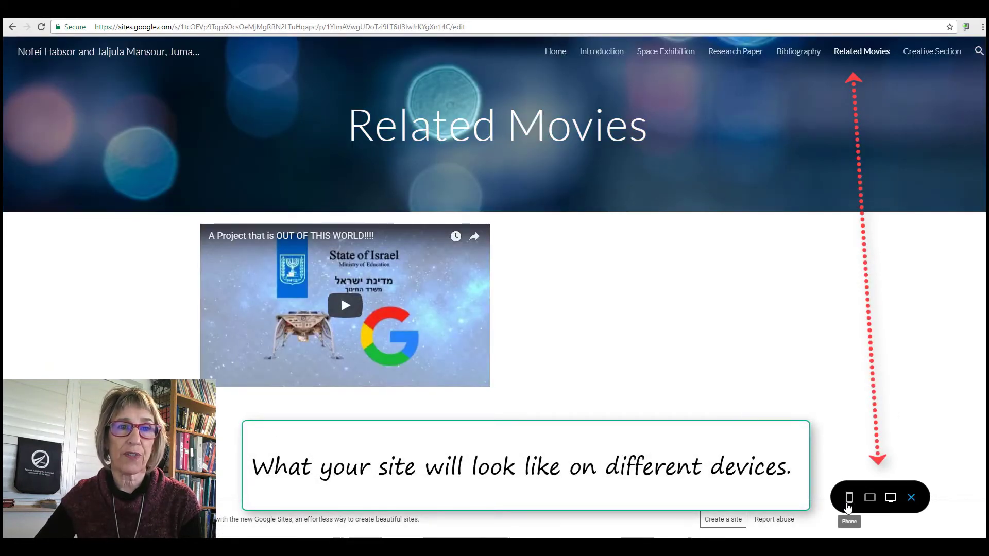
Check the preview at phone, tablet and large screen sizes.
left_click(849, 498)
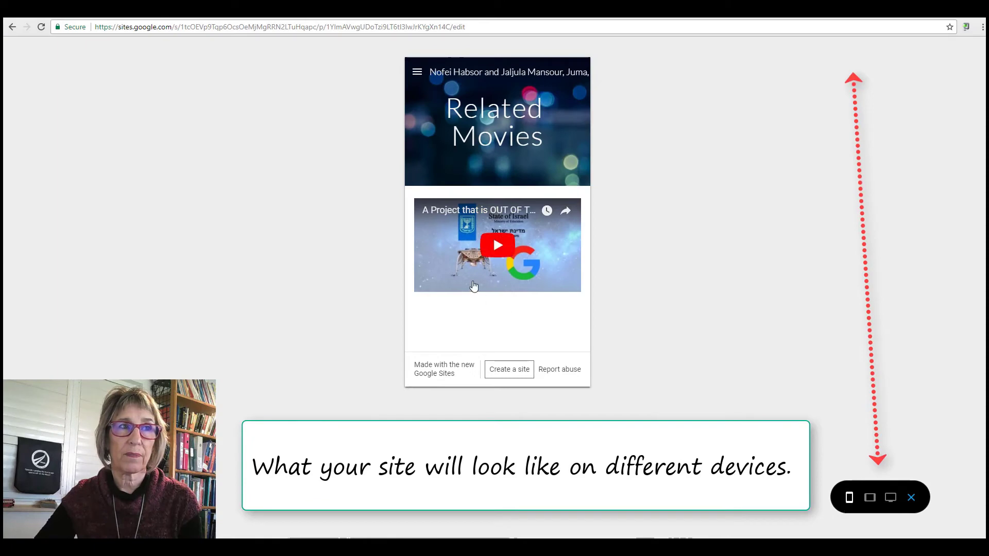
mouse_move(869, 498)
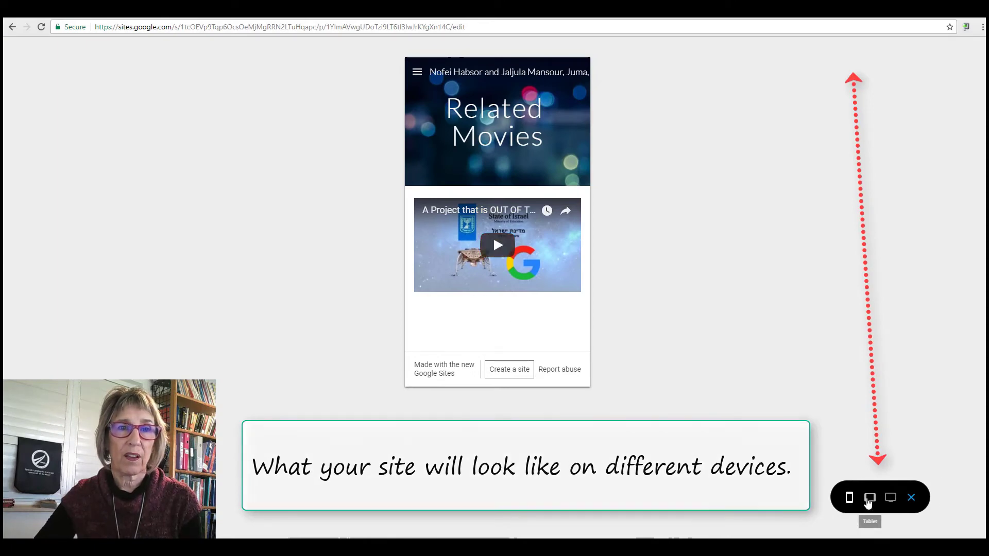
left_click(890, 497)
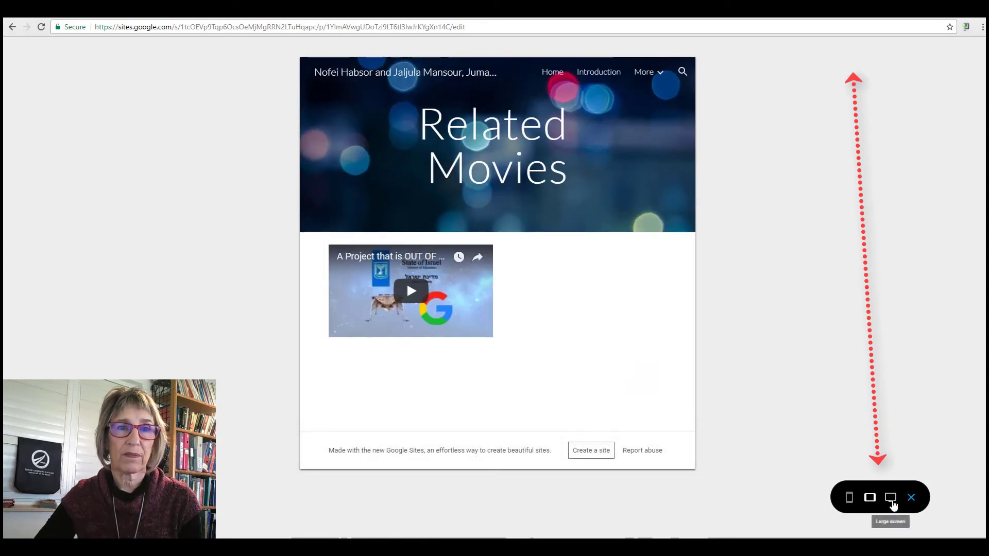
left_click(889, 498)
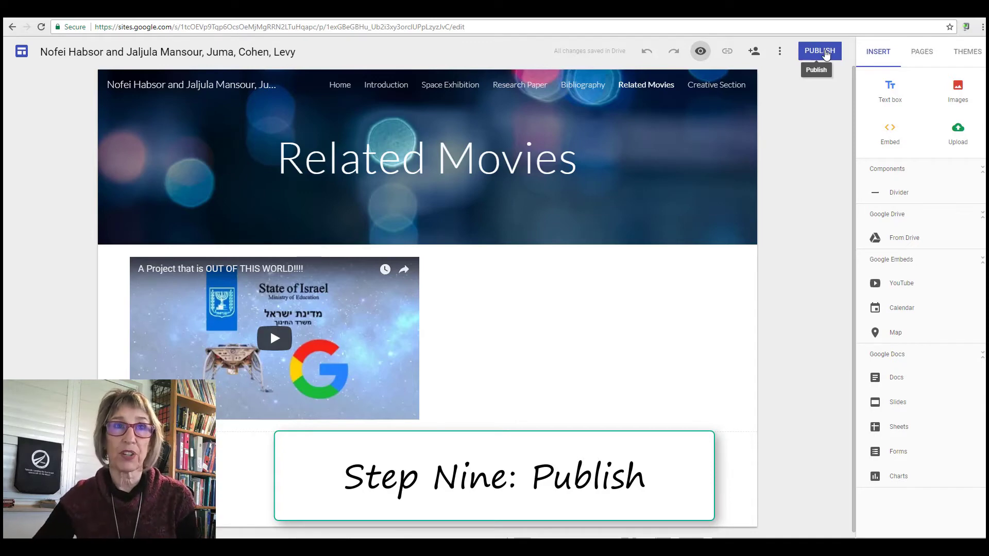
Publish the site at the chosen web address and view the live version.
left_click(820, 51)
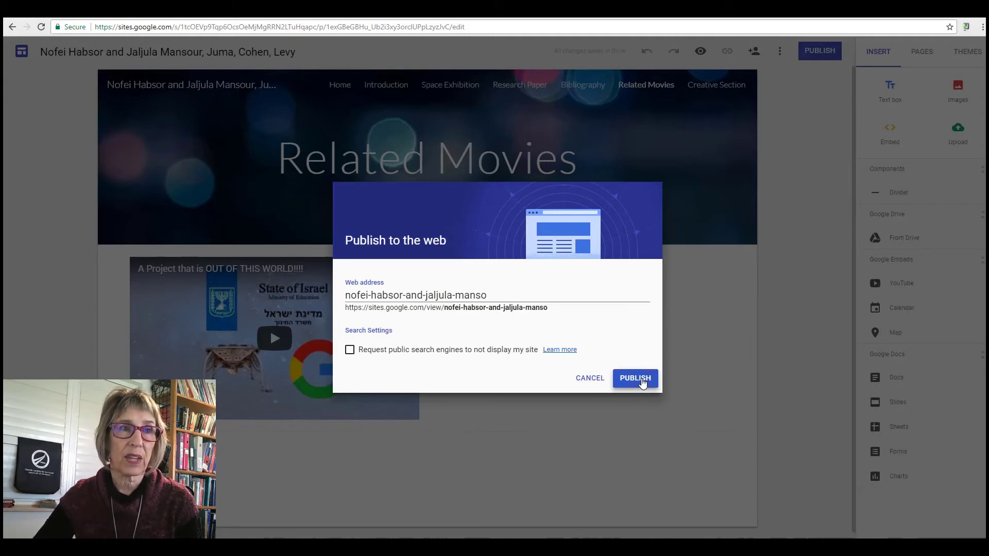
left_click(635, 377)
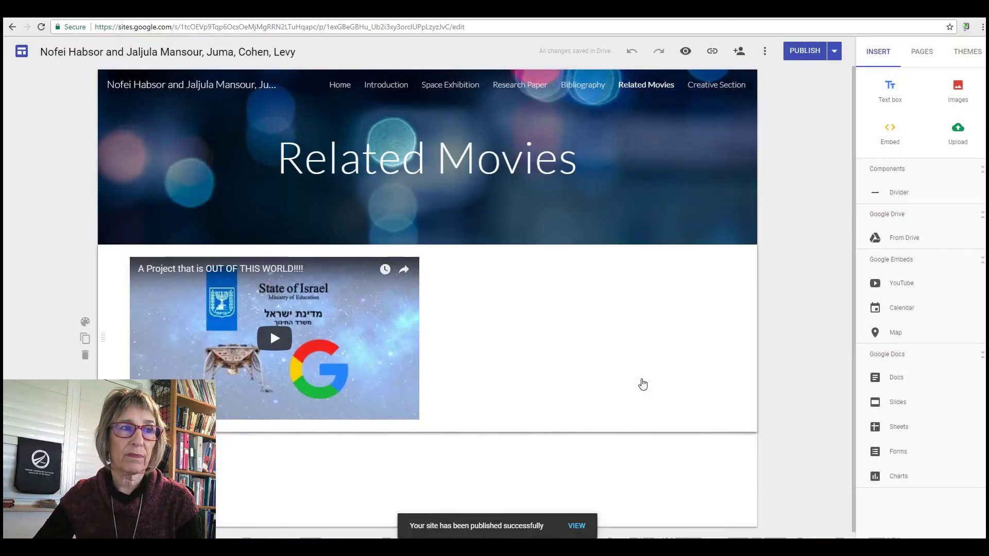
left_click(575, 525)
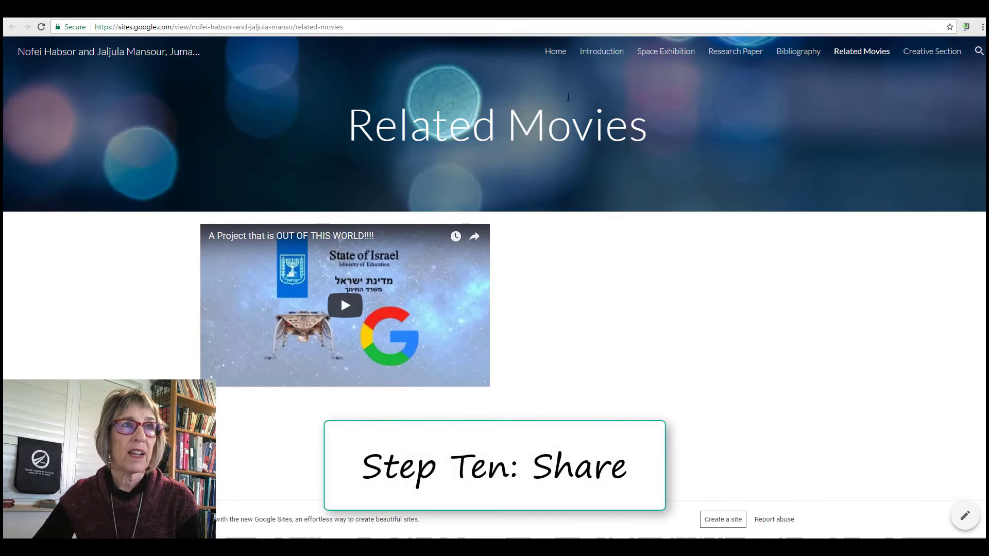
Go to the live site's Home page and copy its web address.
left_click(555, 51)
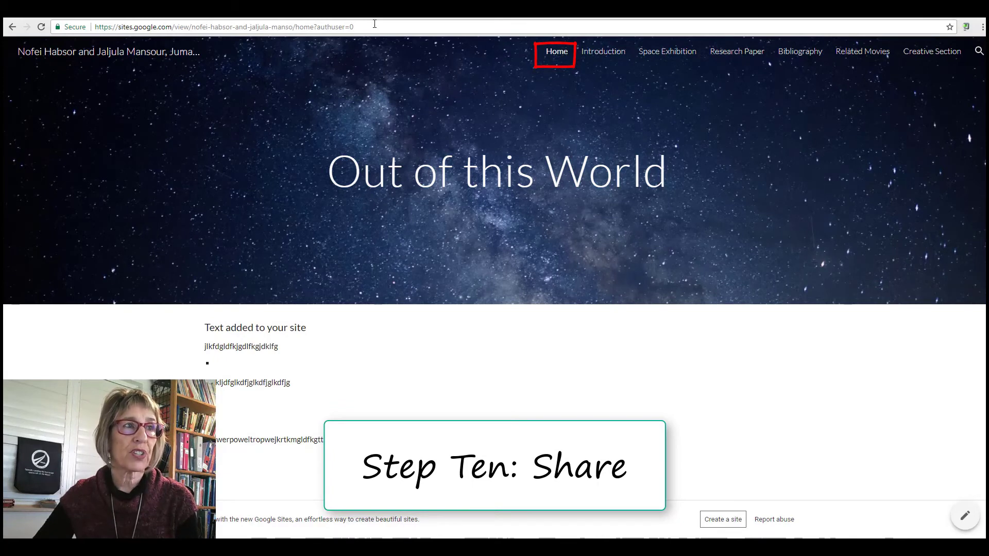
left_click(221, 26)
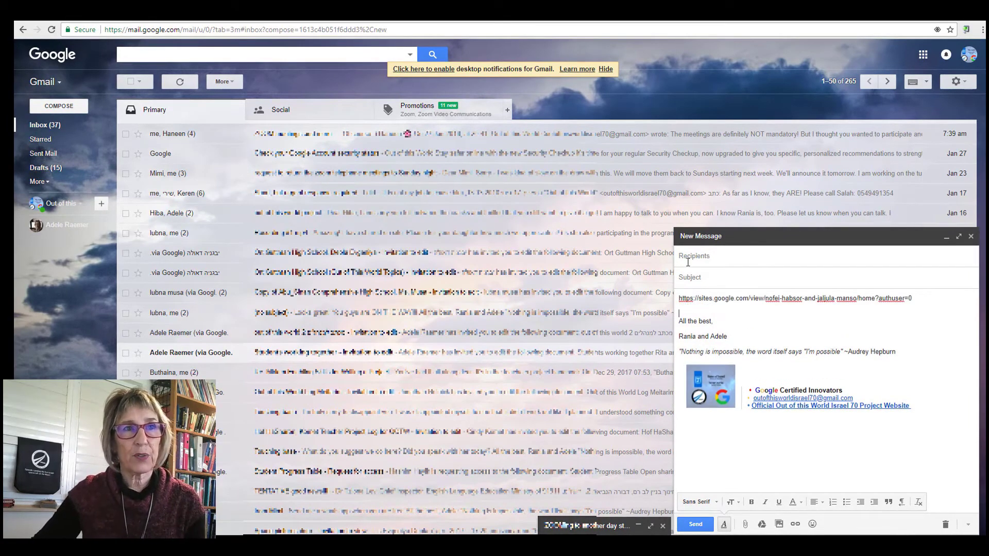
type("arae")
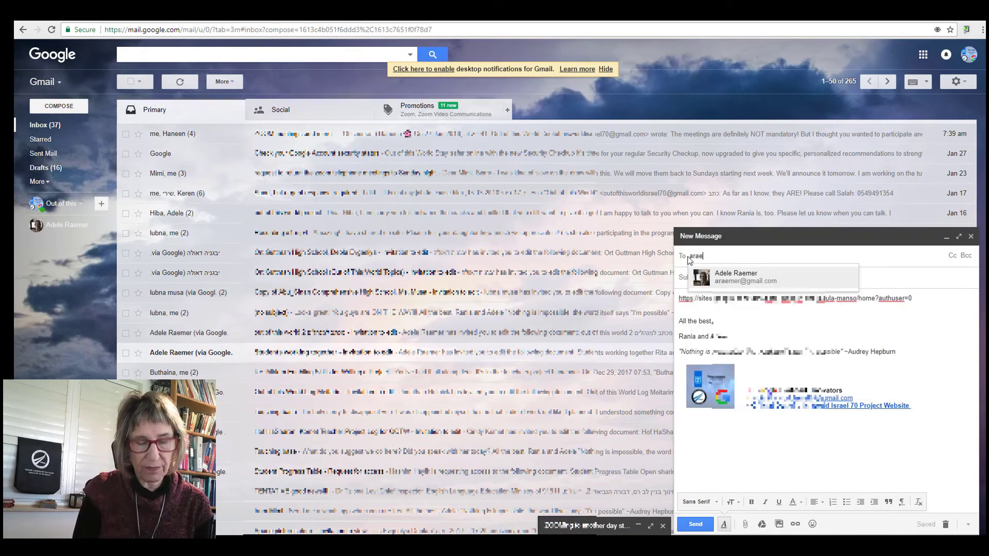
left_click(735, 276)
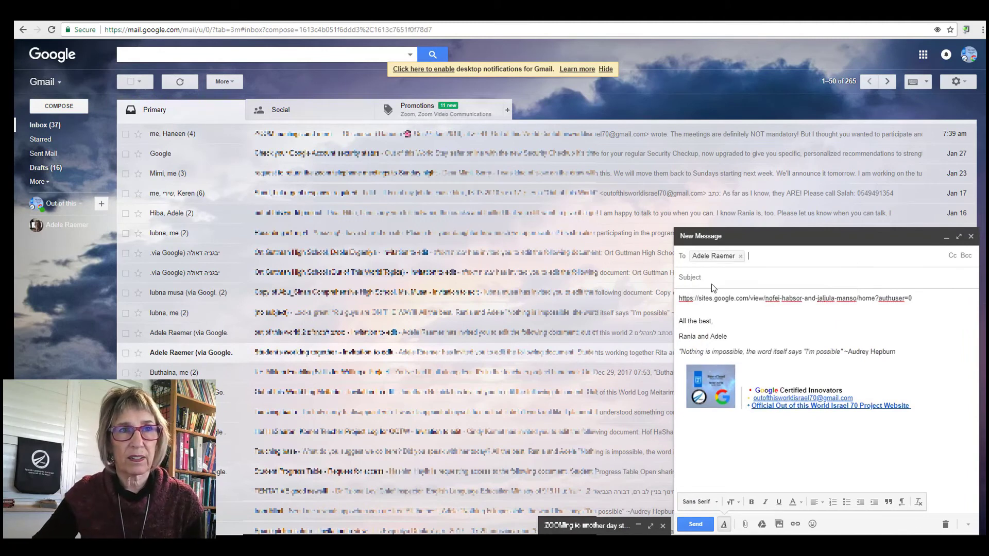
type("Our")
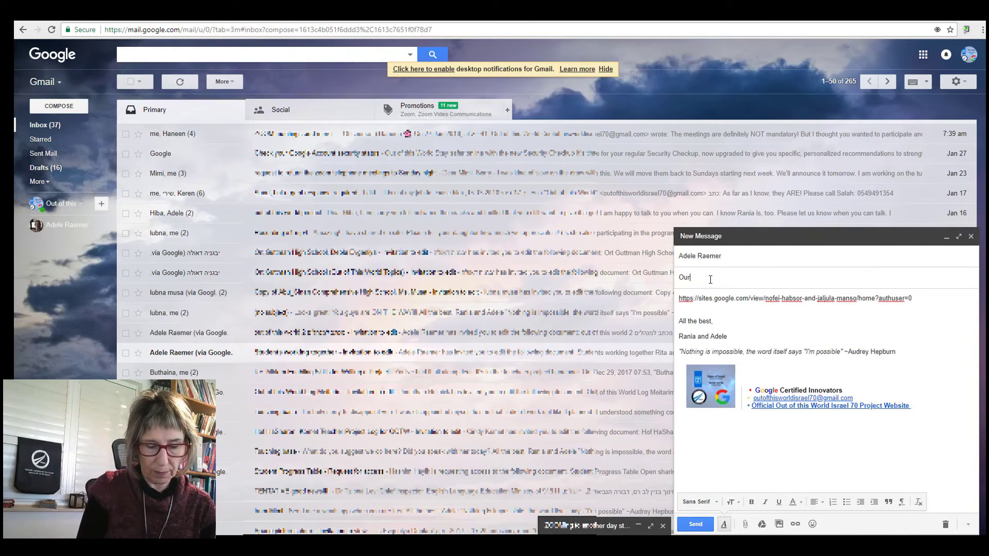
type("website")
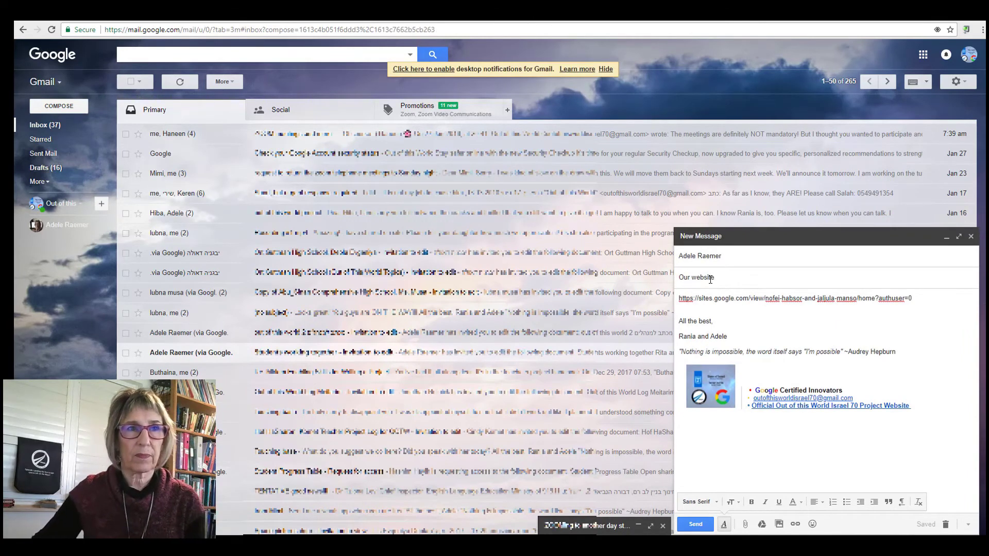
left_click(694, 524)
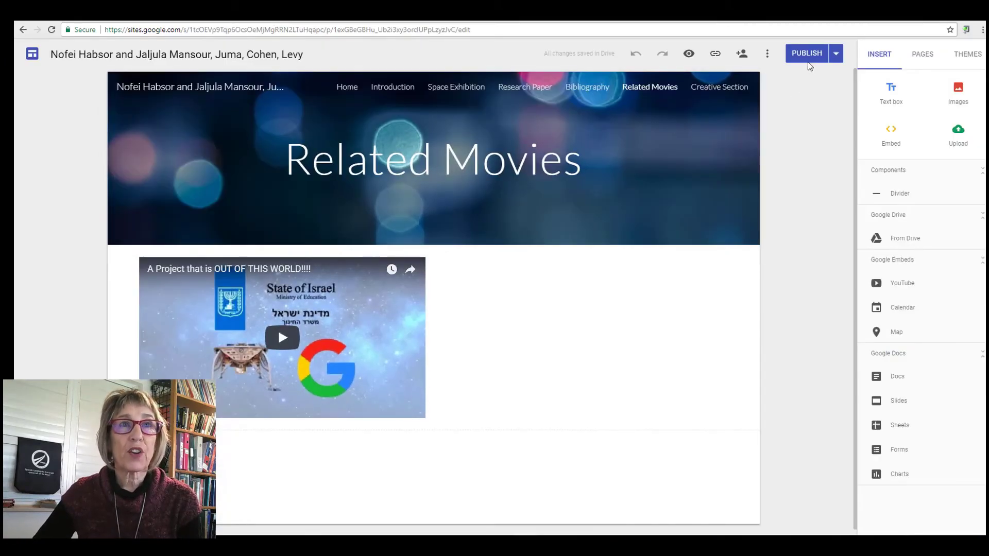
mouse_move(741, 53)
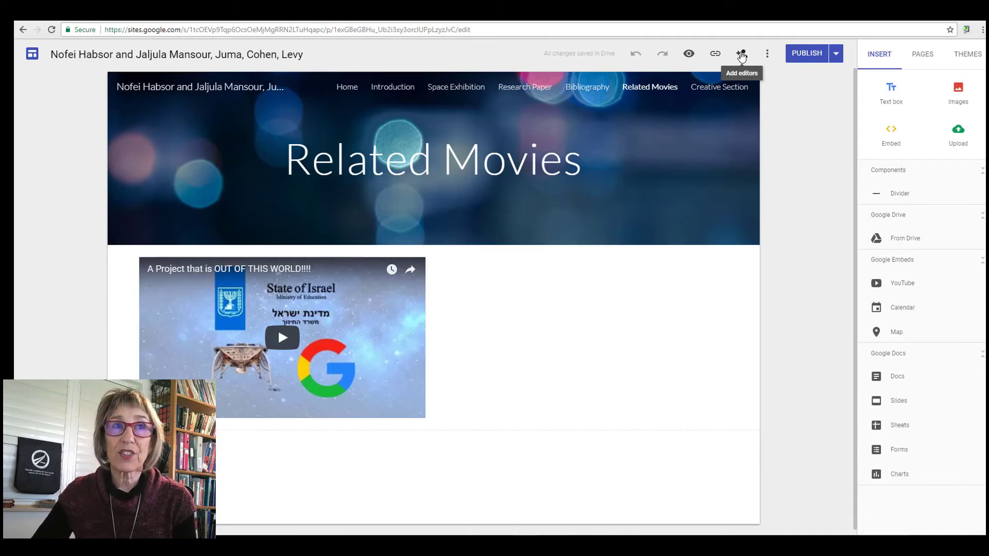
left_click(741, 54)
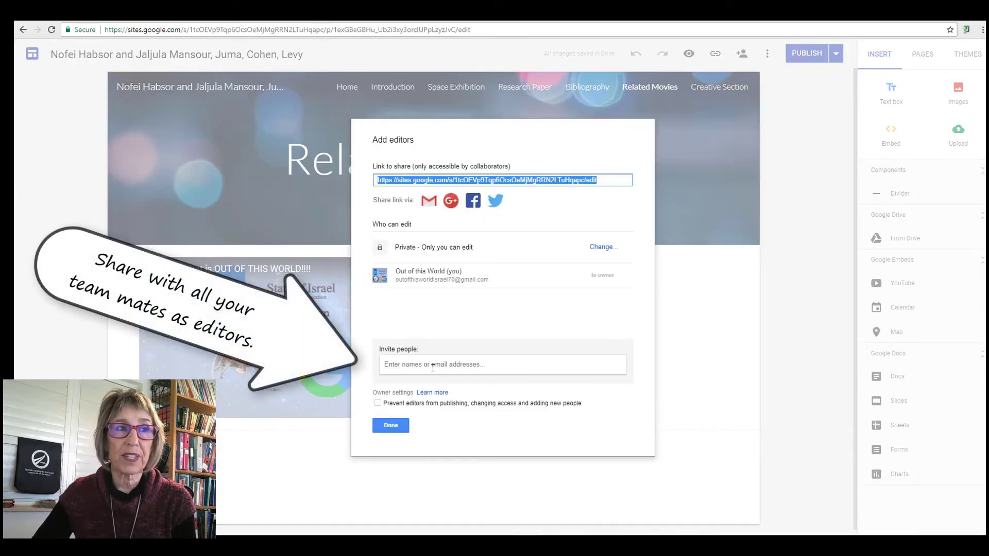
left_click(502, 364)
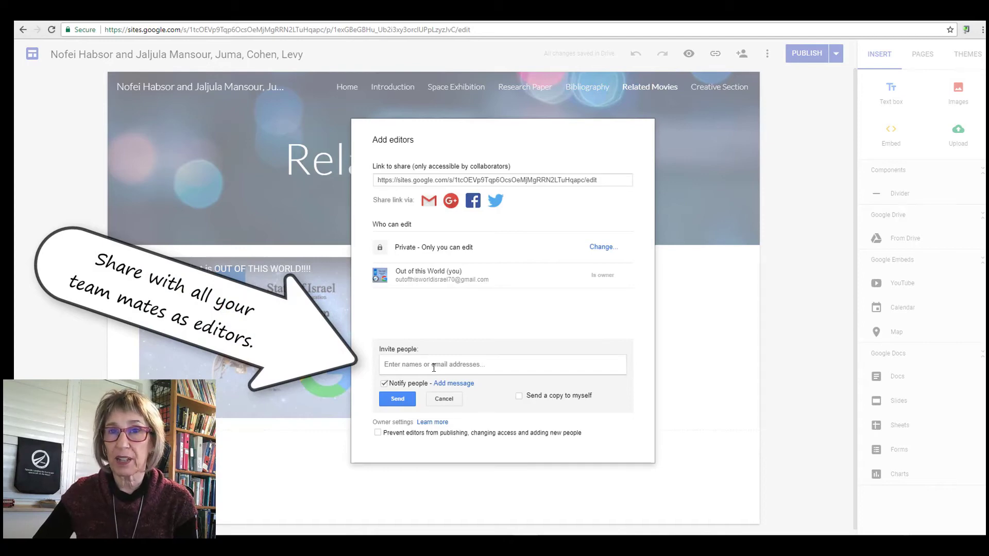
type("arae")
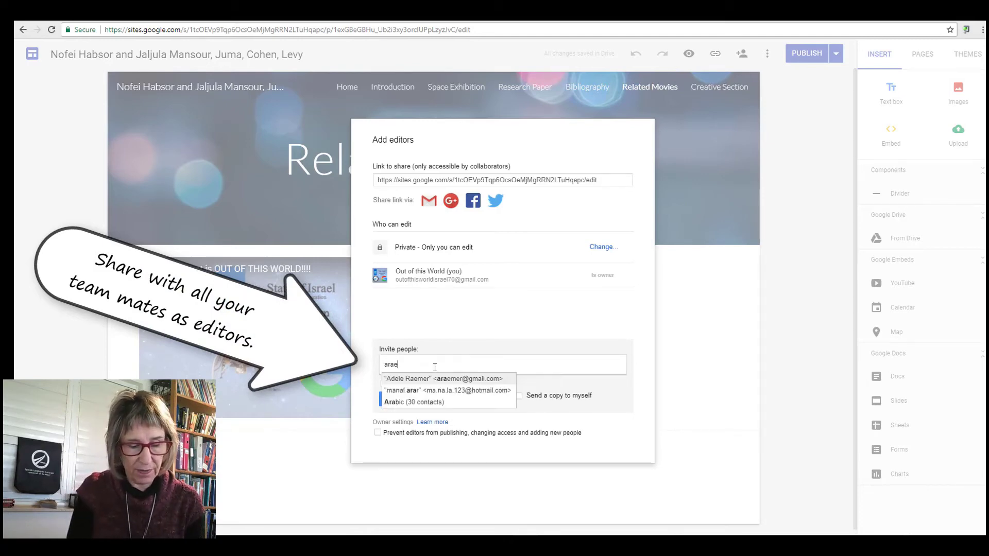
left_click(443, 379)
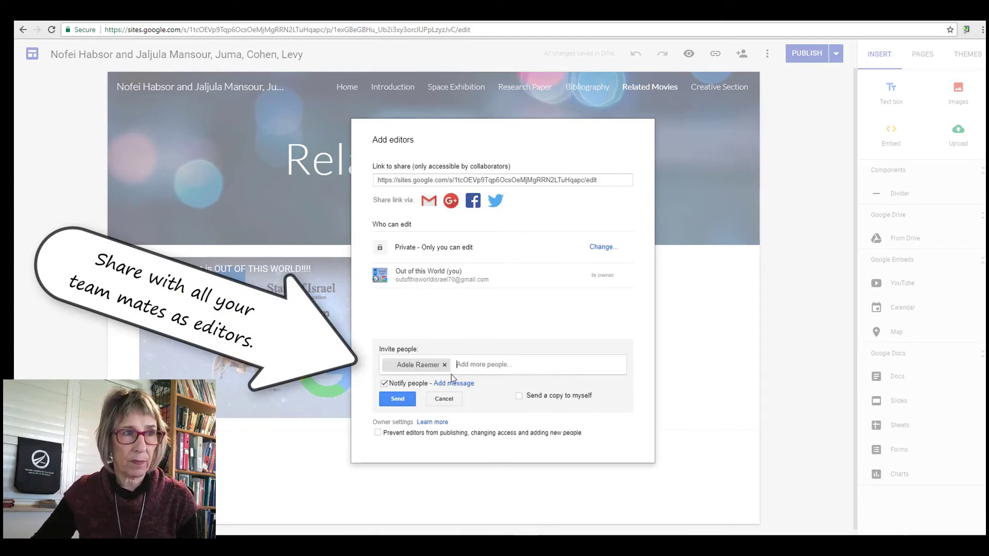
type("rania")
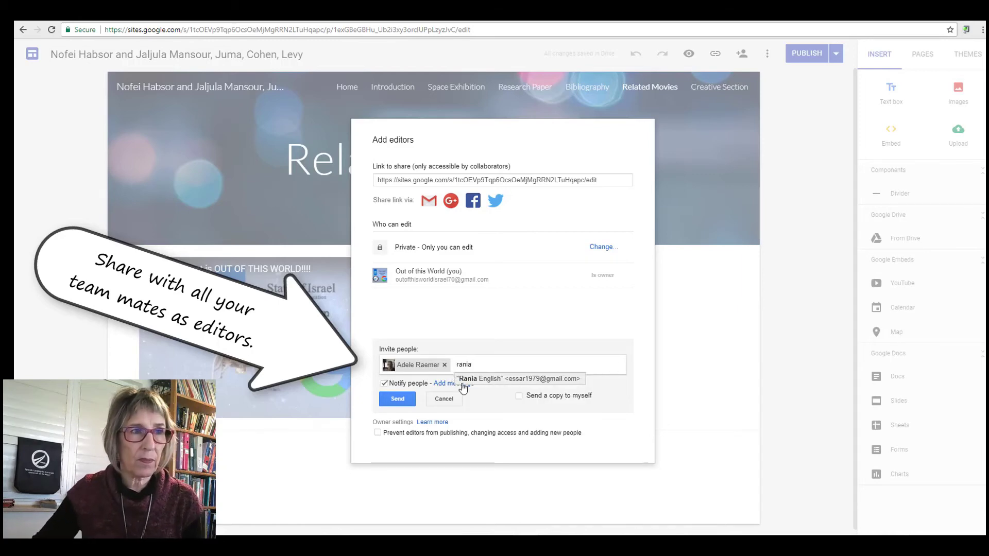
left_click(517, 378)
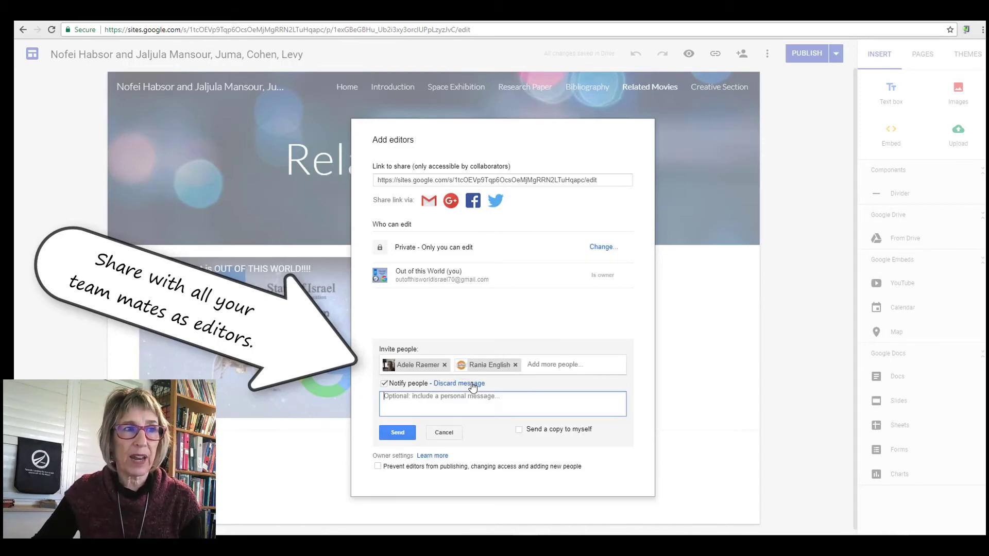
type("This is our project website. Please g")
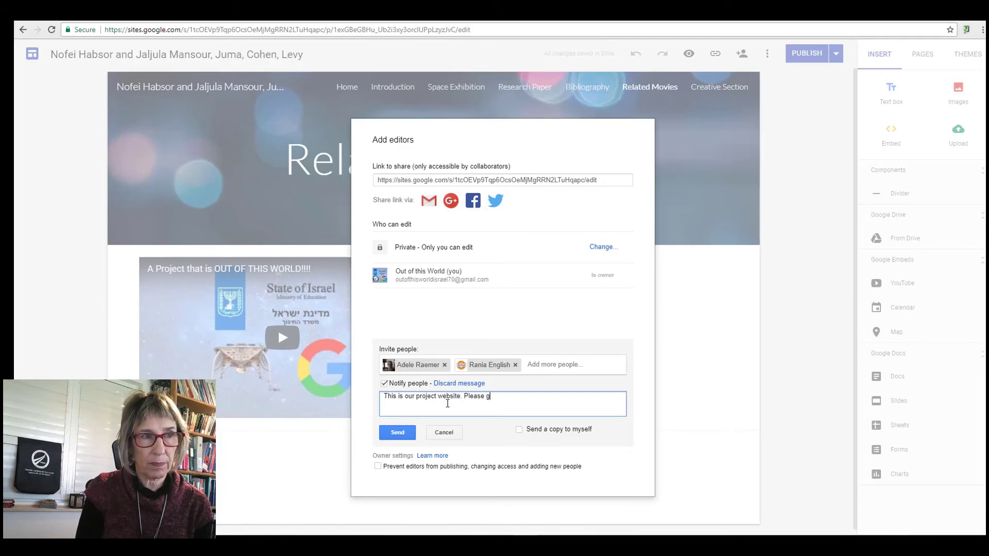
type("o in and edit")
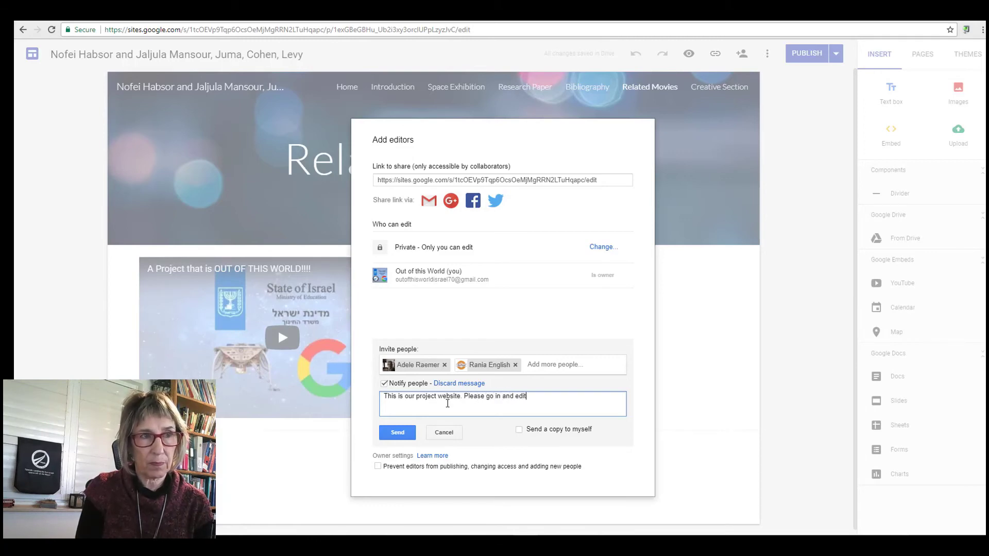
mouse_move(418, 365)
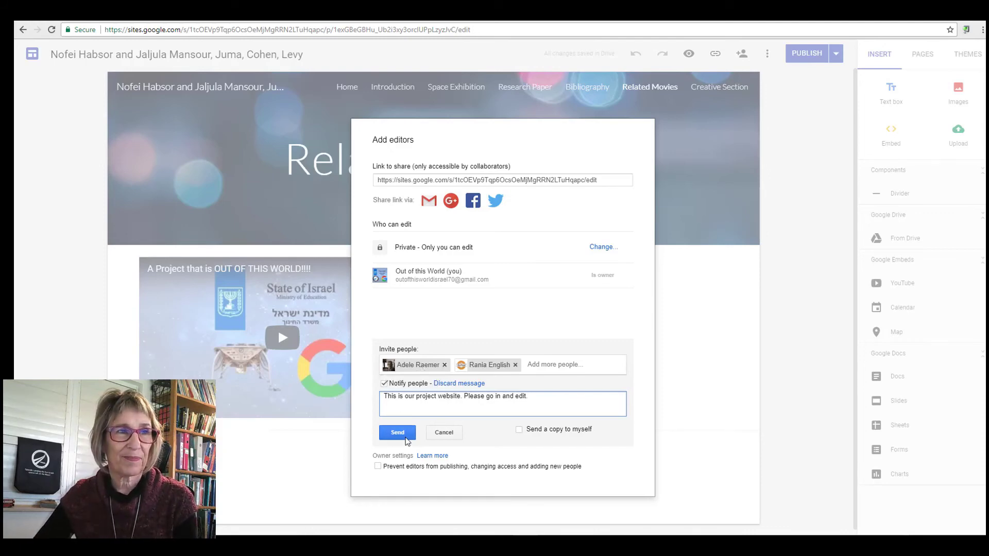
left_click(396, 433)
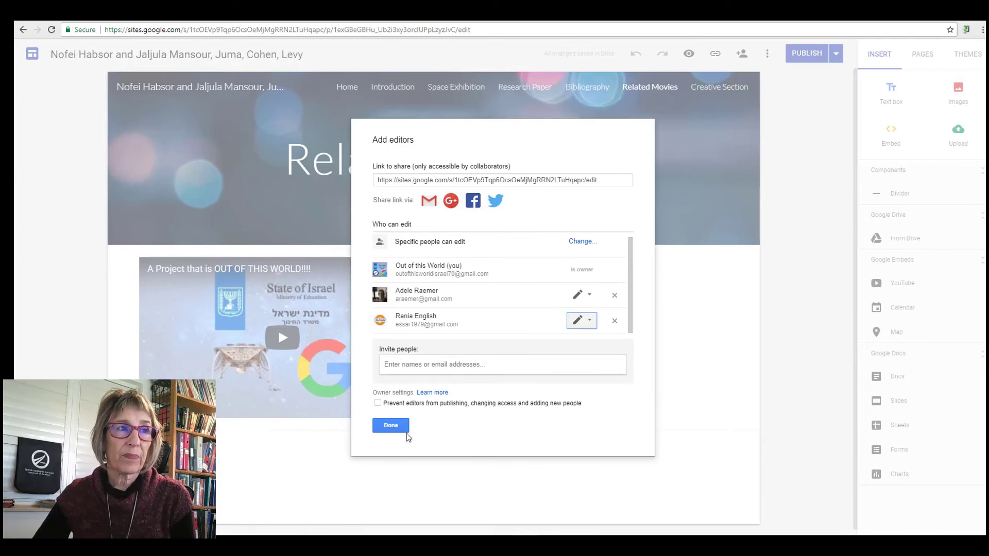
left_click(390, 425)
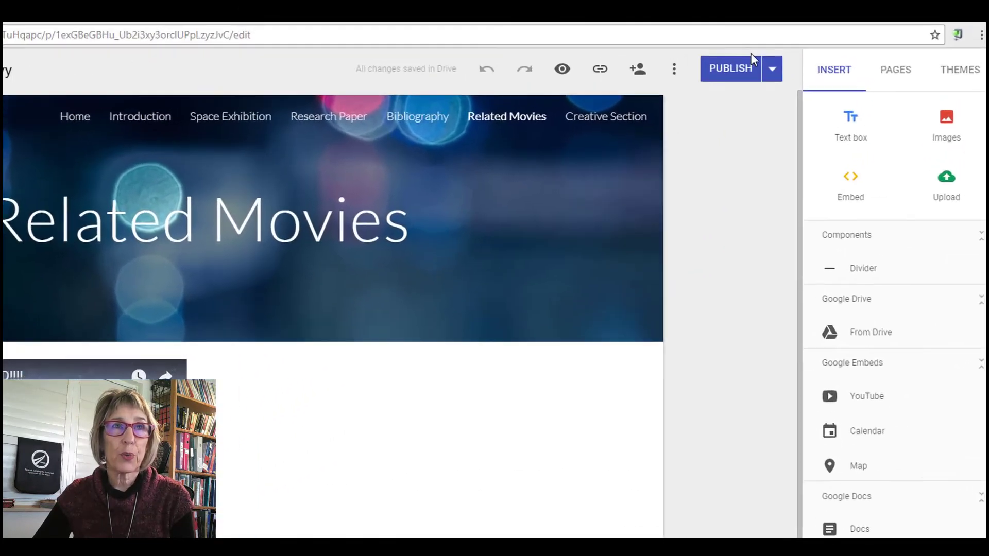
Choose View published site from the Publish dropdown.
left_click(772, 68)
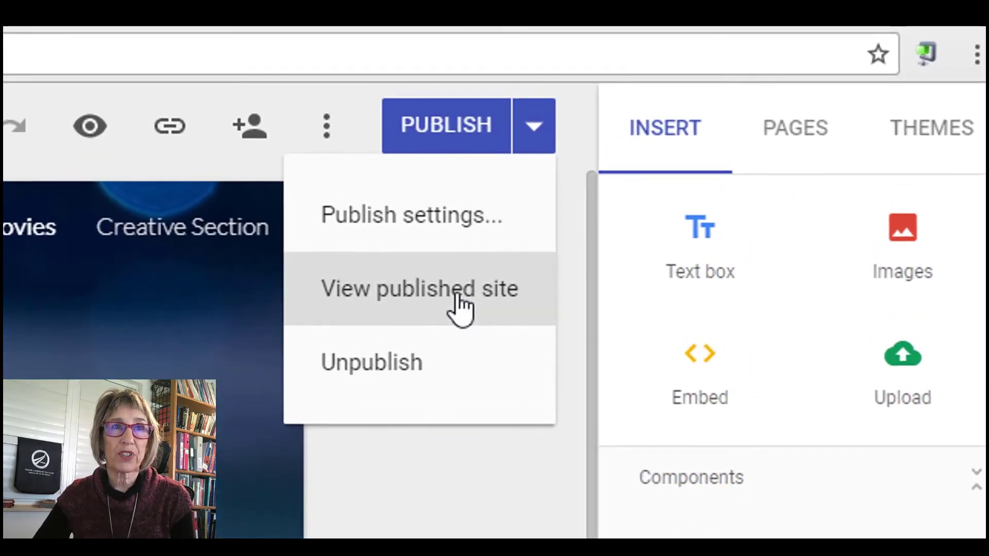
left_click(419, 289)
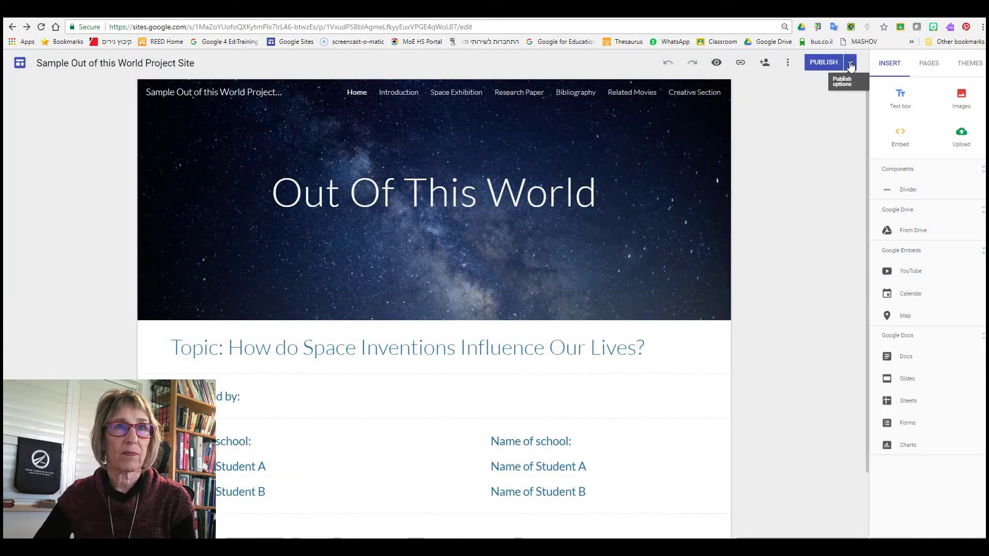
Tour the sample site's Introduction, Space Exhibition, Research Paper and Bibliography pages.
left_click(823, 62)
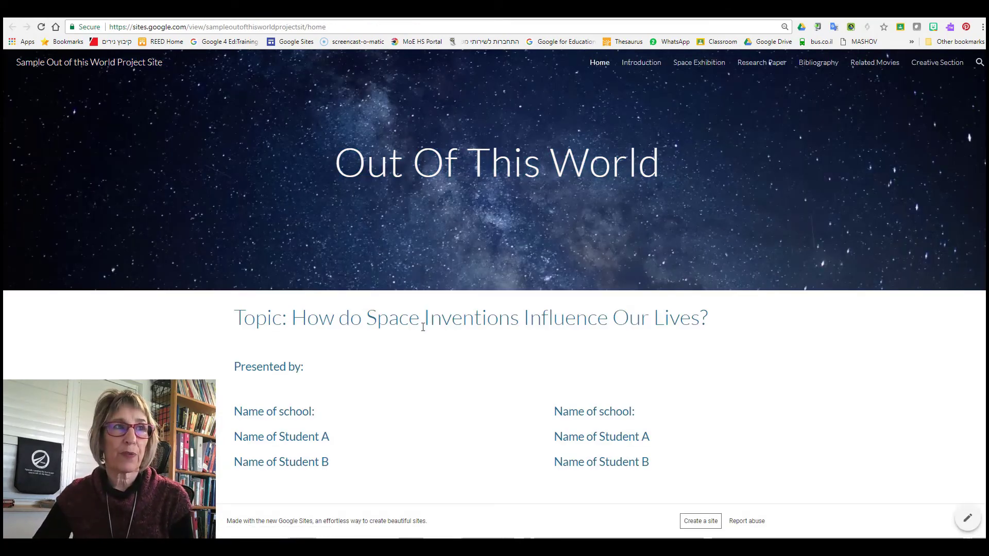
mouse_move(598, 67)
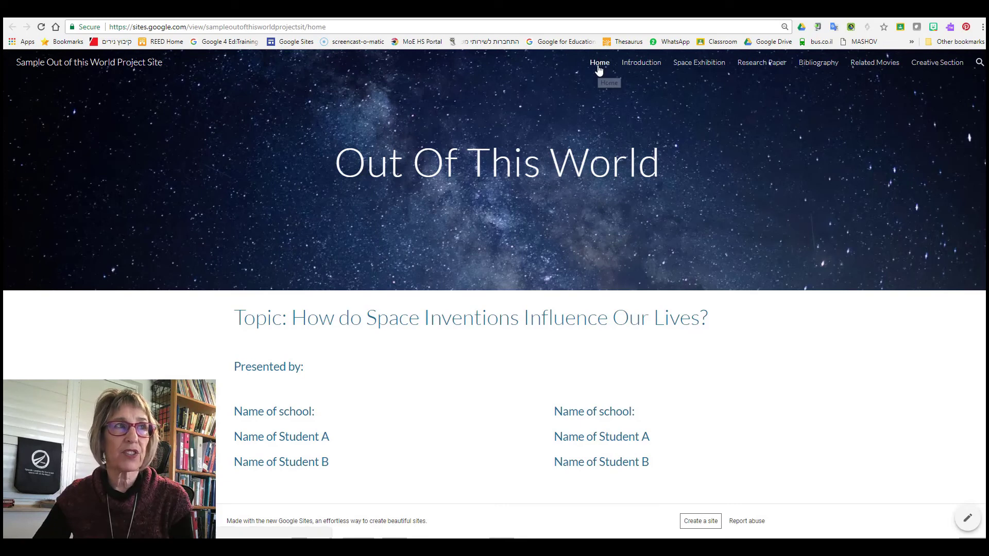
left_click(640, 62)
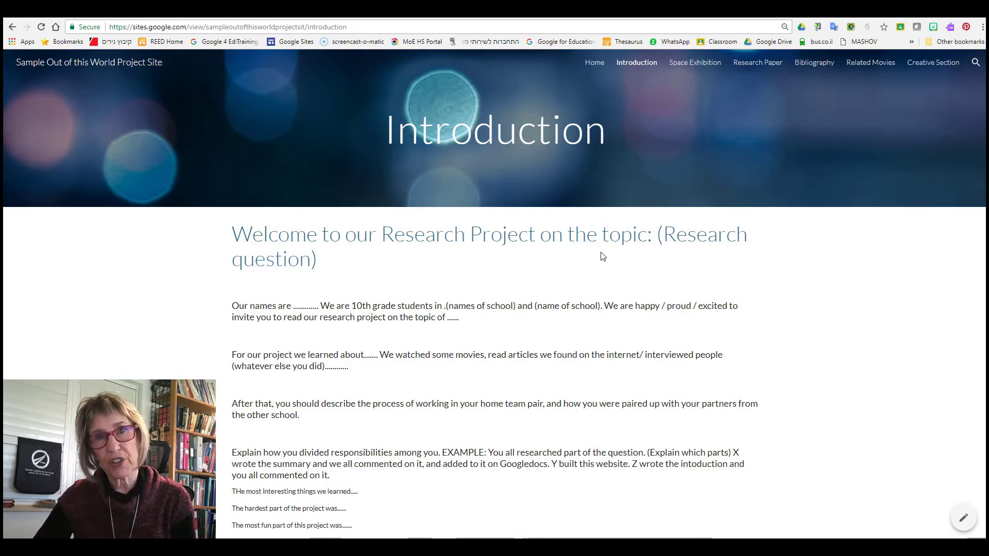
mouse_move(693, 63)
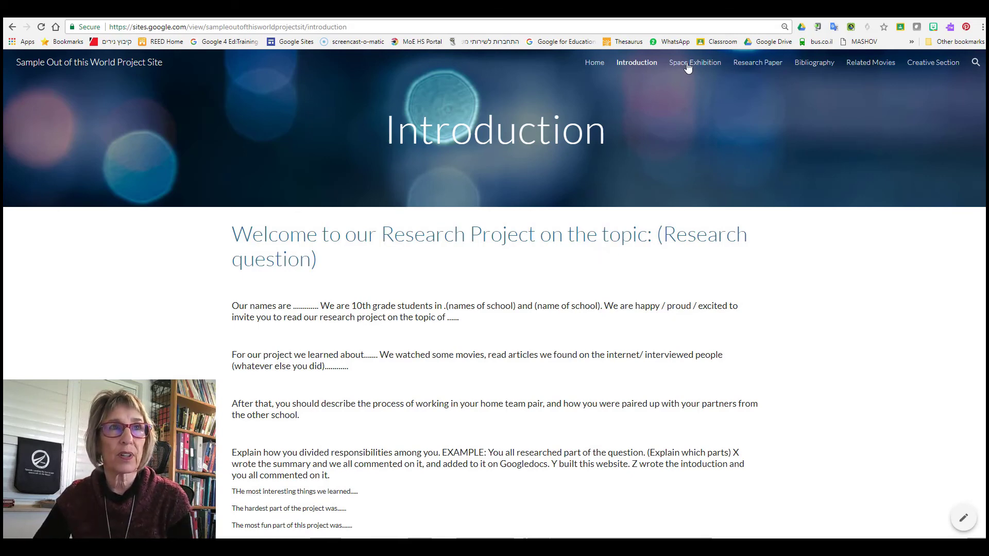
left_click(694, 63)
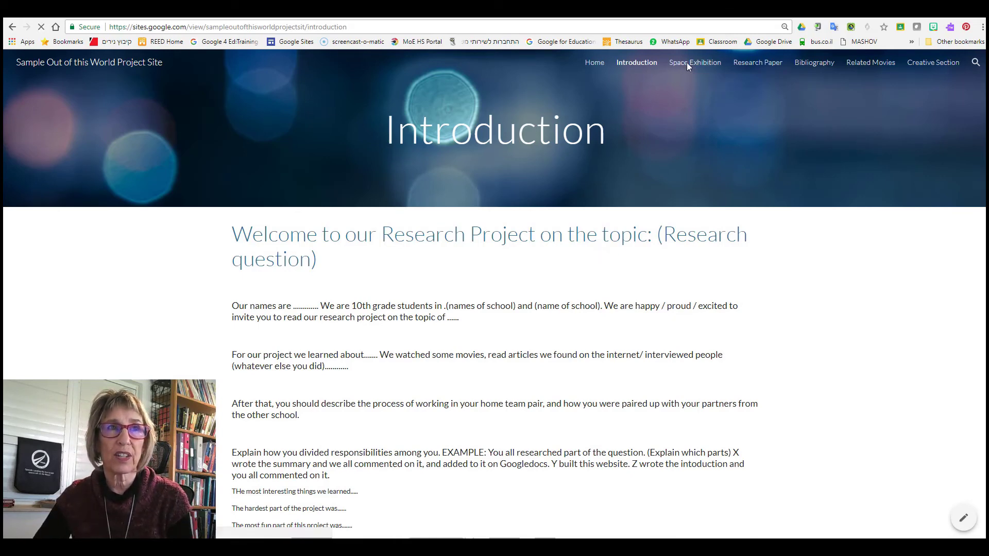
left_click(694, 62)
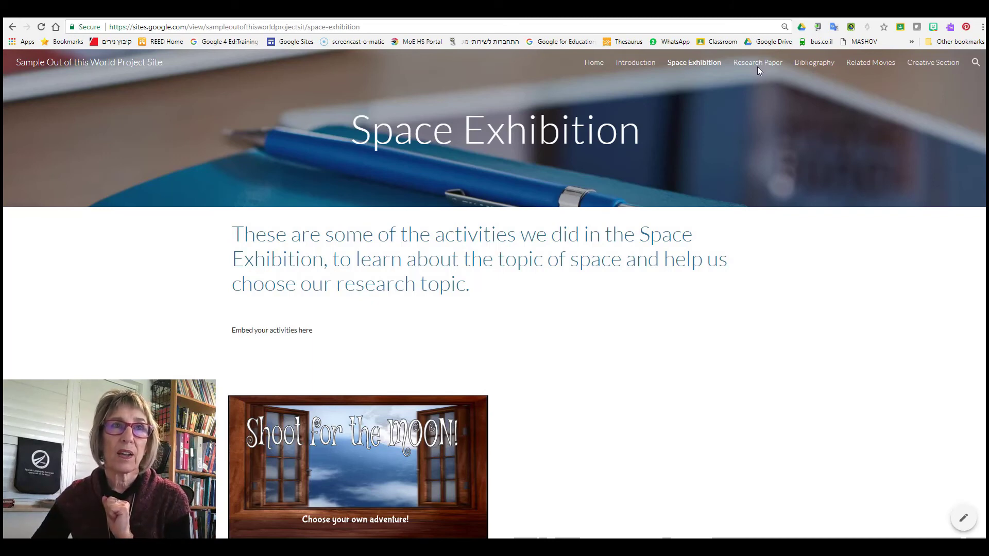
left_click(757, 62)
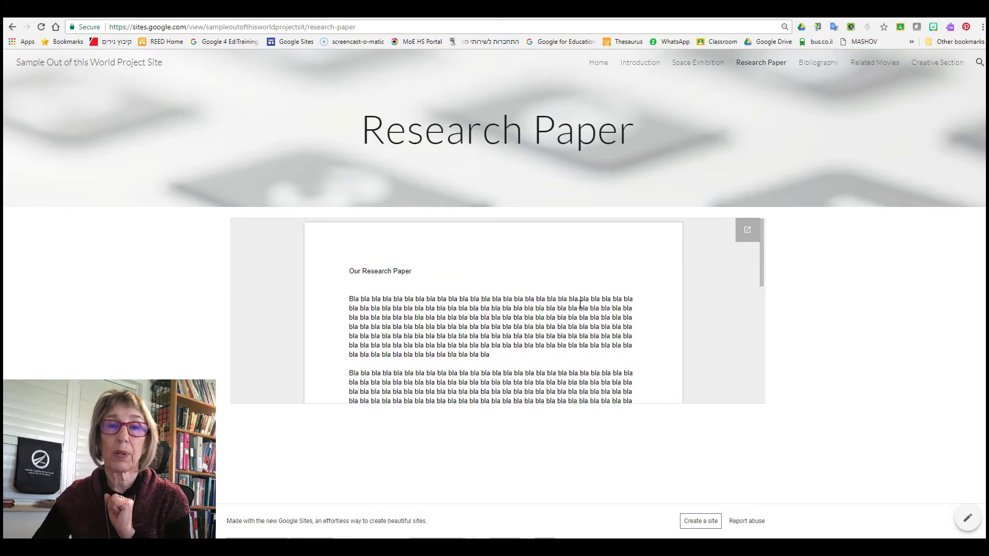
left_click(817, 62)
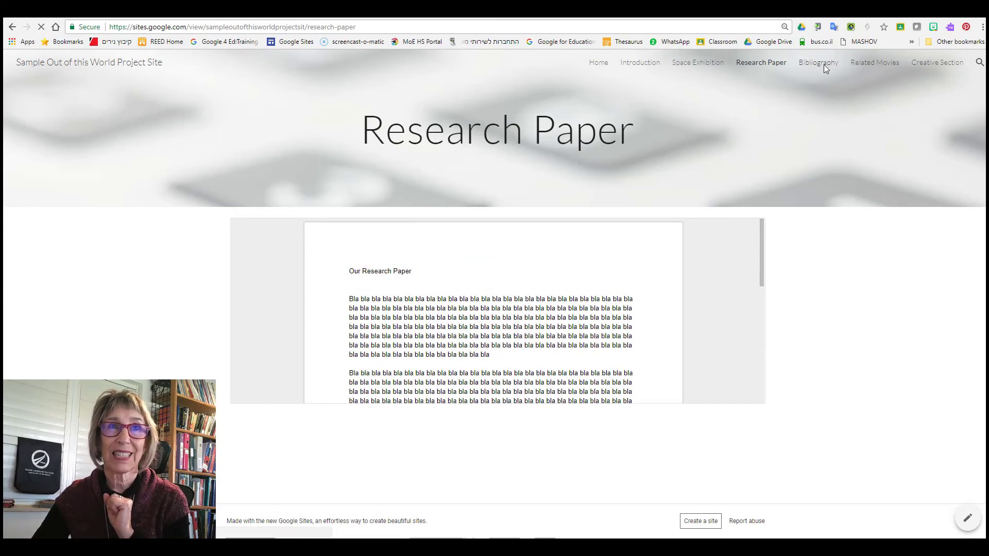
left_click(817, 62)
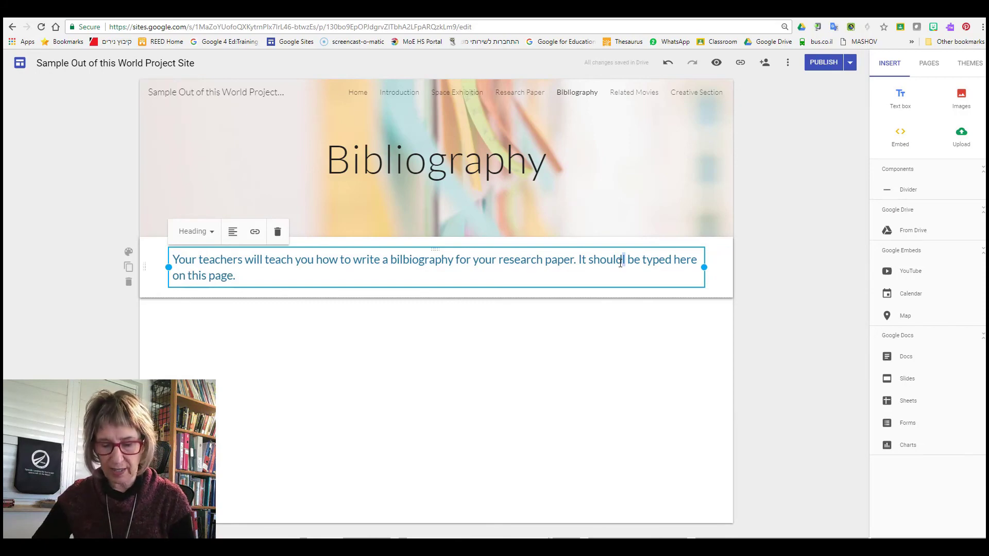
mouse_move(822, 62)
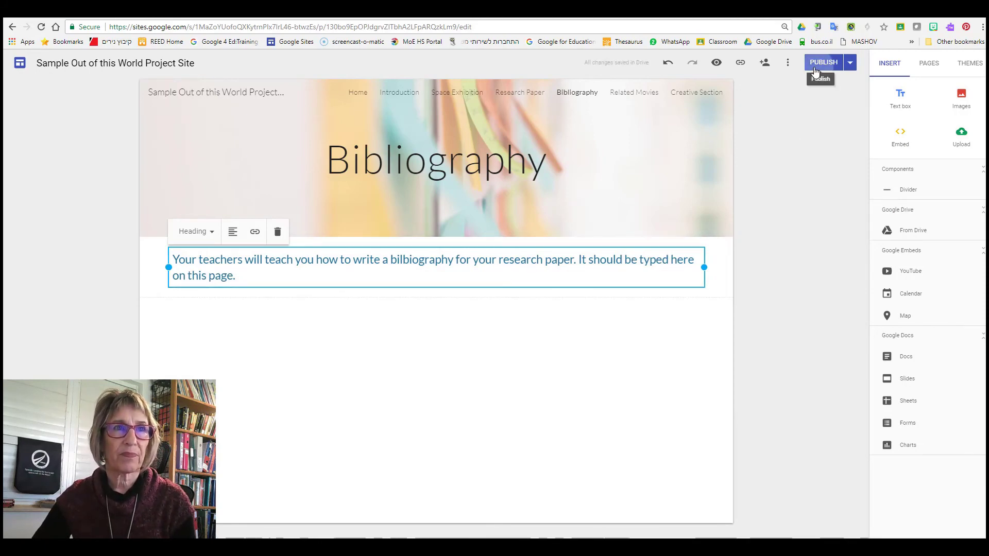
Publish the sample site from its Bibliography page and view the live page.
left_click(823, 61)
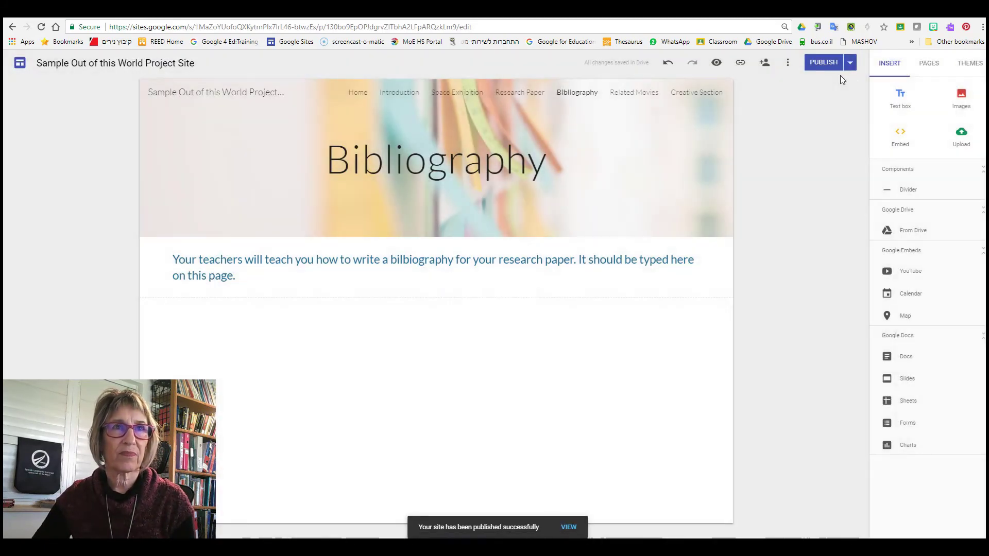
left_click(849, 62)
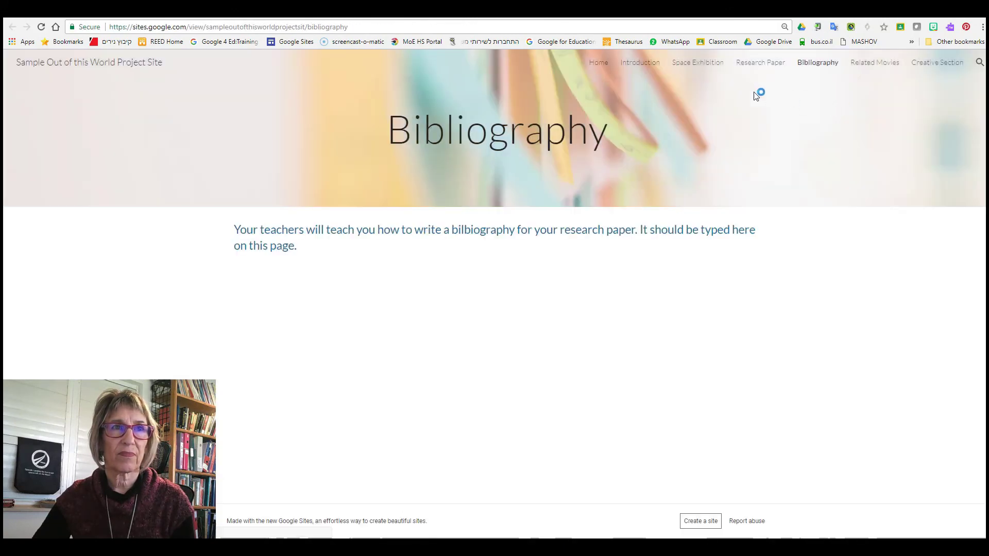
View the sample site's Related Movies page, then its Creative Section page.
left_click(874, 62)
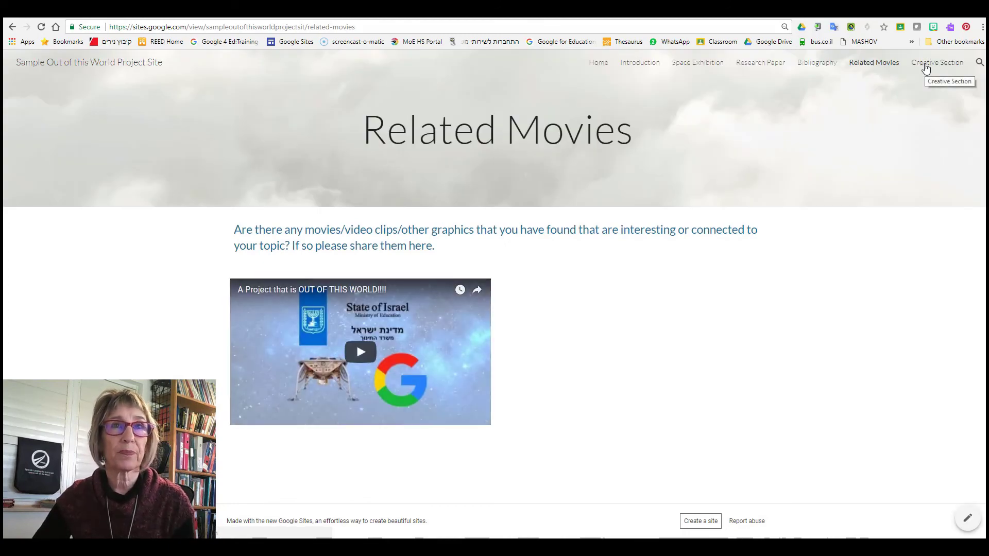
left_click(936, 62)
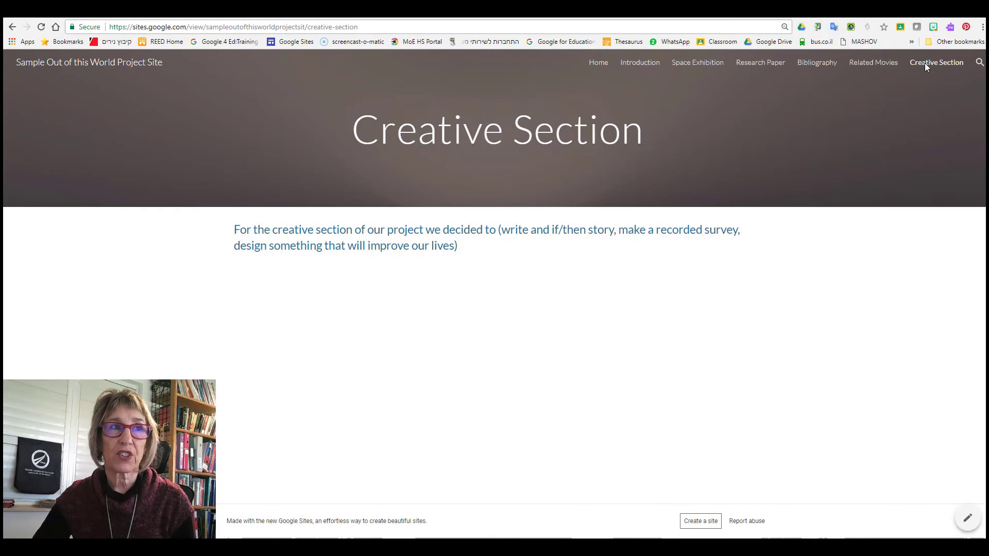